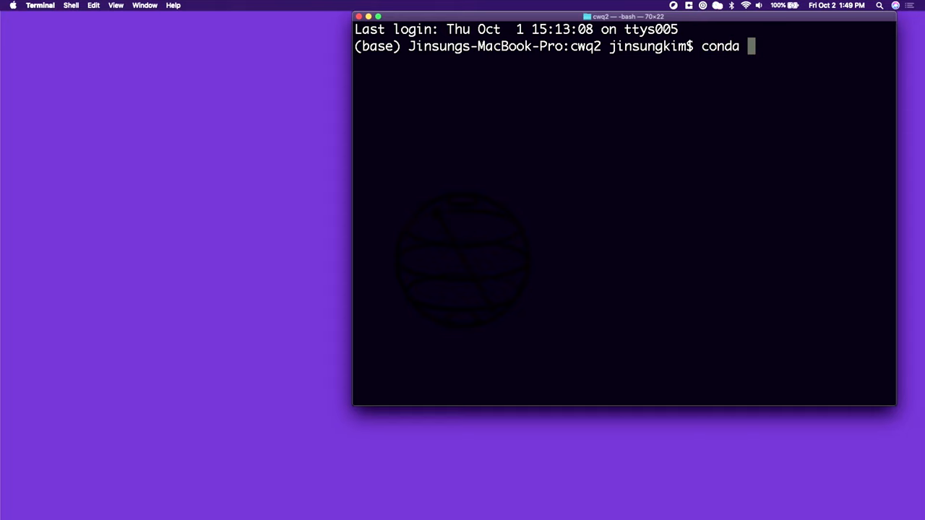
Step: Run 'conda activate cwq' then 'jupyter notebook' in Terminal to start the server
{"action": "type", "text": "activate"}
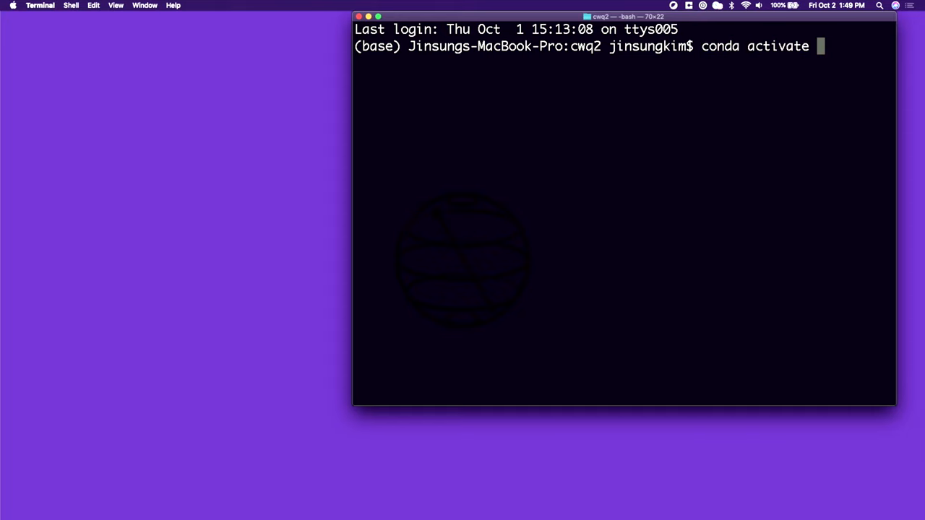
{"action": "type", "text": "cwq"}
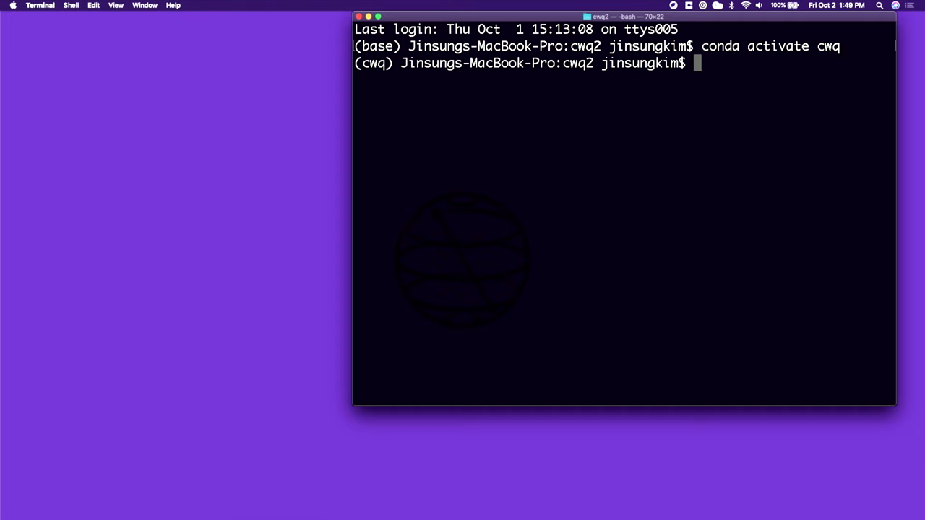
{"action": "type", "text": "jupyter"}
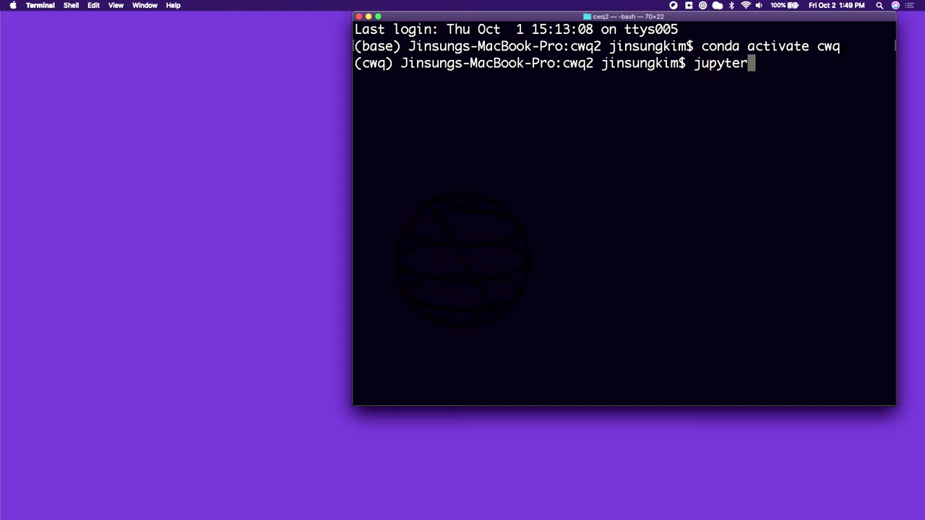
{"action": "type", "text": "notebook"}
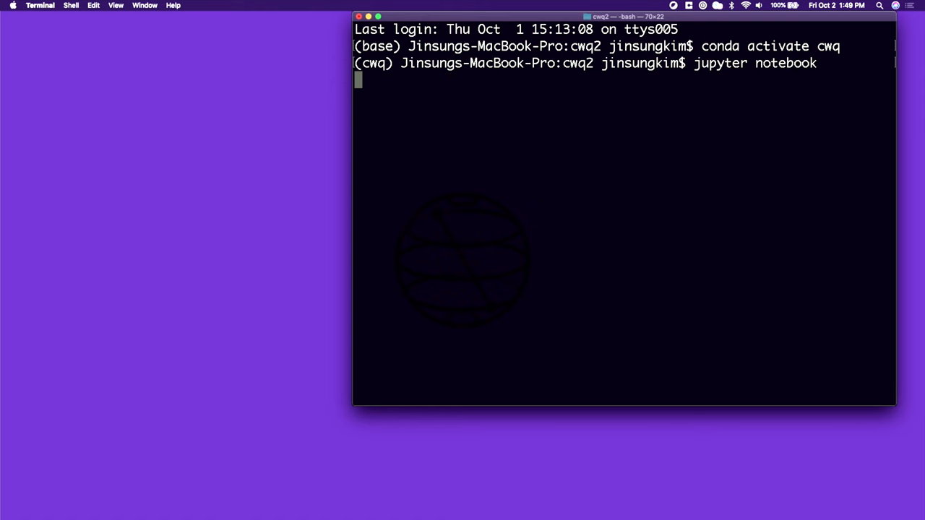
{"action": "key", "text": "Return"}
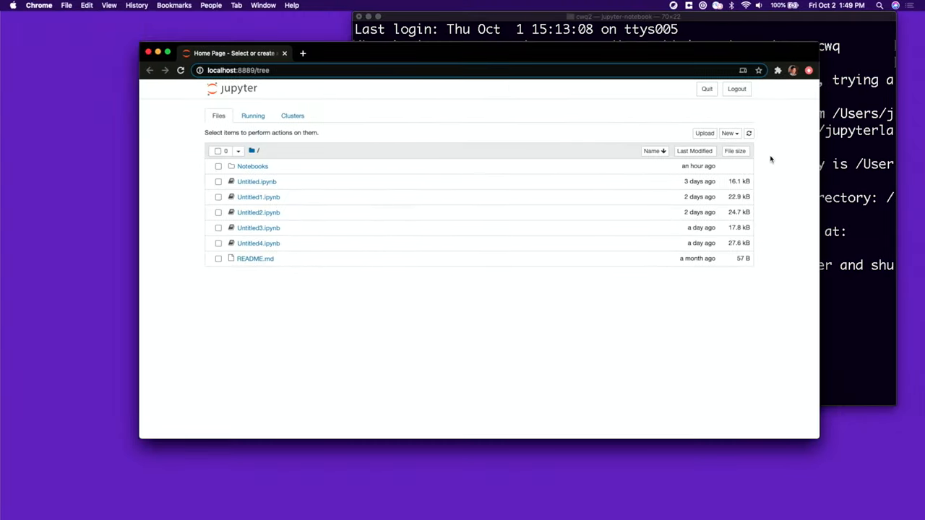
Step: Create a new Python 3 notebook from the Jupyter home page
{"action": "left_click", "coordinate": [728, 133]}
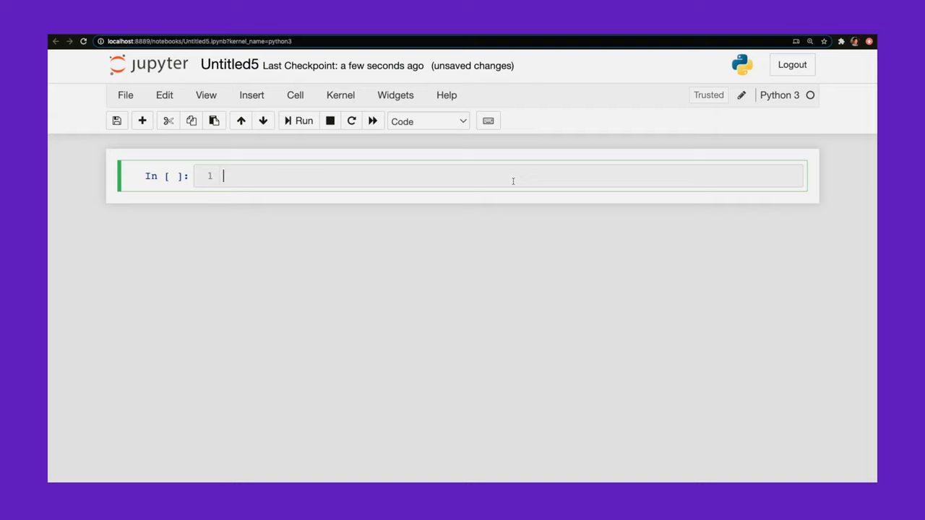
Step: Write imports for Shor from qiskit.aqua.algorithms, QuantumInstance from qiskit.aqua, and numpy as np
{"action": "type", "text": "from qiskit"}
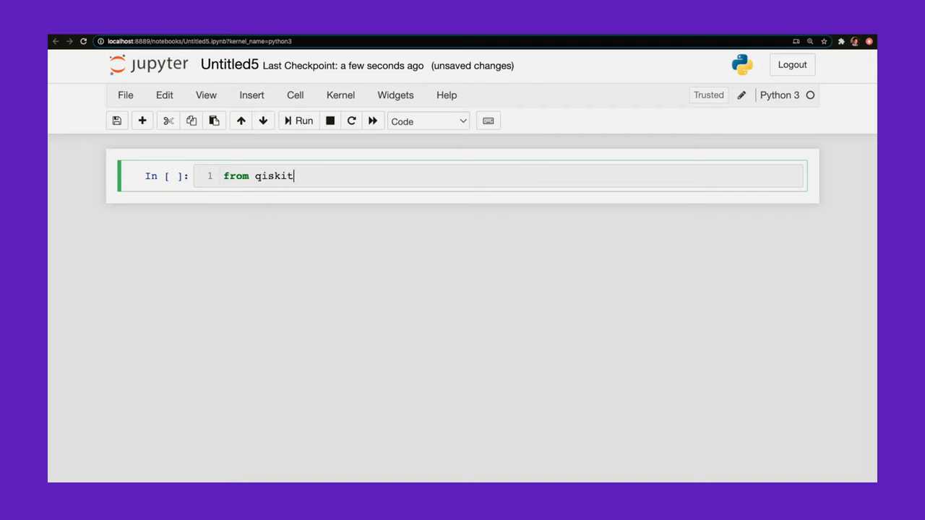
{"action": "type", "text": ".aqua.algo"}
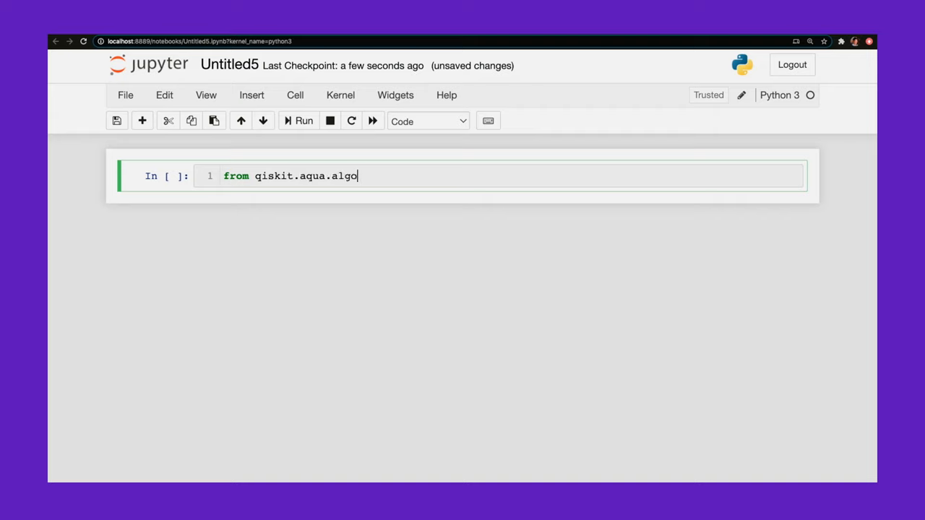
{"action": "type", "text": "rithms"}
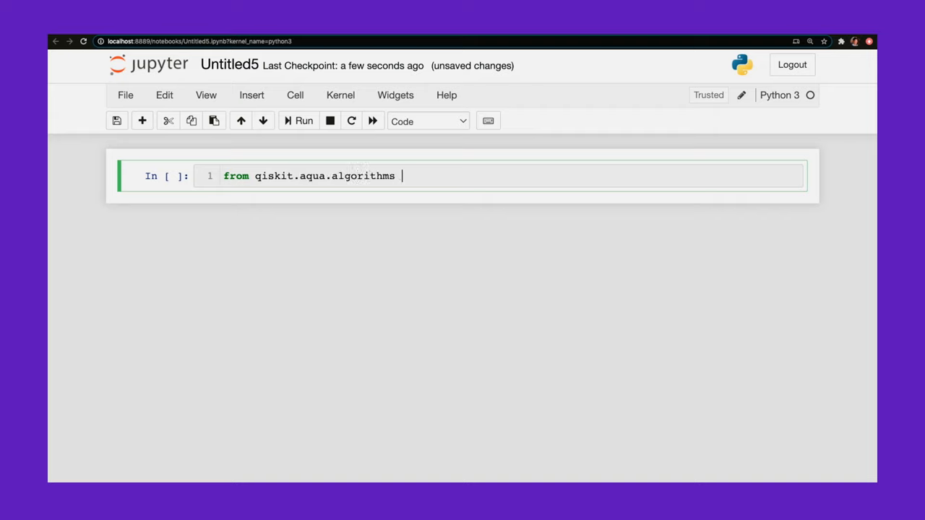
{"action": "type", "text": "import Shor"}
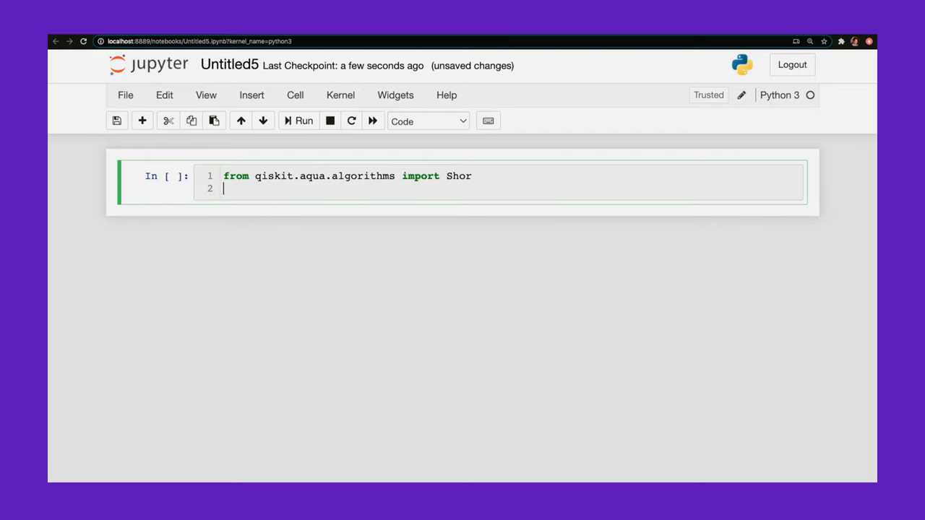
{"action": "type", "text": "from qiski"}
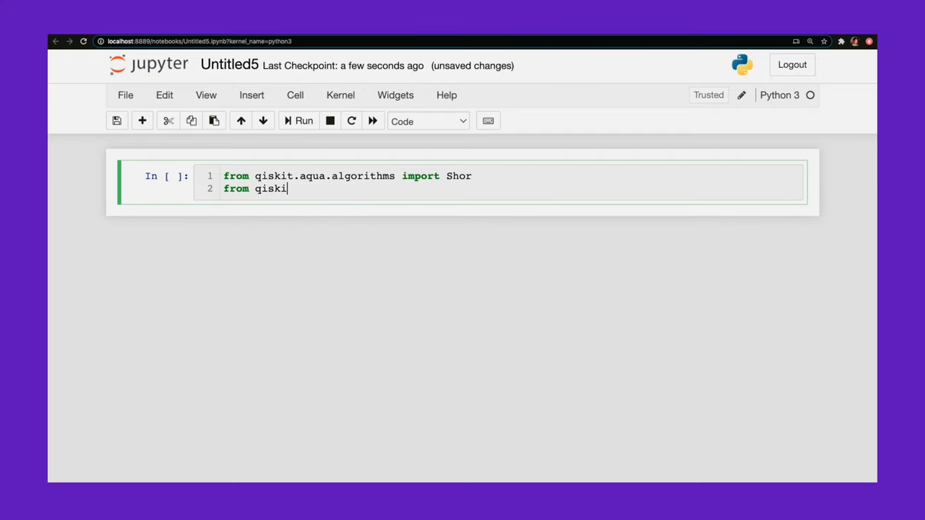
{"action": "type", "text": "t.aqua import QuantumInstance"}
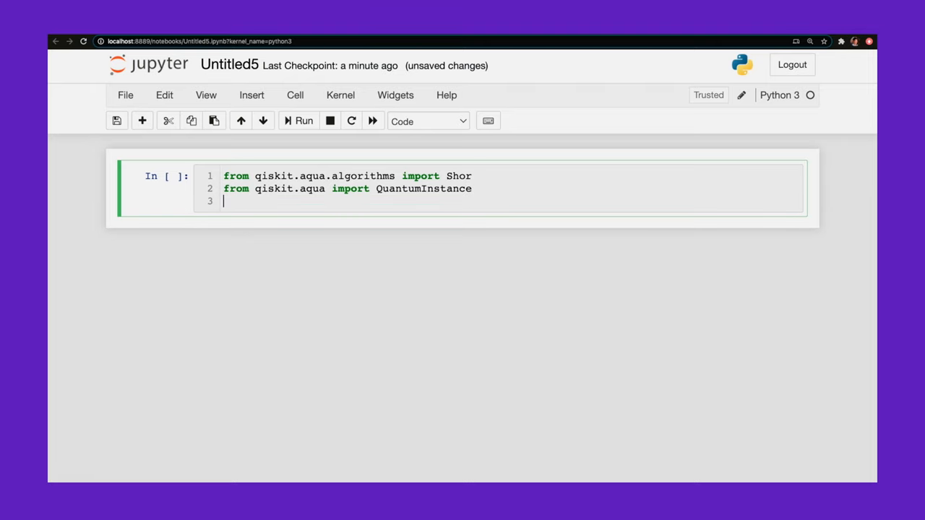
{"action": "type", "text": "import"}
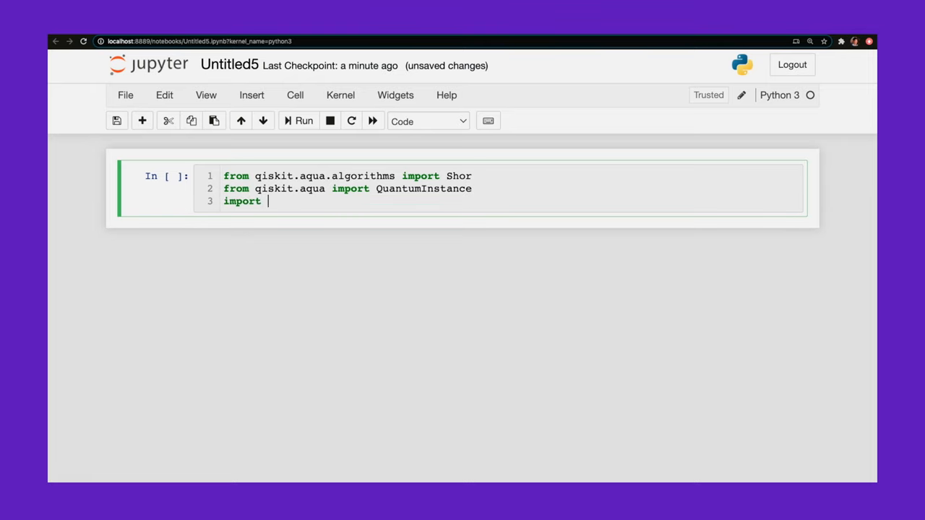
{"action": "type", "text": "numpy as"}
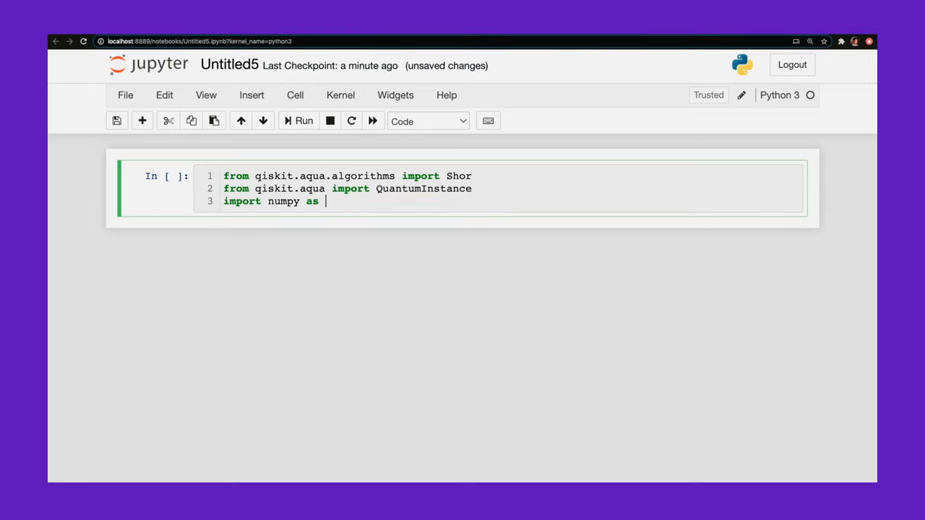
{"action": "type", "text": "np"}
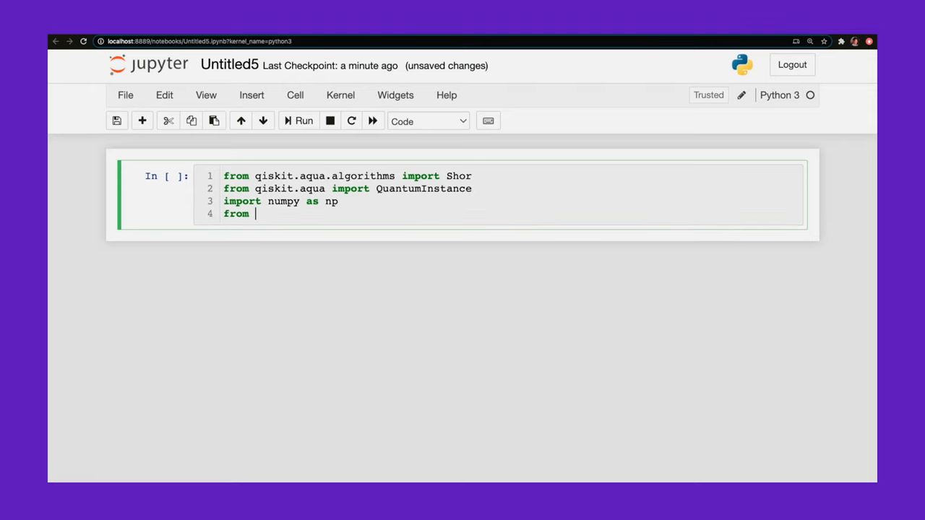
Step: Add imports of QuantumCircuit, Aer, execute from qiskit and plot_histogram from qiskit.tools.visualization
{"action": "type", "text": "qis"}
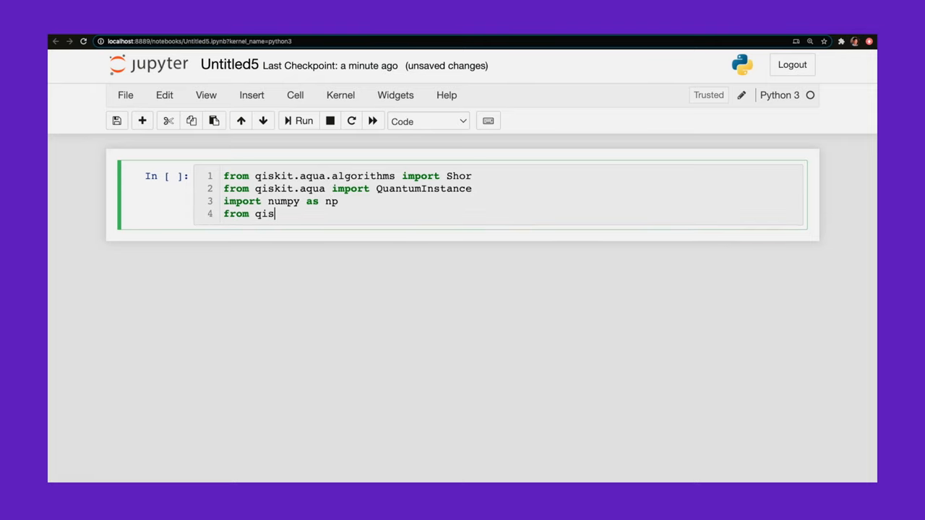
{"action": "type", "text": "kit import QuantumC"}
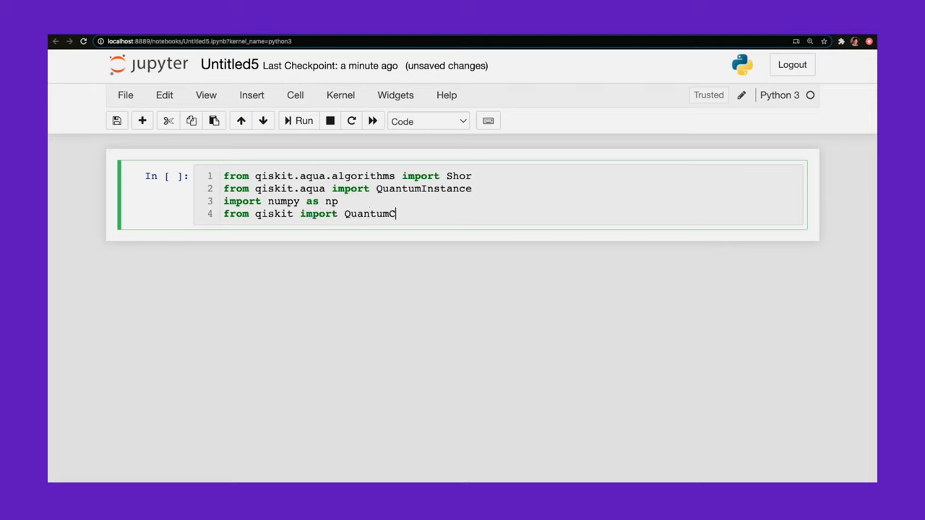
{"action": "type", "text": "ircuit, Aer, ex"}
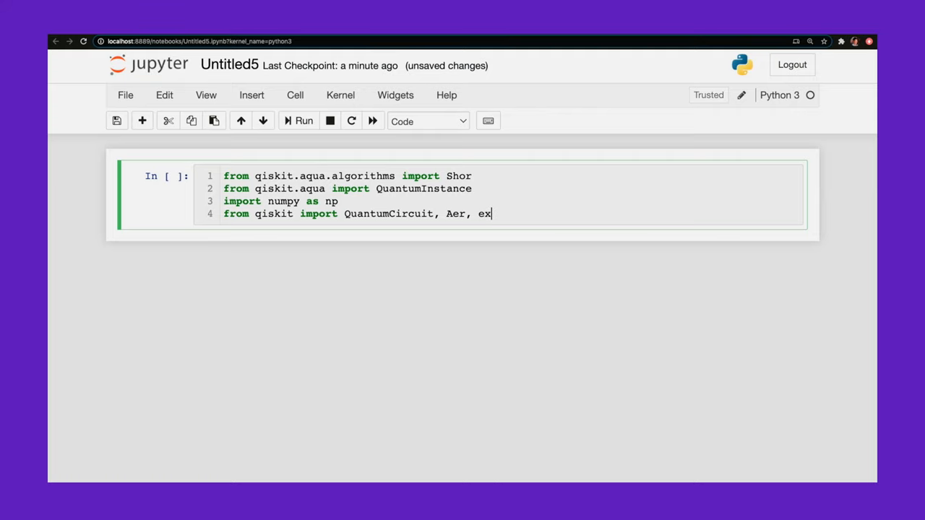
{"action": "type", "text": "ecute"}
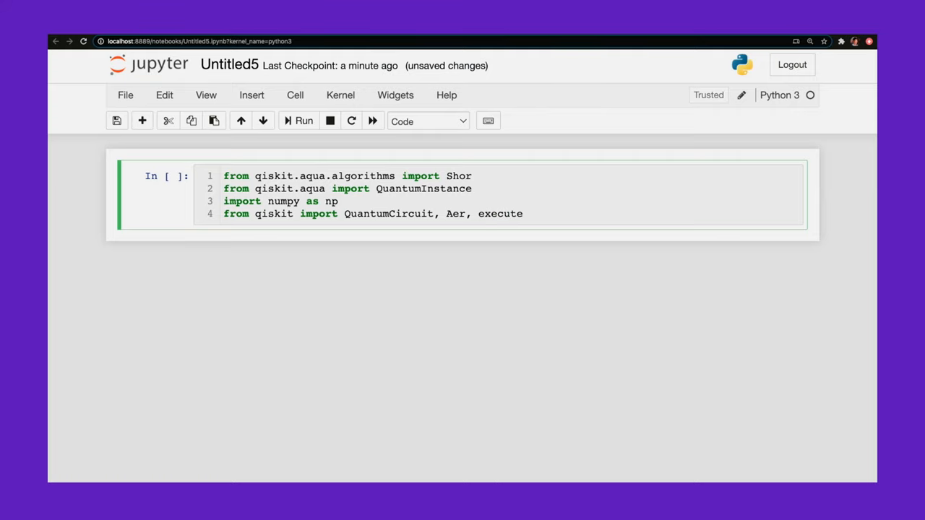
{"action": "key", "text": "enter"}
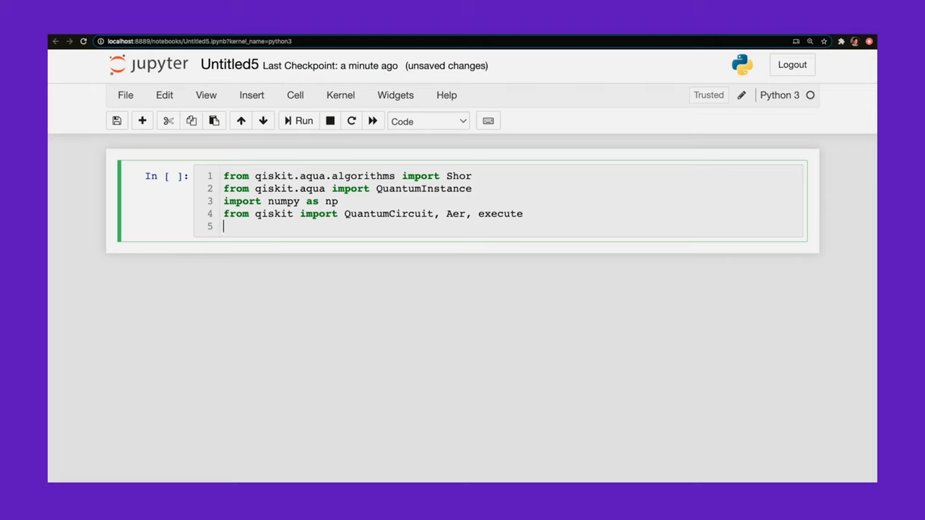
{"action": "type", "text": "from qi"}
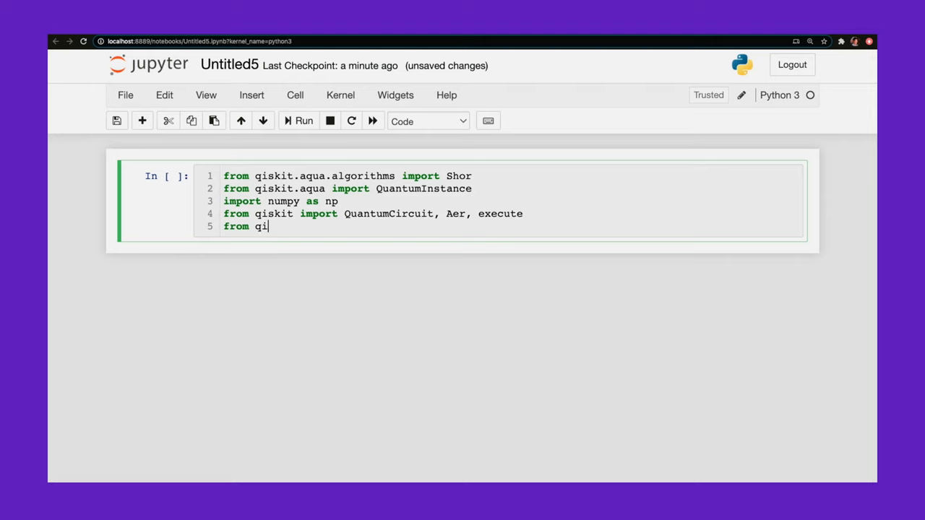
{"action": "type", "text": "skit.tools.v"}
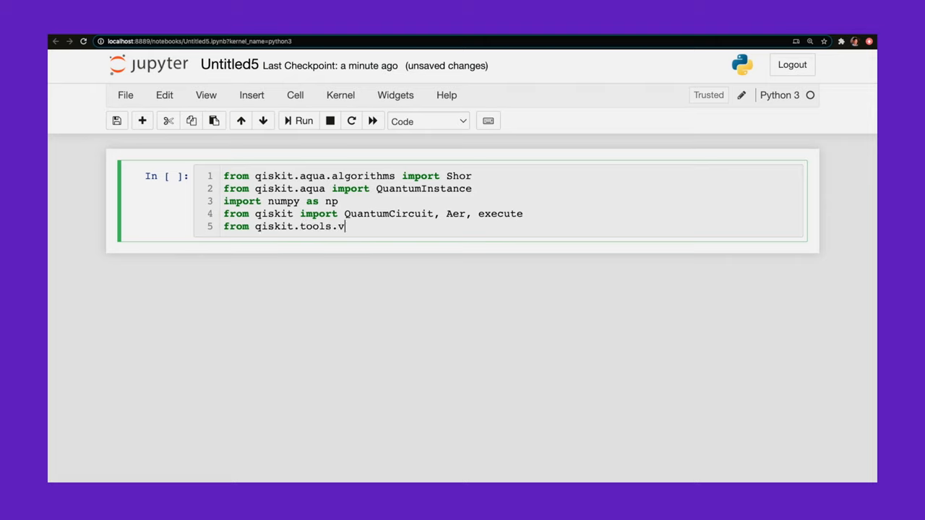
{"action": "type", "text": "isualizat"}
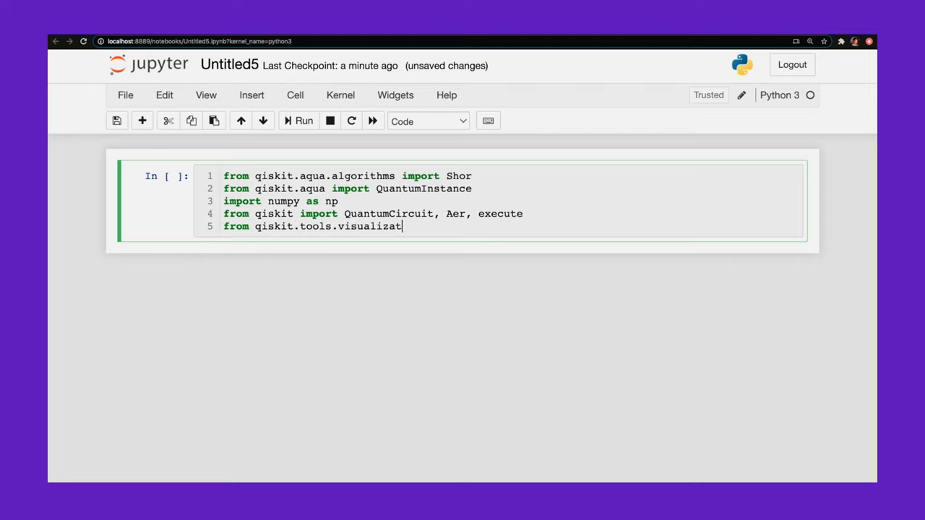
{"action": "type", "text": "ion impor plot_histogram"}
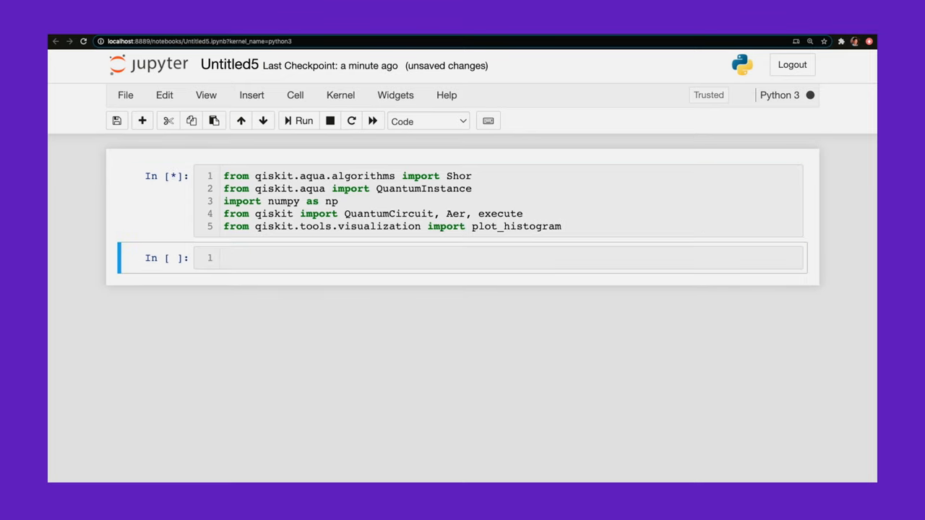
Step: Define backend = Aer.get_backend for the qasm_simulator
{"action": "type", "text": "backend"}
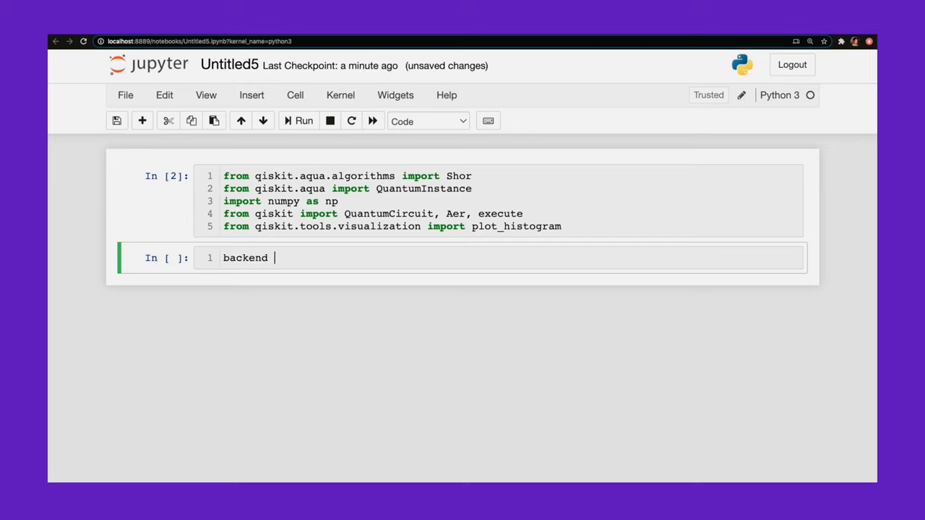
{"action": "type", "text": "="}
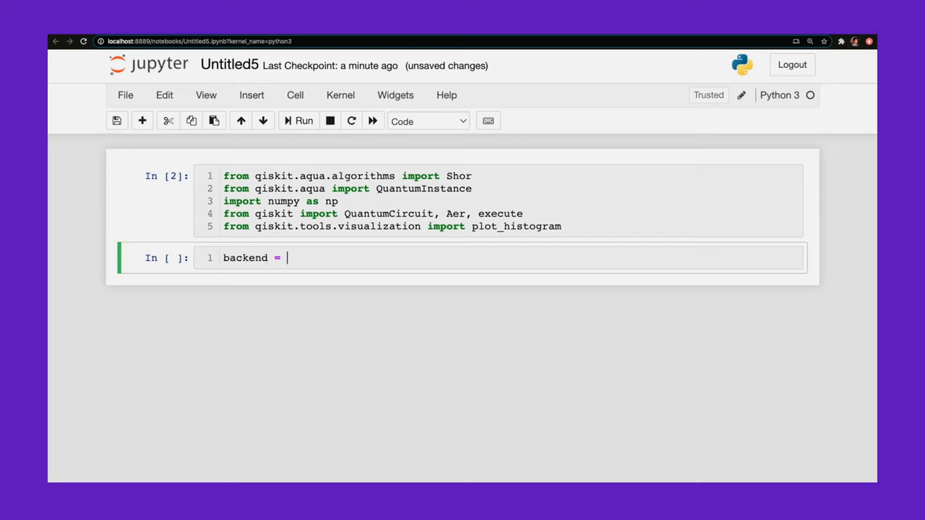
{"action": "type", "text": "Aer"}
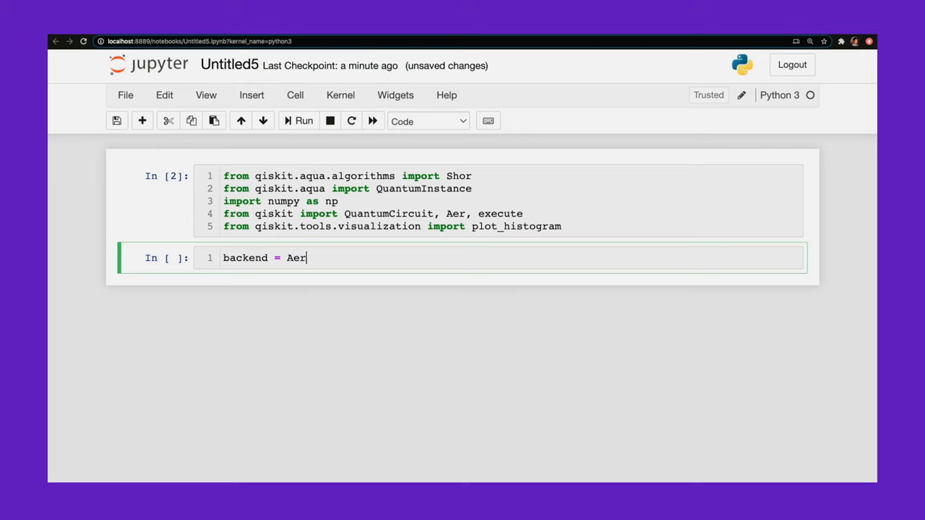
{"action": "type", "text": ".get_backend('qasm_simulat"}
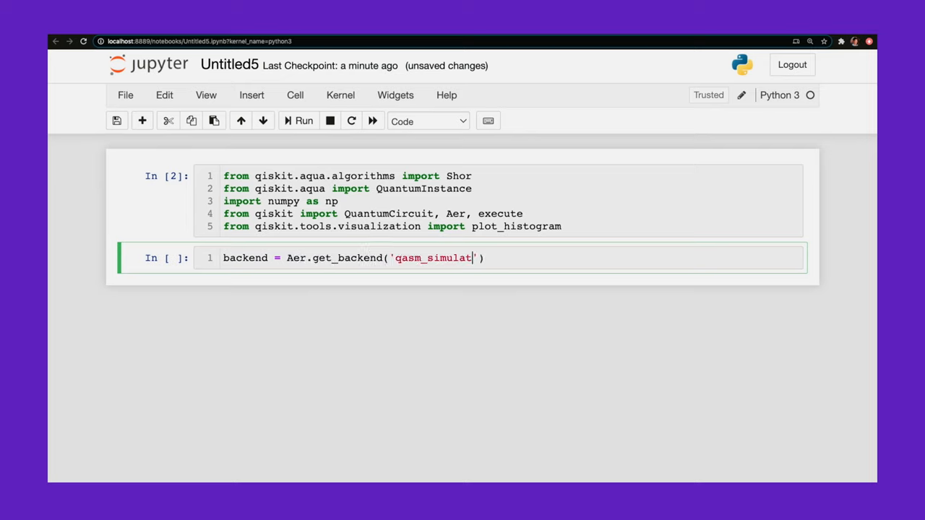
{"action": "key", "text": "enter"}
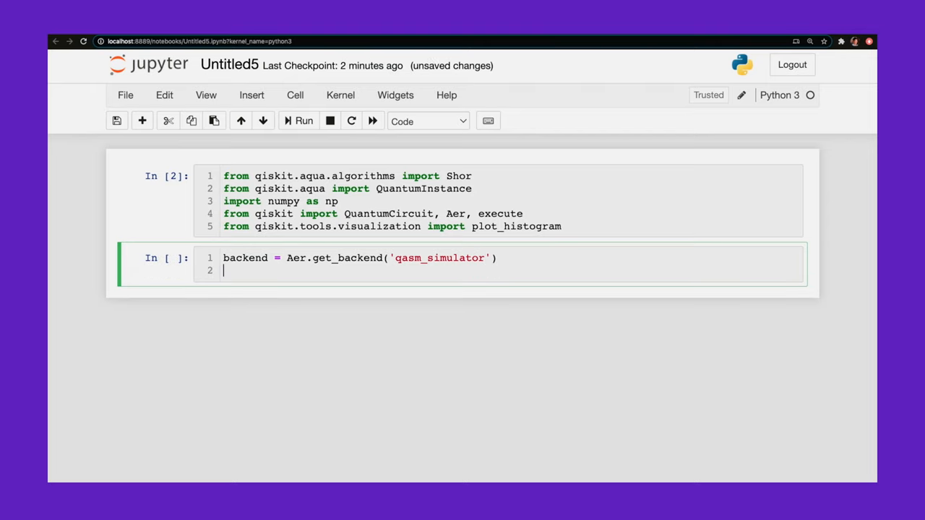
Step: Define quantum_instance = QuantumInstance(backend, shots=1000)
{"action": "type", "text": "qua"}
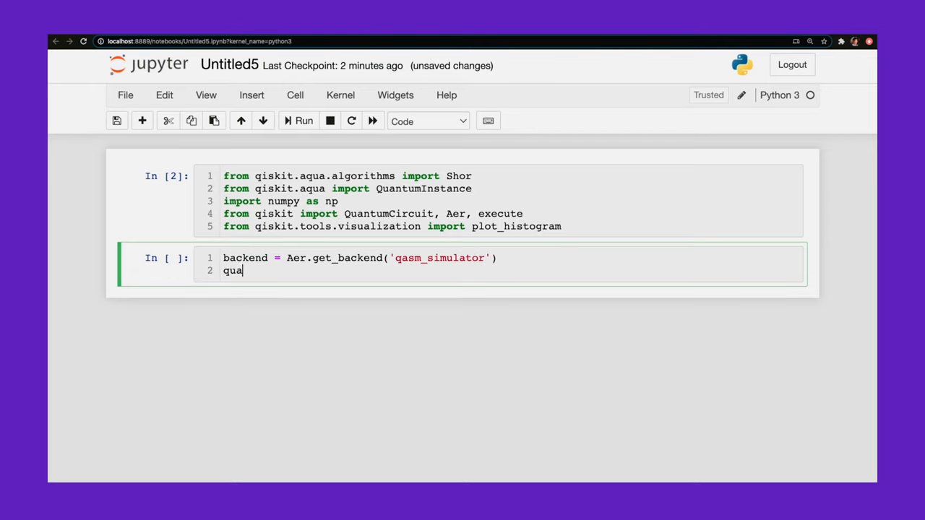
{"action": "type", "text": "ntum_e"}
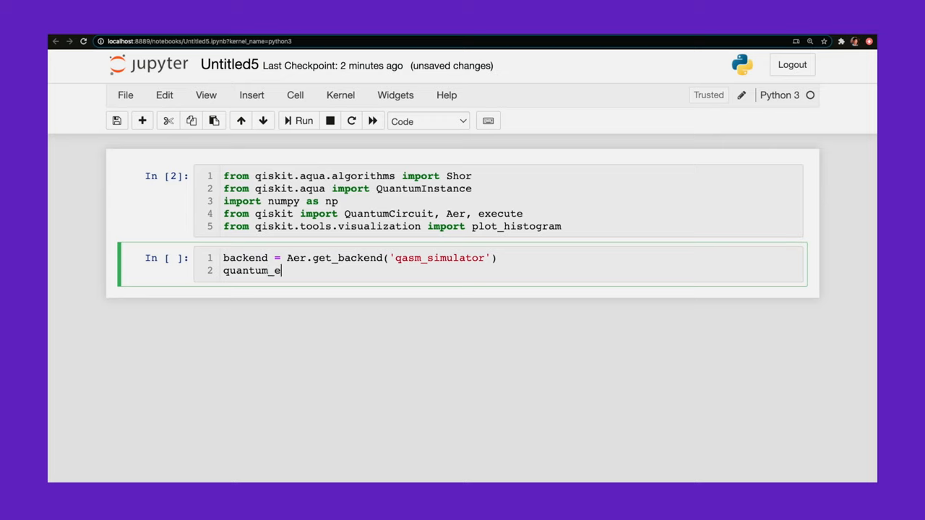
{"action": "type", "text": "nstance ="}
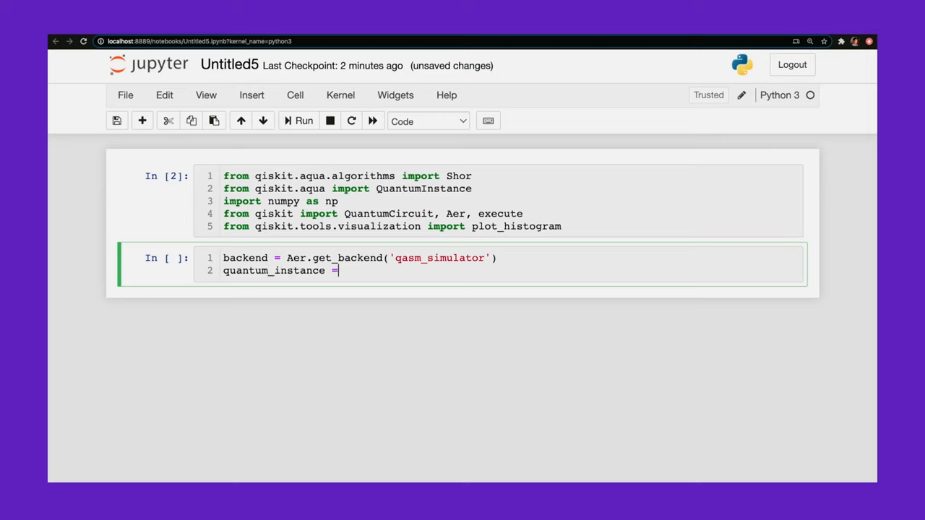
{"action": "type", "text": "Q"}
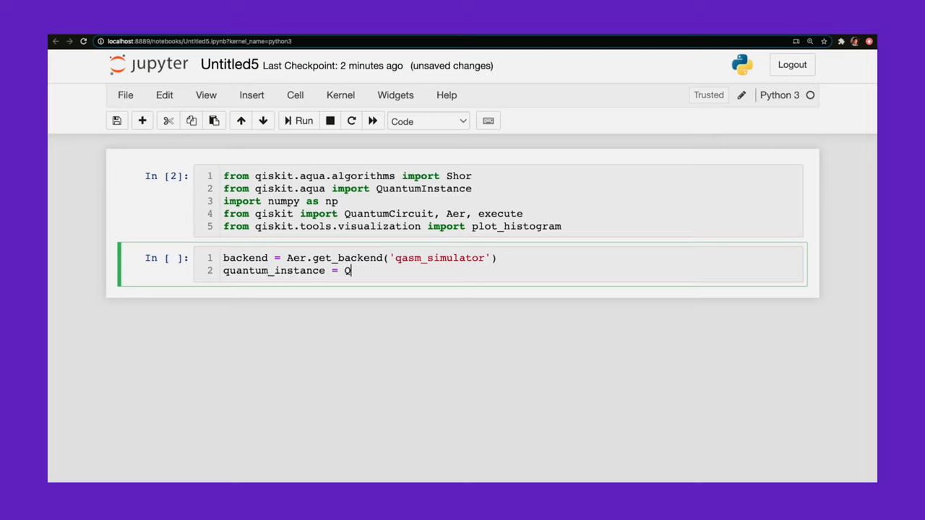
{"action": "type", "text": "uantumI"}
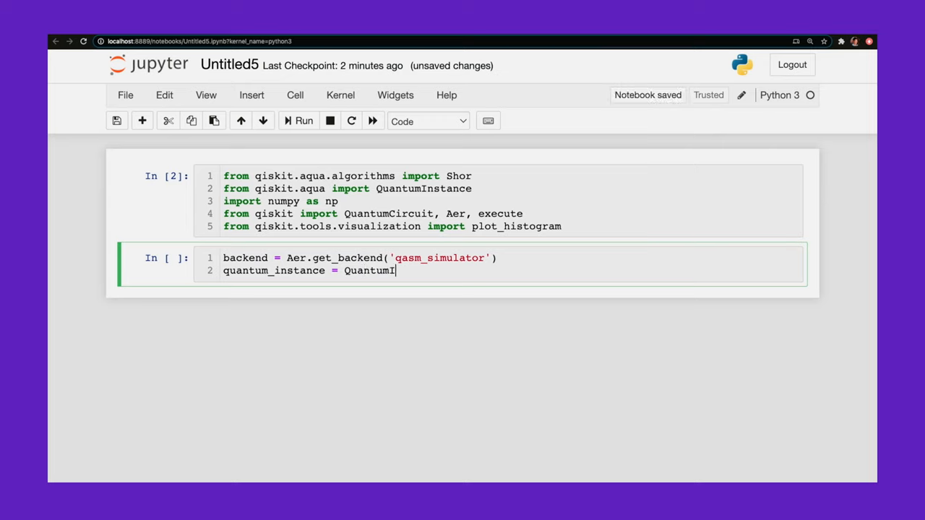
{"action": "type", "text": "nstance()"}
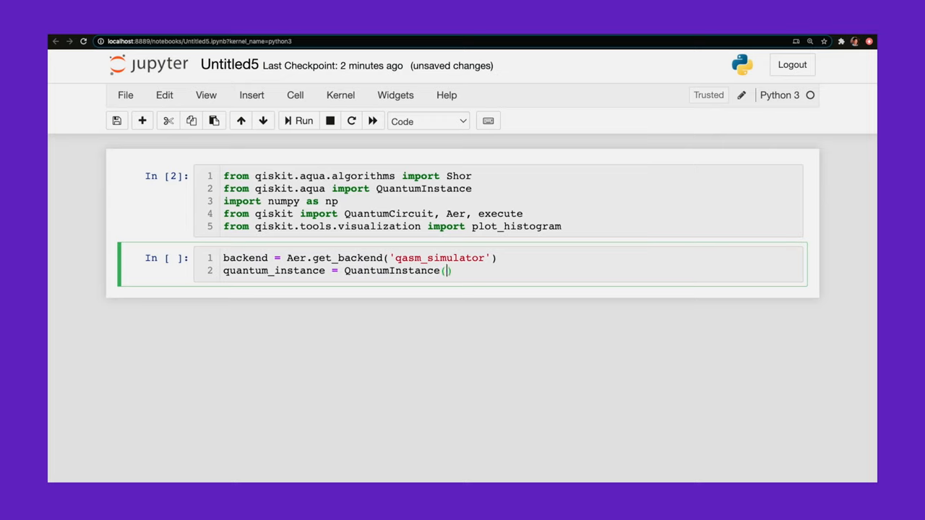
{"action": "type", "text": "backend, s"}
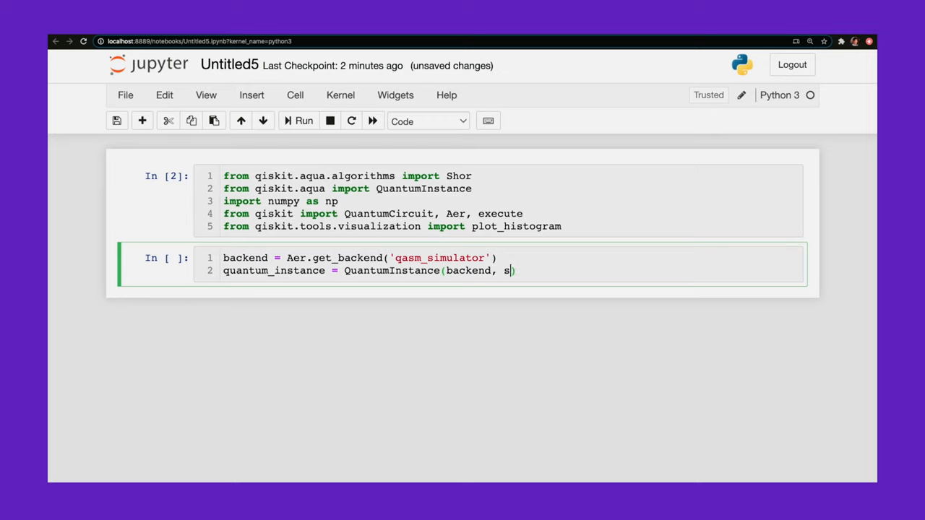
{"action": "type", "text": "hots="}
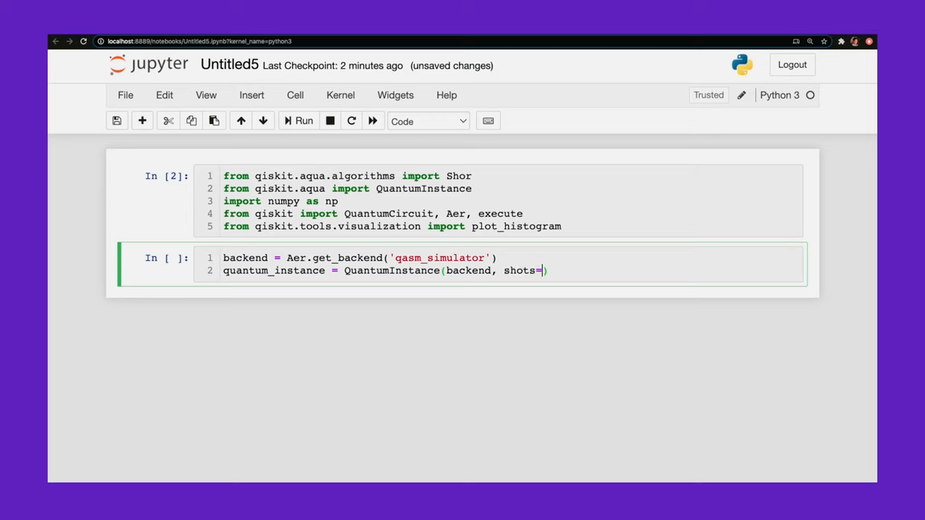
{"action": "type", "text": "1000"}
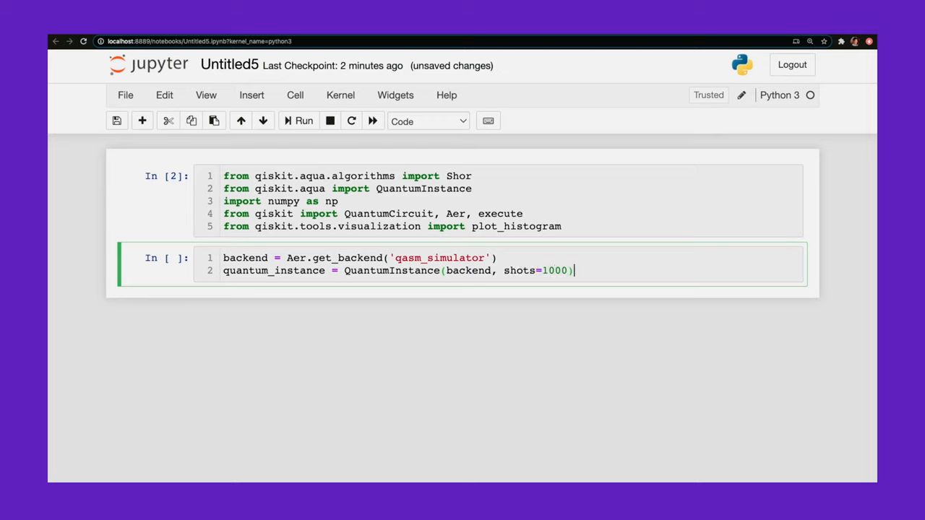
Step: Define my_shor = Shor(N=15, a=2, quantum_instance=quantum_instance) and run the cell
{"action": "type", "text": "my"}
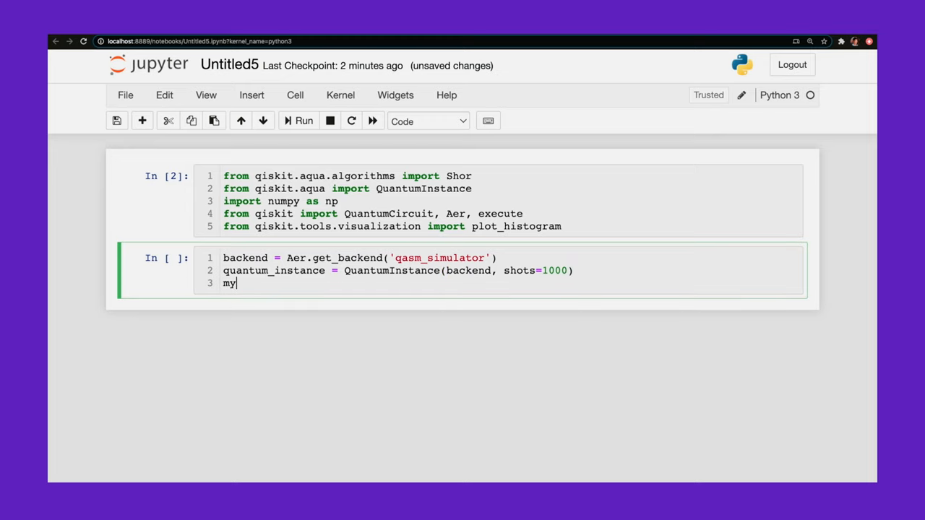
{"action": "type", "text": "_shor="}
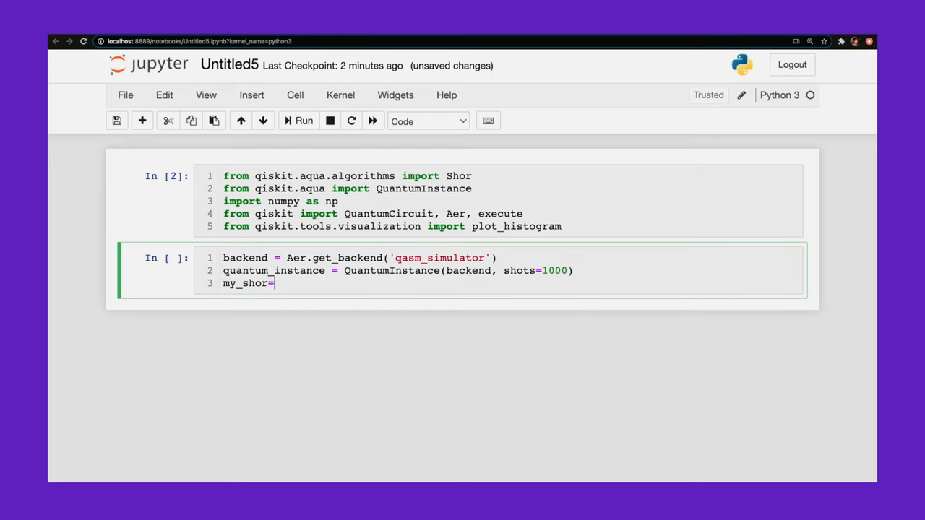
{"action": "type", "text": "Shor()"}
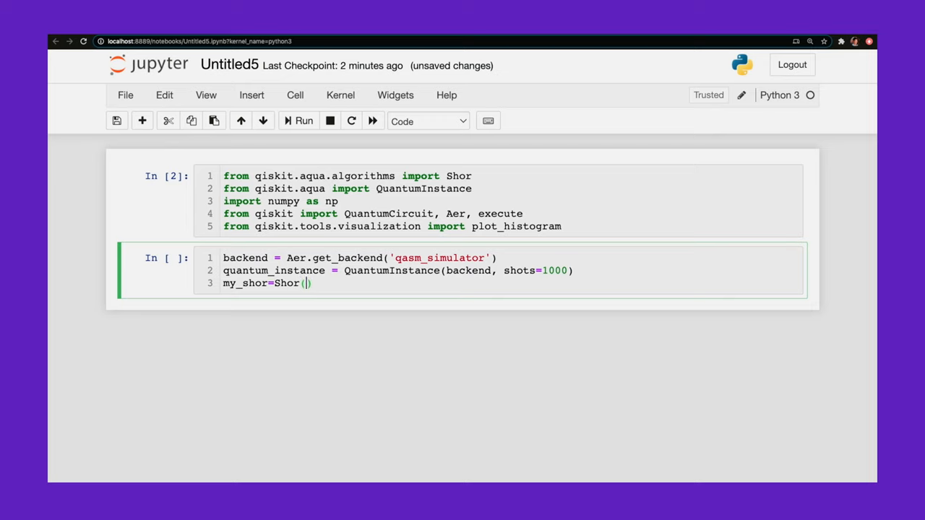
{"action": "type", "text": "N"}
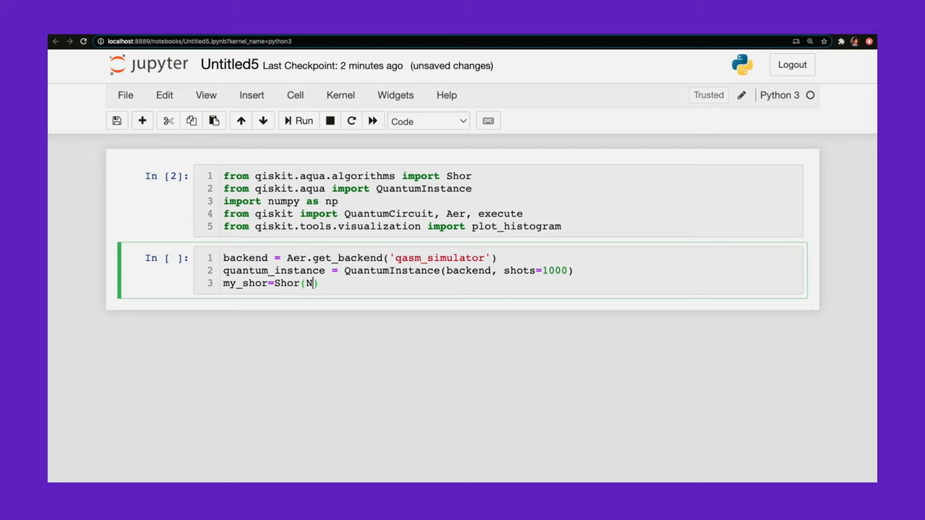
{"action": "type", "text": "=15"}
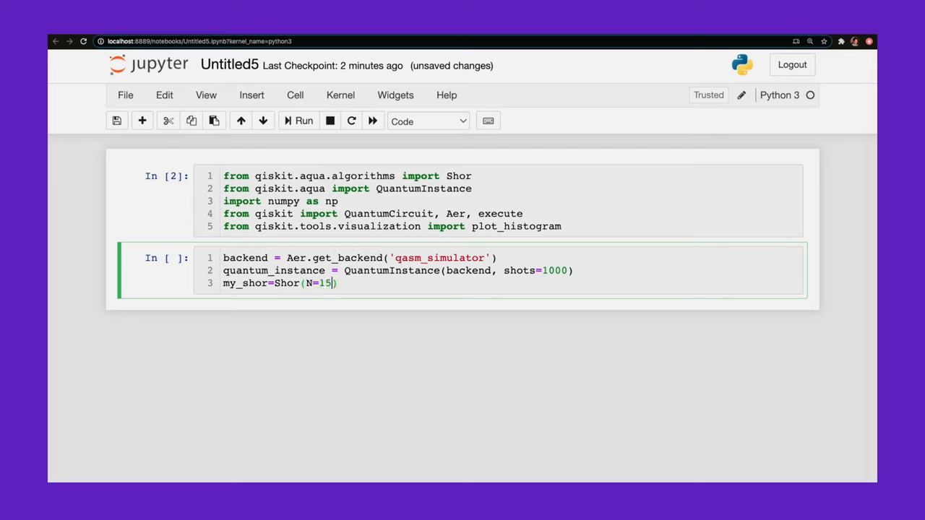
{"action": "type", "text": ","}
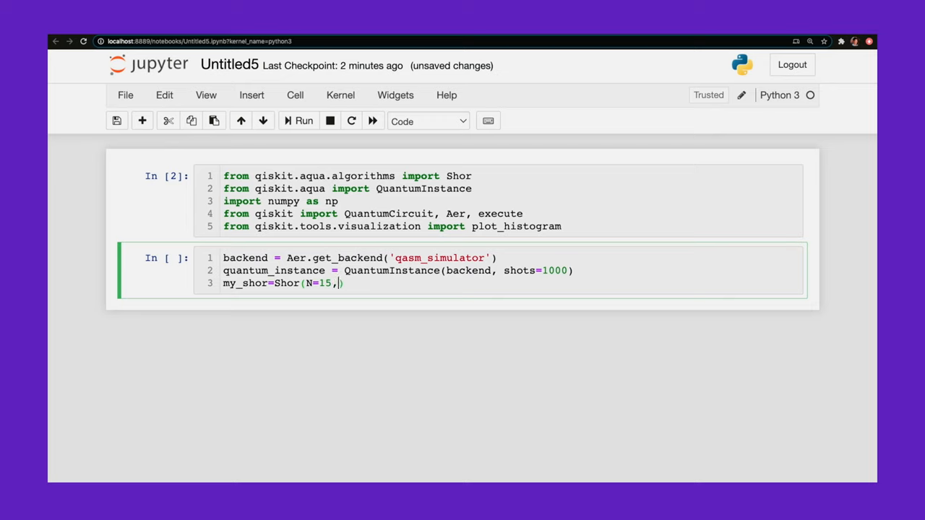
{"action": "type", "text": "a=2"}
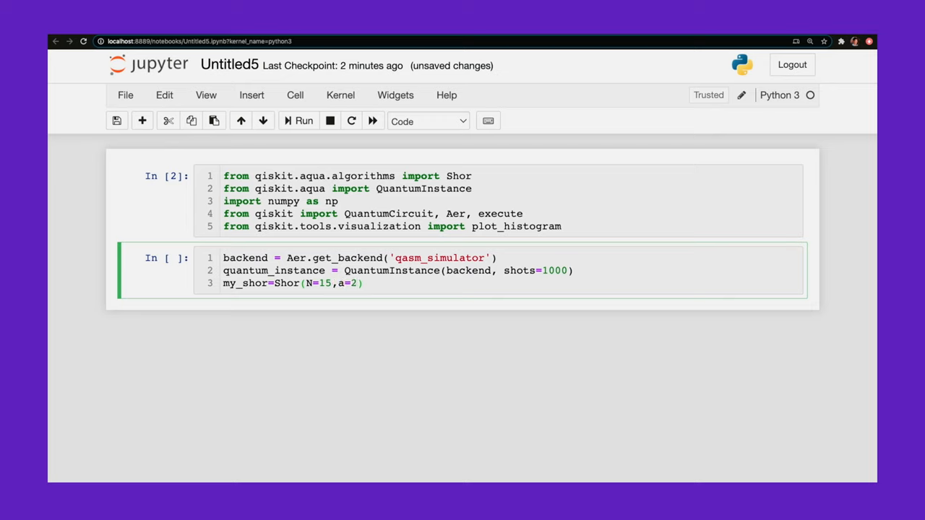
{"action": "type", "text": ","}
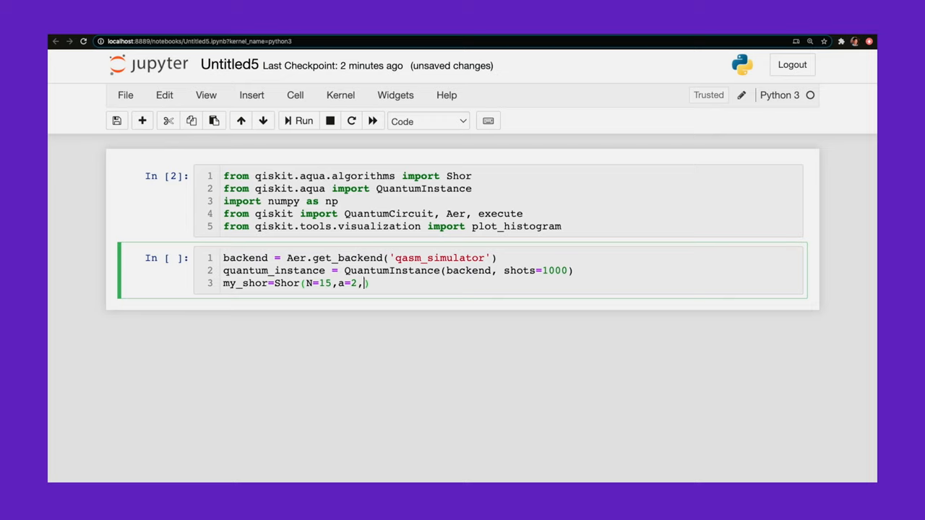
{"action": "type", "text": "qu"}
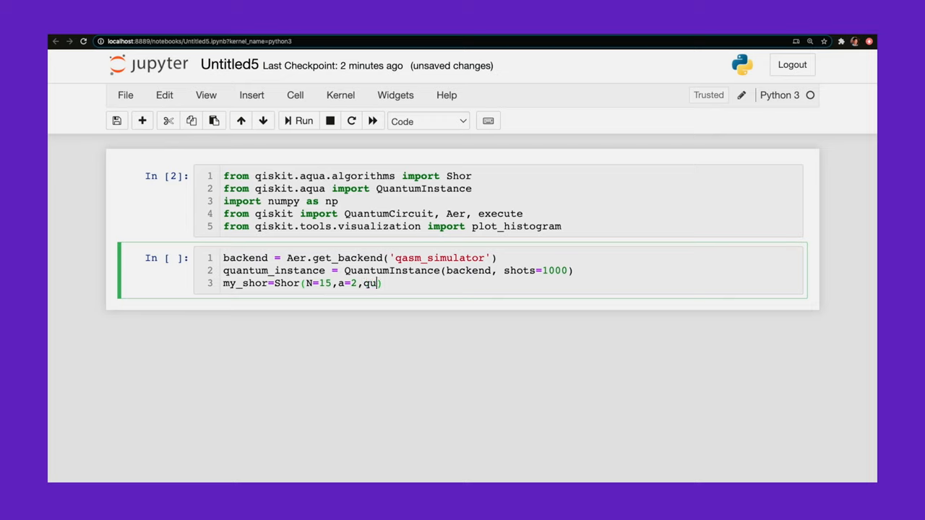
{"action": "type", "text": "antum_instance=quantum"}
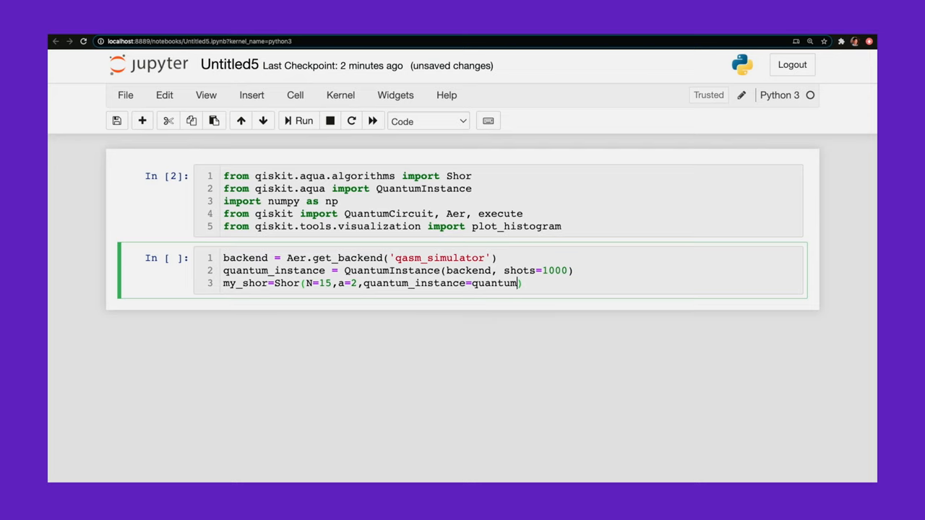
{"action": "type", "text": "_instance"}
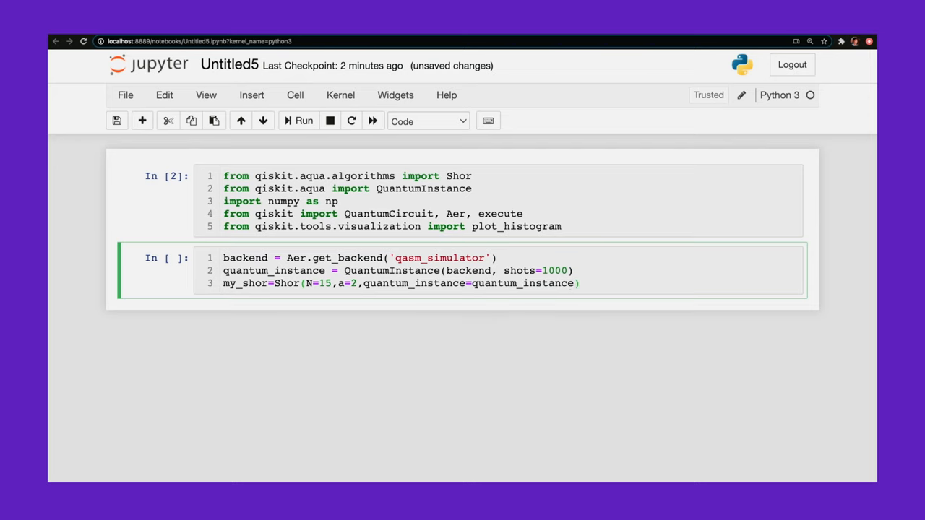
{"action": "left_click", "coordinate": [298, 122]}
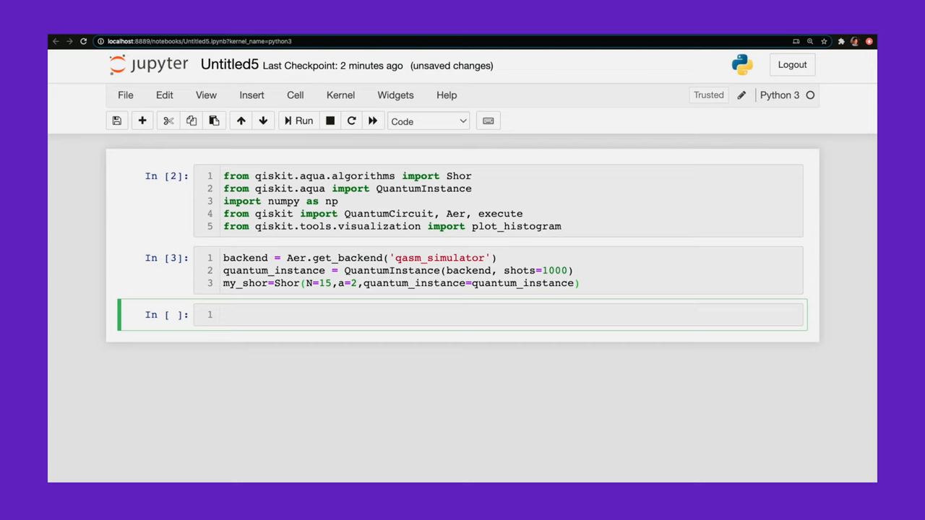
Step: Run Shor.run(my_shor) so the output lists the factors [3, 5] of 15
{"action": "type", "text": "Shor"}
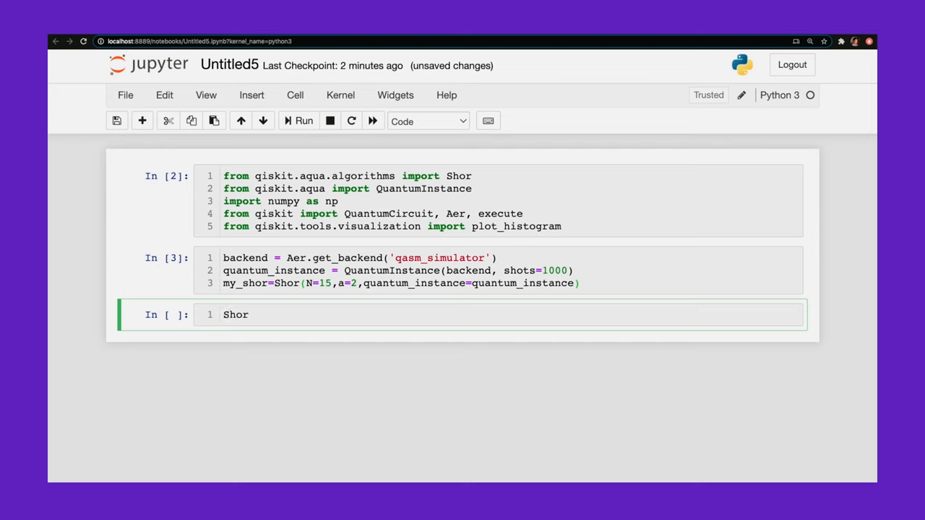
{"action": "type", "text": ".run()"}
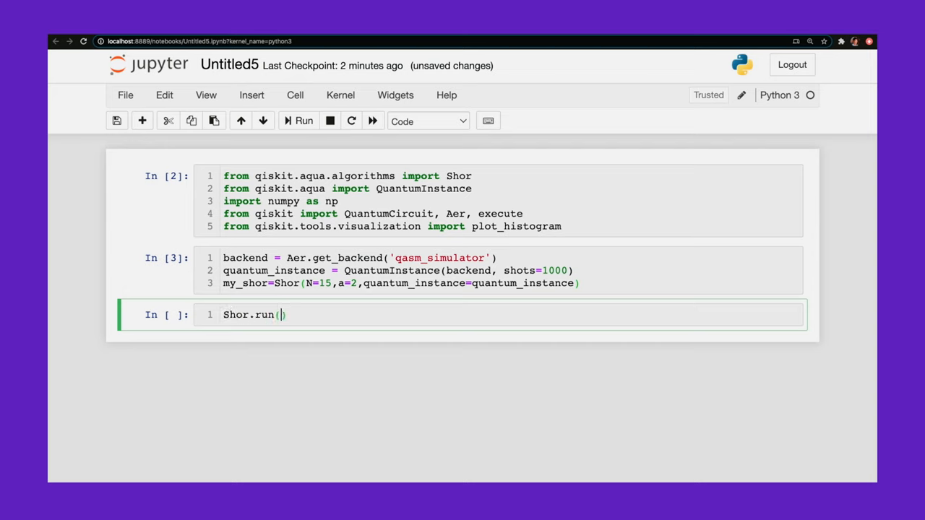
{"action": "type", "text": "my_shor"}
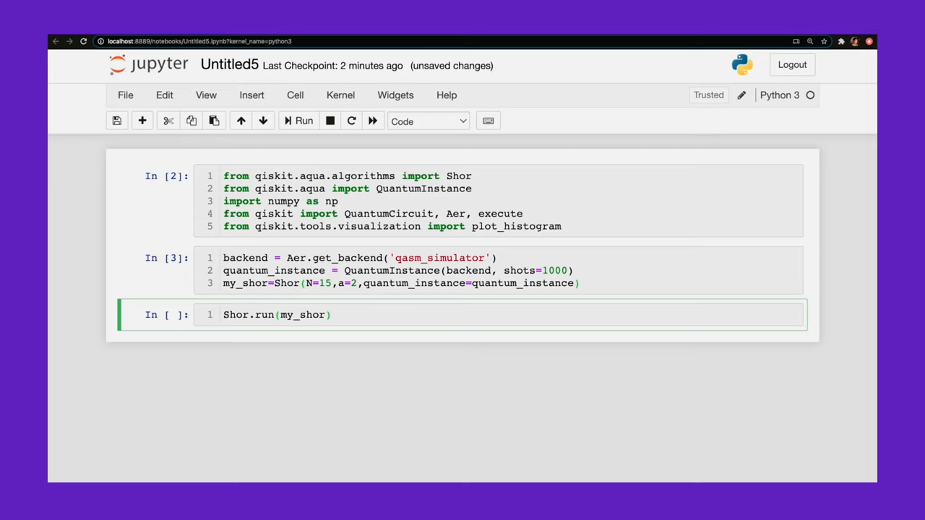
{"action": "left_click", "coordinate": [304, 121]}
{"action": "type", "text": "d"}
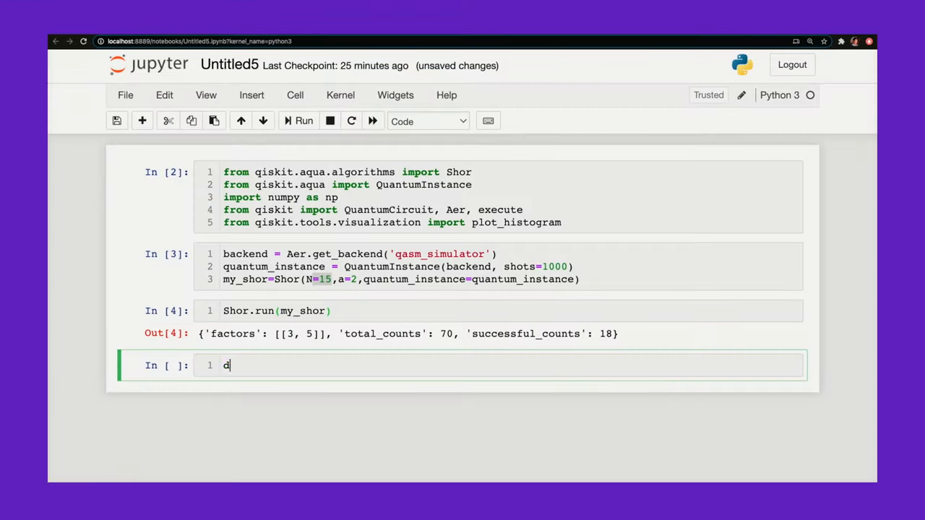
Step: Start def c_amod15(a, power) with U = QuantumCircuit for 4 qubits
{"action": "type", "text": "ef c_mo"}
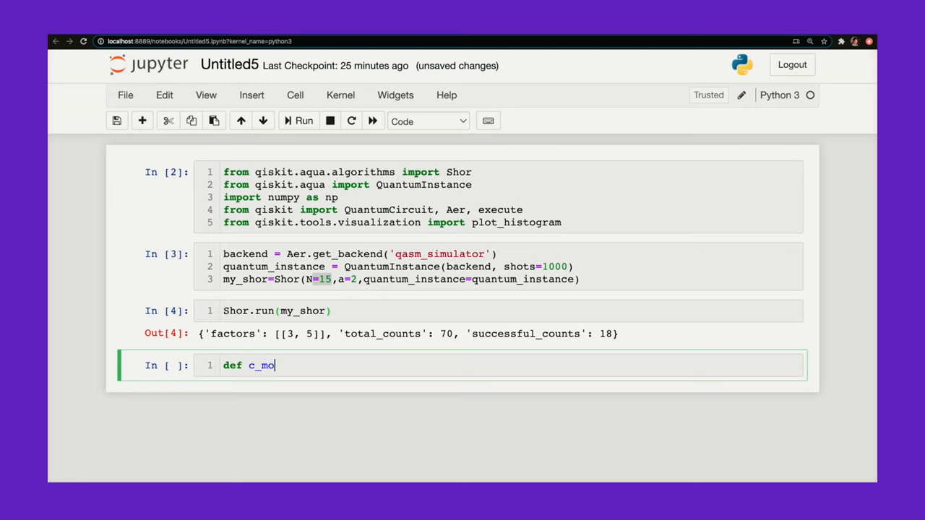
{"action": "type", "text": "am"}
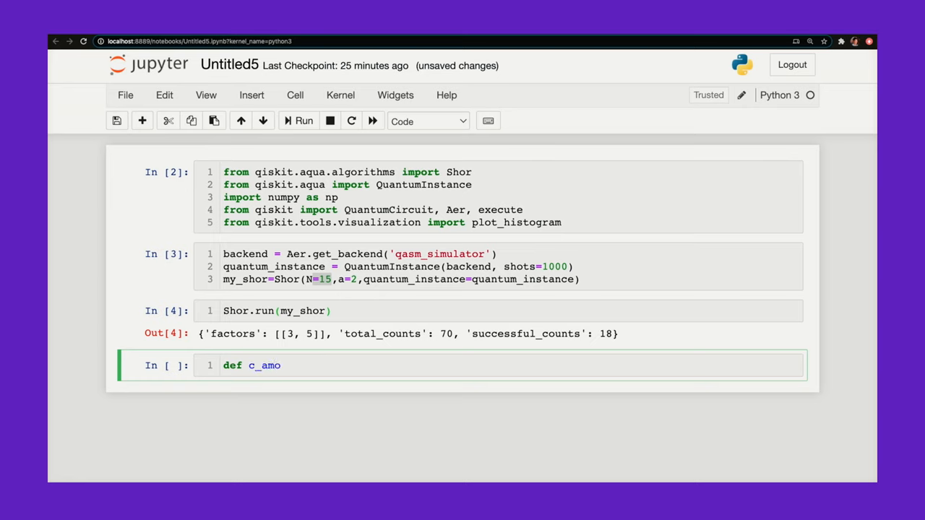
{"action": "type", "text": "d15()"}
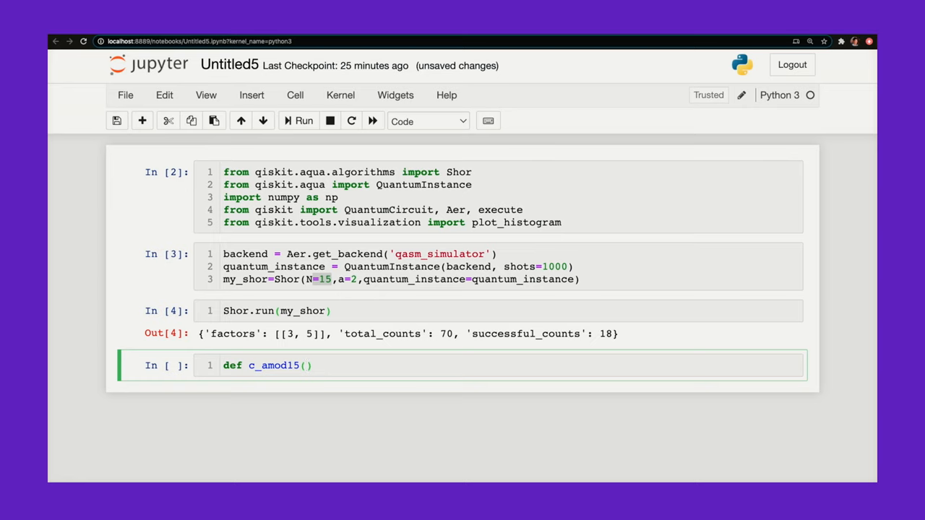
{"action": "type", "text": "a,"}
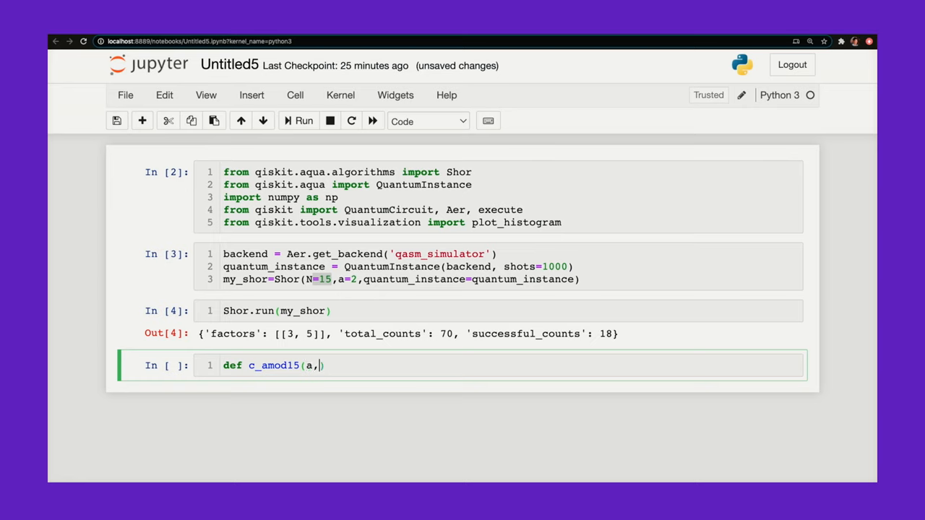
{"action": "type", "text": "power"}
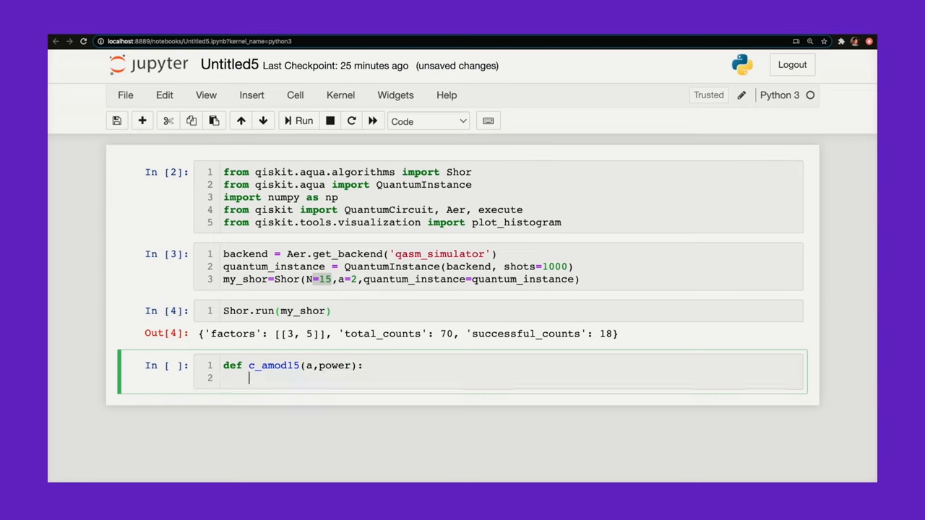
{"action": "type", "text": "zU"}
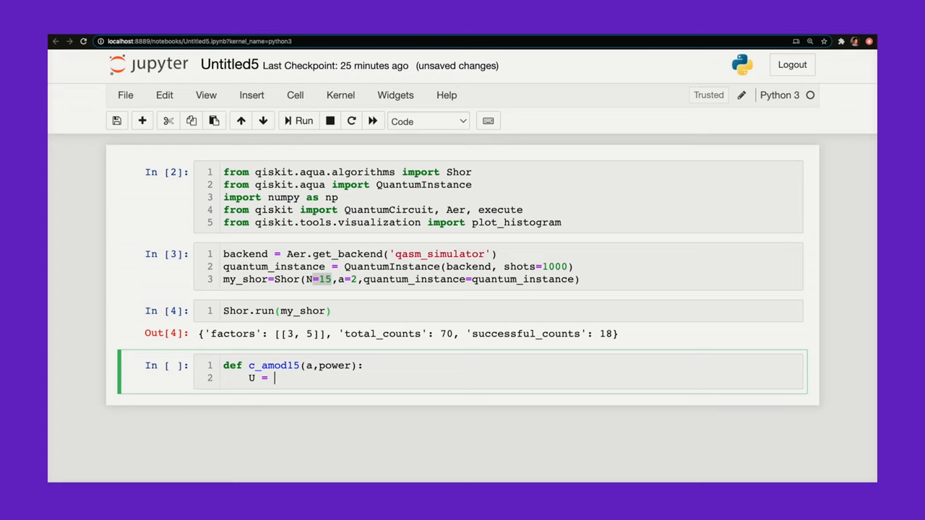
{"action": "type", "text": "QuantumCircuit(4"}
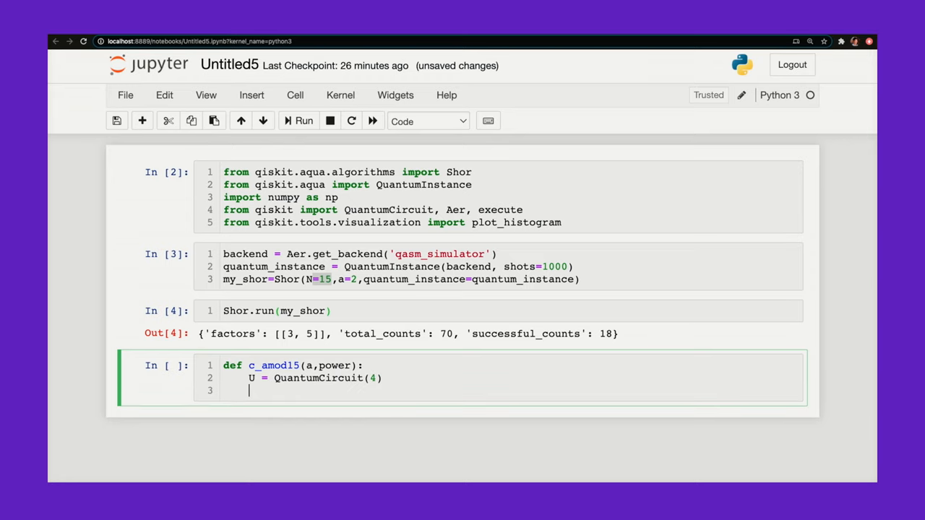
Step: Write the power loop applying U.swap(2,3), U.swap(1,2), a third swap and U.x(q) on each qubit, saving the notebook
{"action": "type", "text": "for itera"}
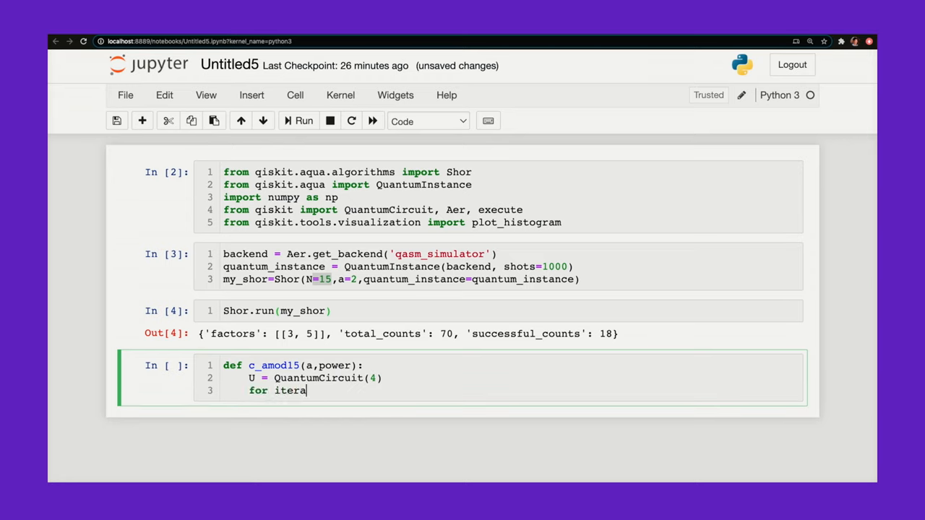
{"action": "type", "text": "tion in range(p"}
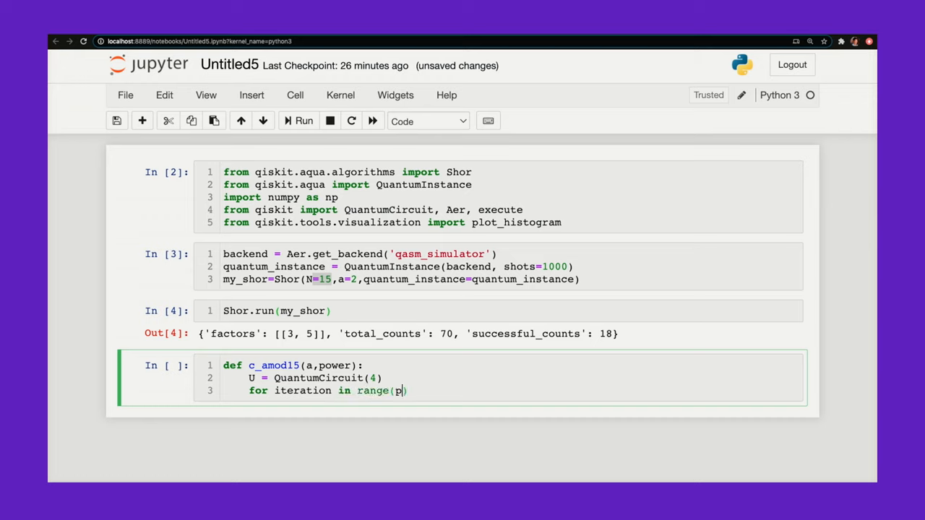
{"action": "key", "text": "ctrl+s"}
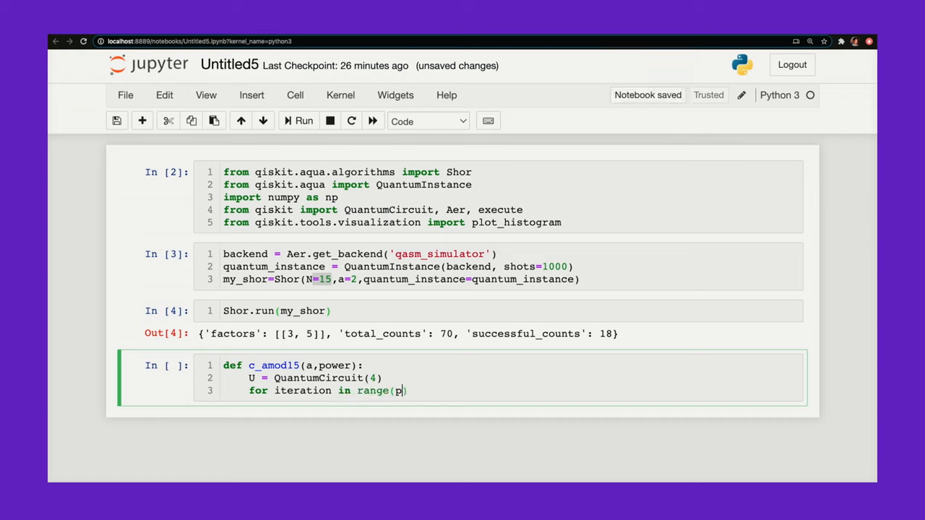
{"action": "type", "text": "ower):"}
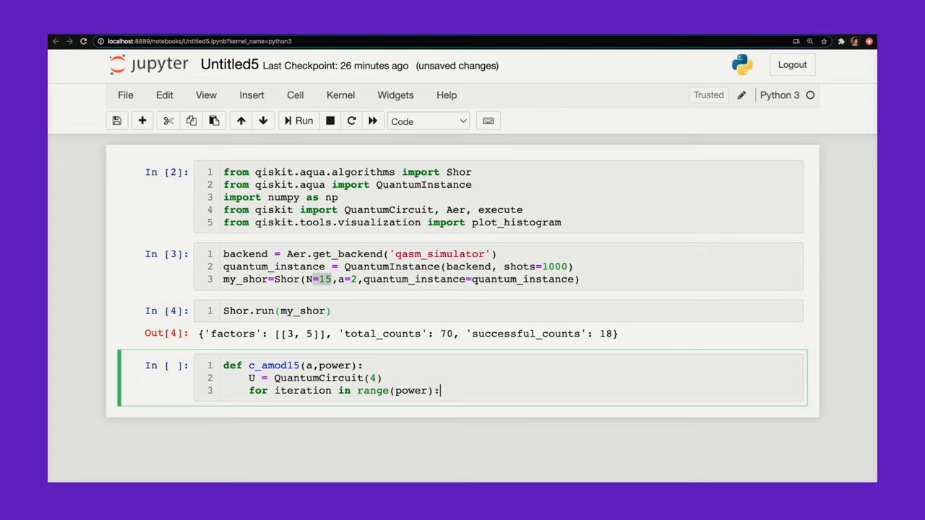
{"action": "key", "text": "Enter"}
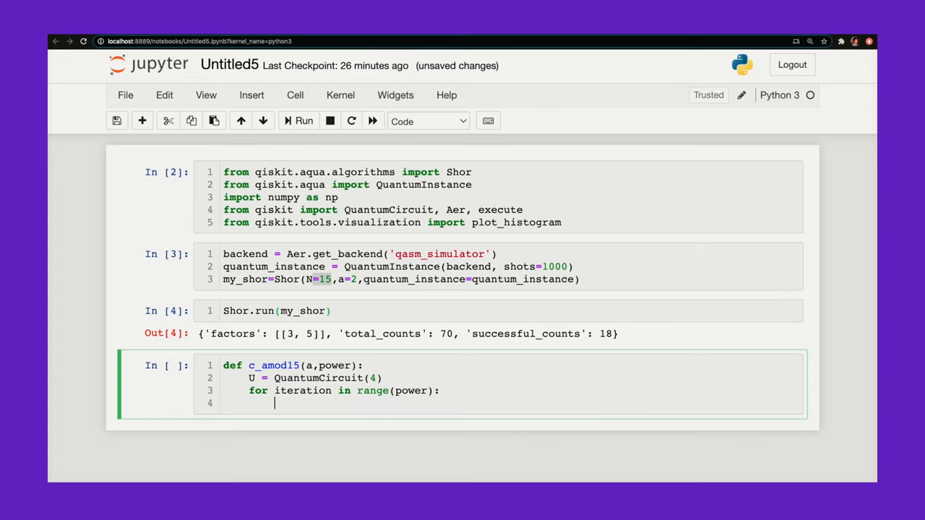
{"action": "type", "text": "U.s"}
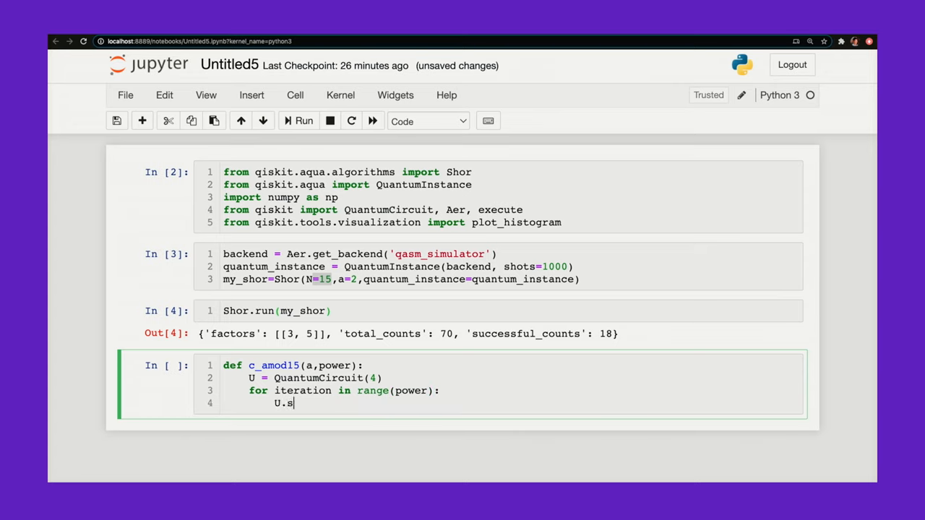
{"action": "type", "text": "wap(2,"}
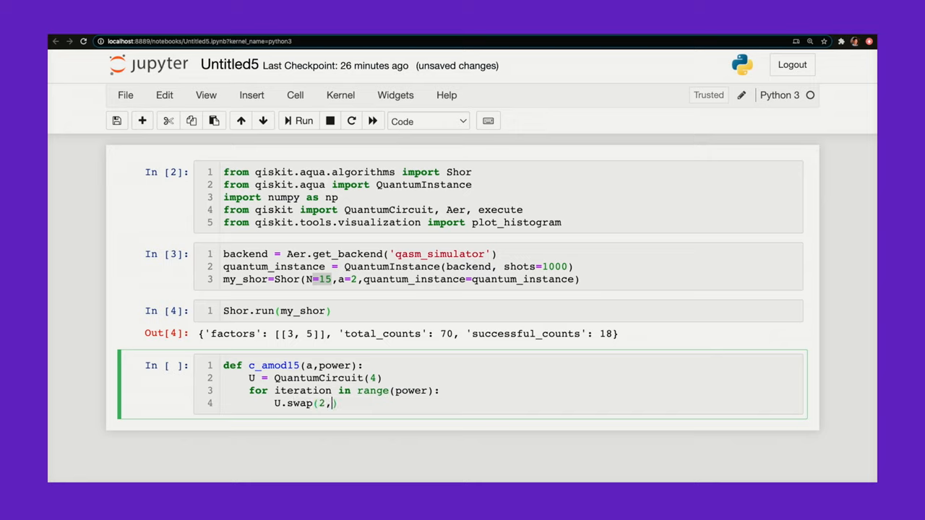
{"action": "type", "text": "3)"}
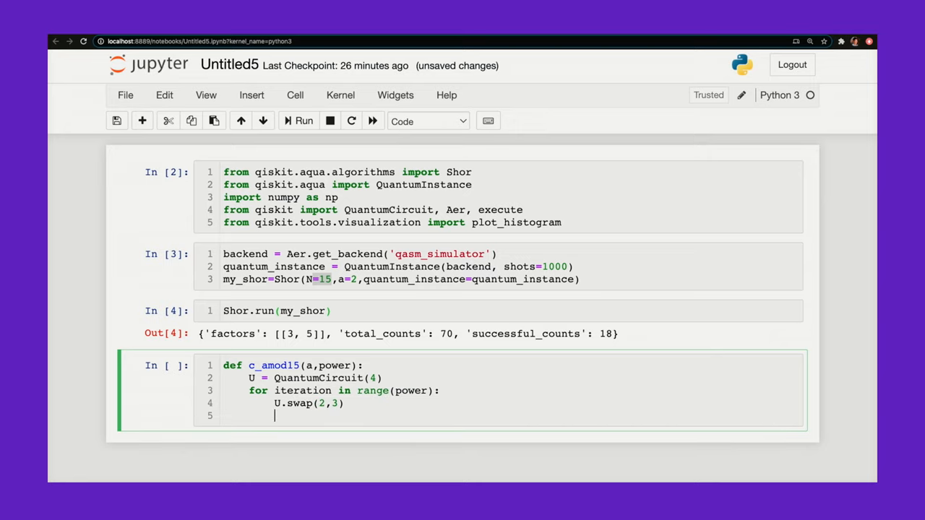
{"action": "type", "text": "U.swap"}
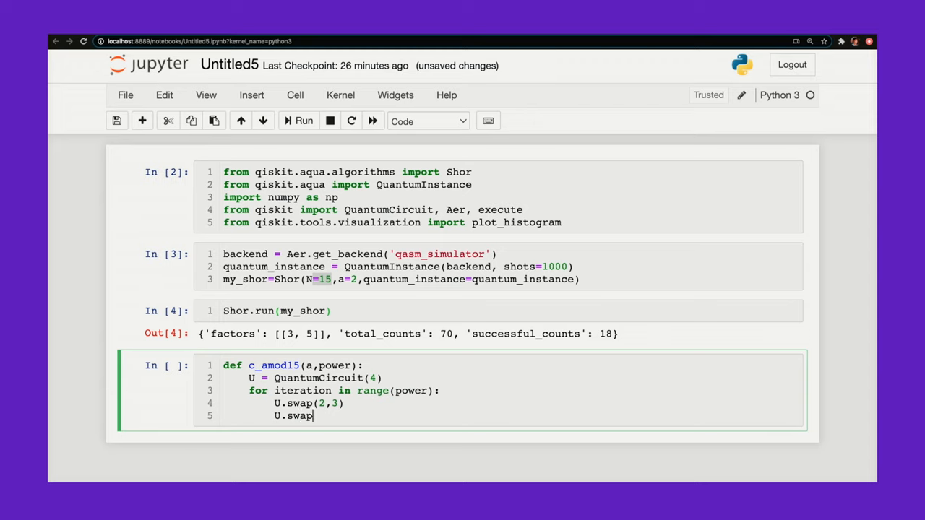
{"action": "type", "text": "(1,2)"}
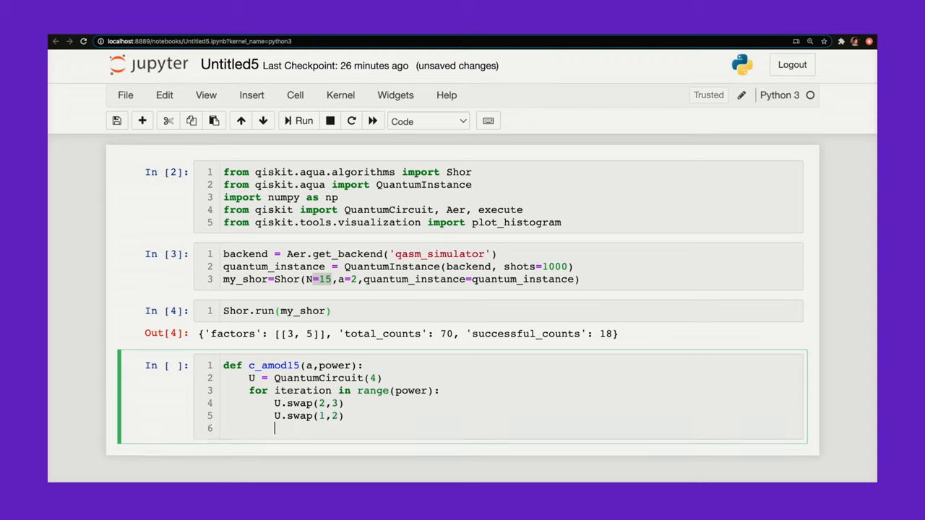
{"action": "type", "text": "U.swap()"}
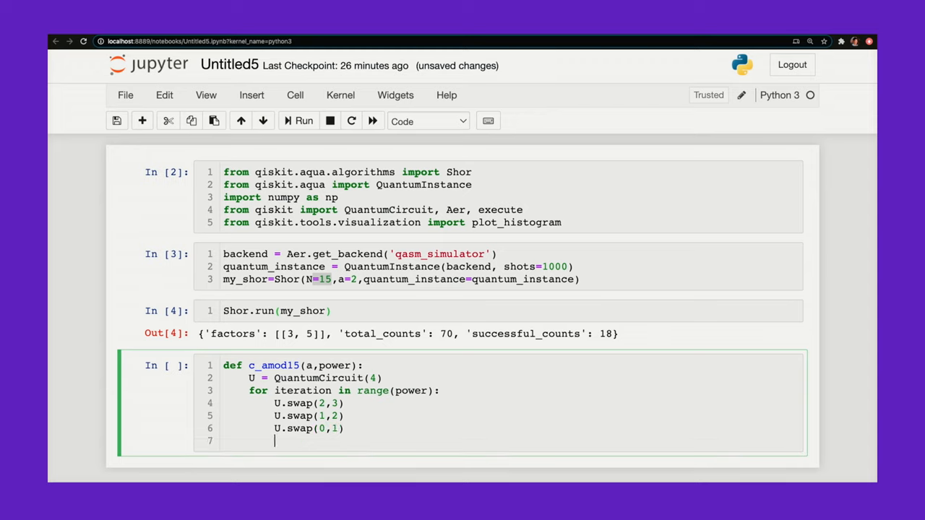
{"action": "type", "text": "for q in range(4):"}
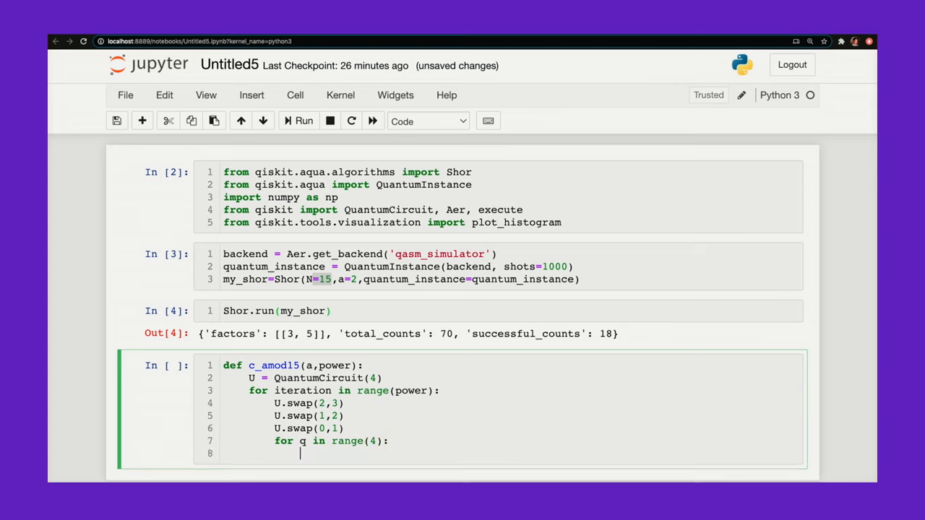
{"action": "type", "text": "U.x"}
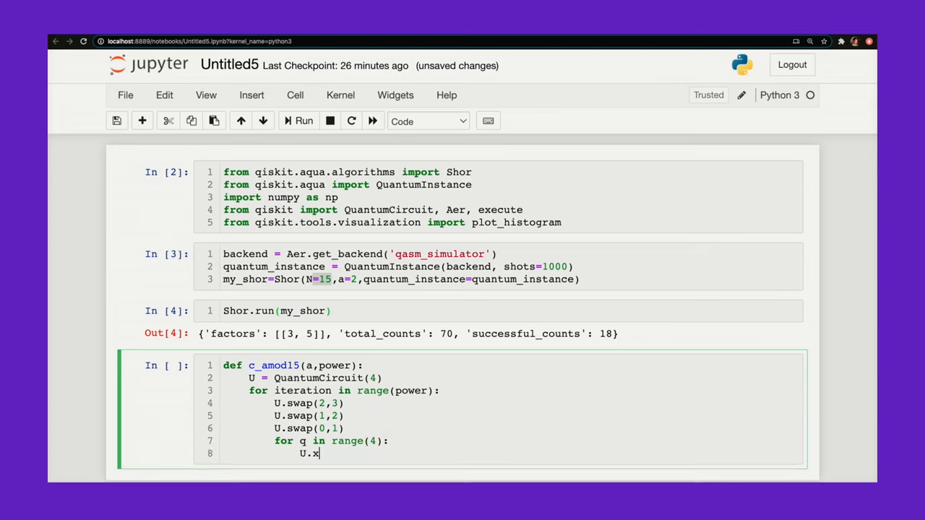
{"action": "type", "text": "(q)"}
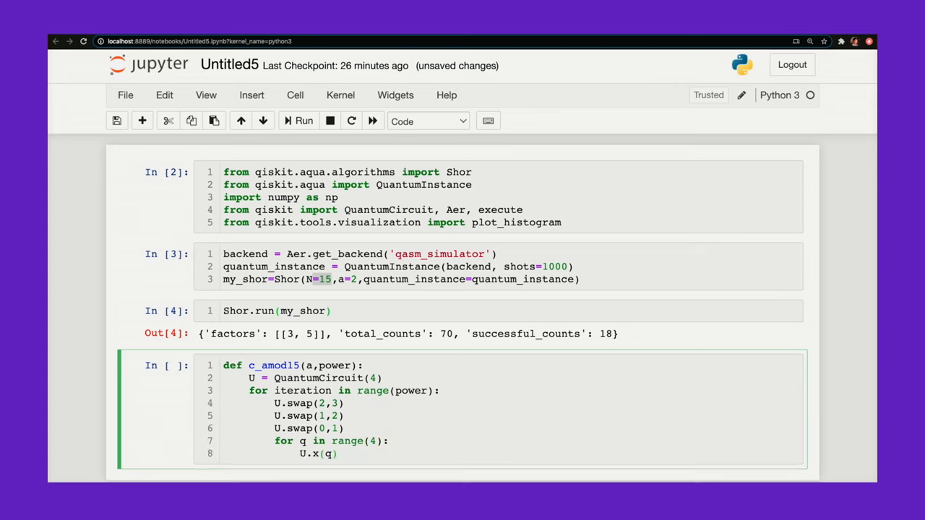
{"action": "key", "text": "enter"}
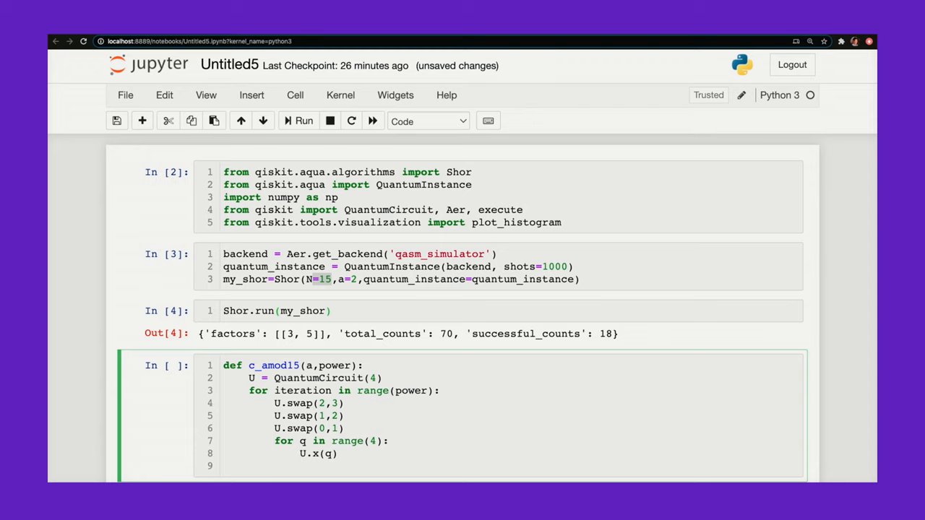
Step: Convert U to a gate with U.to_gate() and name it with the '%i mod 15' format string
{"action": "type", "text": "U="}
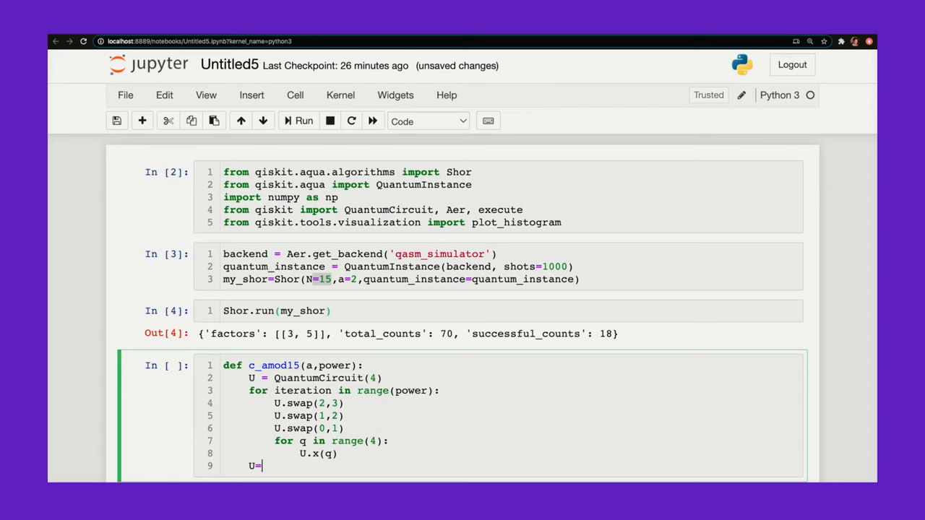
{"action": "type", "text": "U.to_"}
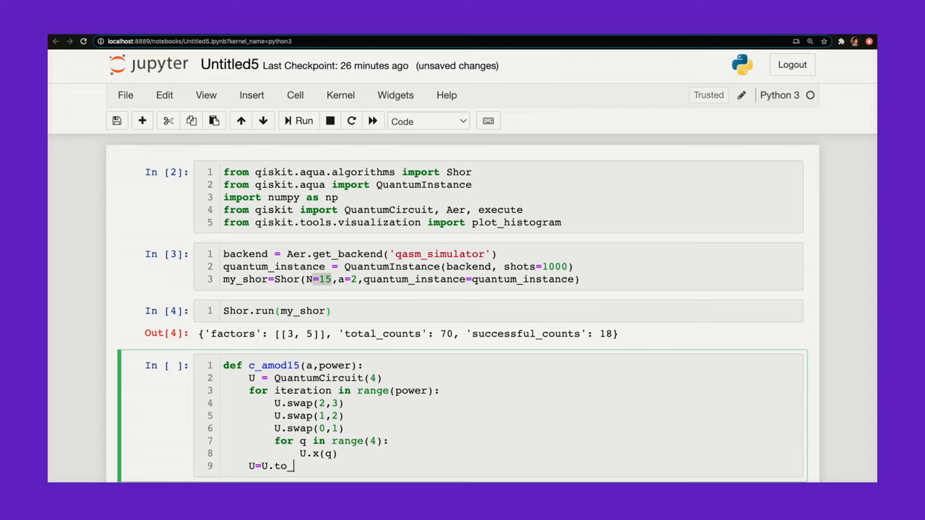
{"action": "type", "text": "gate"}
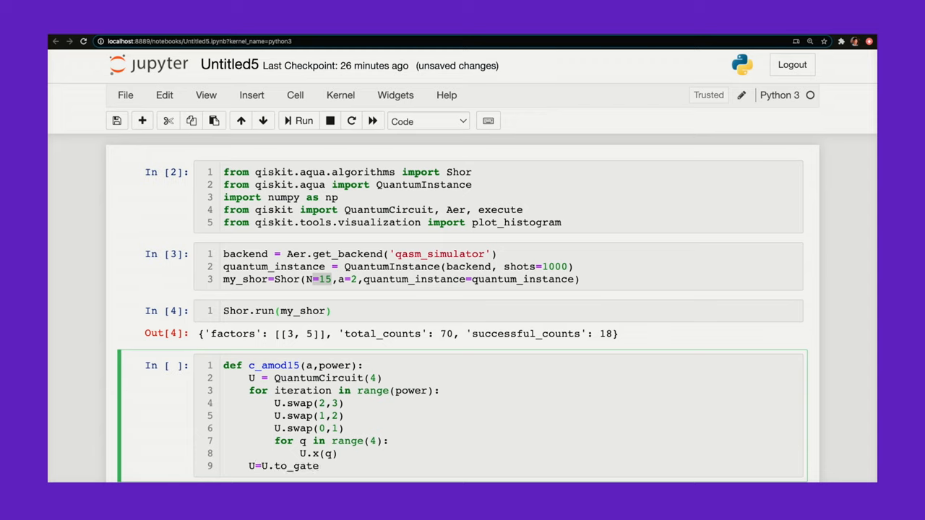
{"action": "type", "text": "()"}
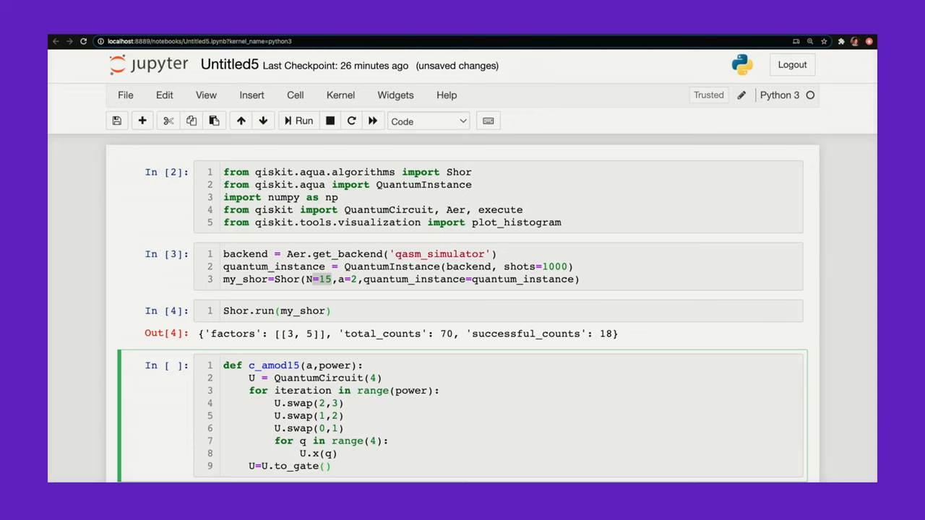
{"action": "type", "text": "U."}
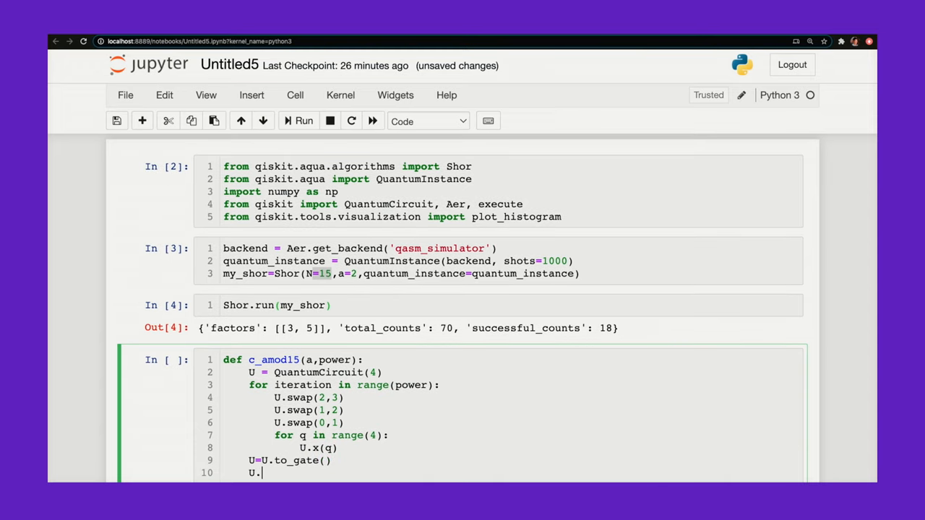
{"action": "type", "text": "name="}
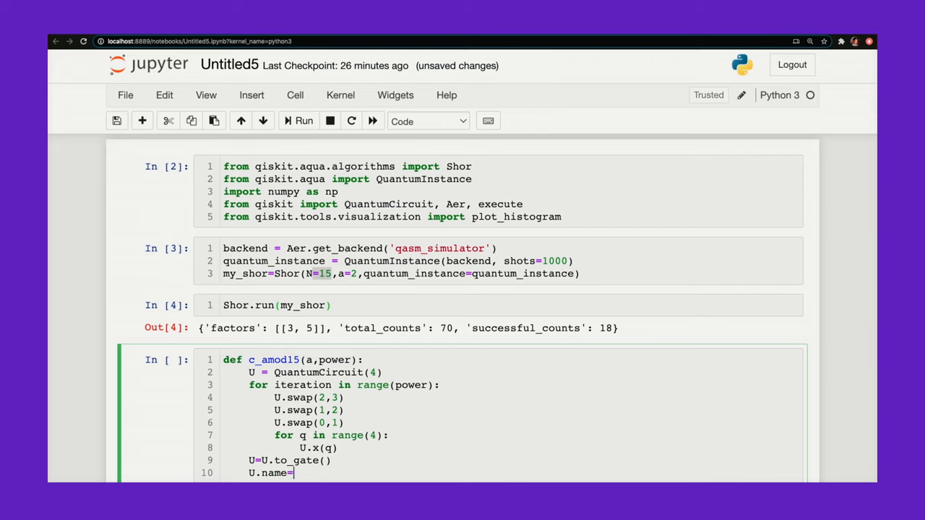
{"action": "type", "text": "\"%\""}
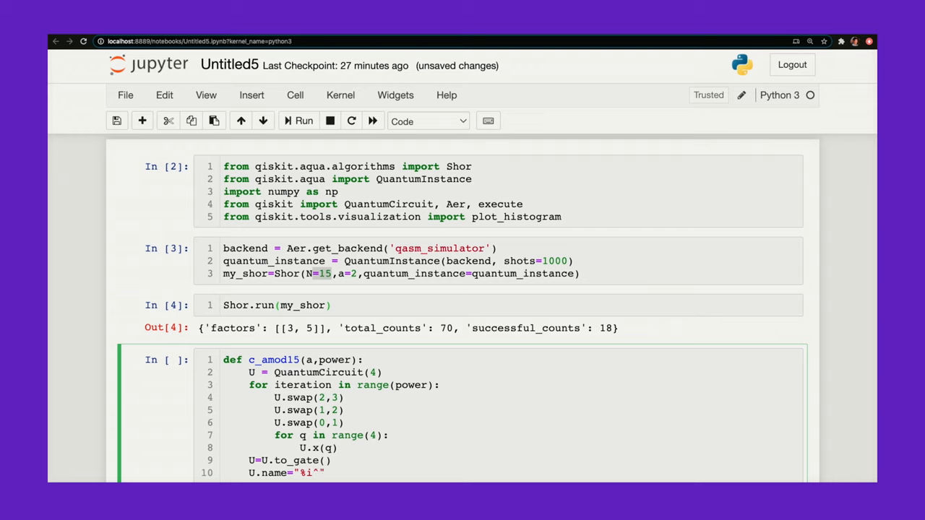
{"action": "type", "text": "%i"}
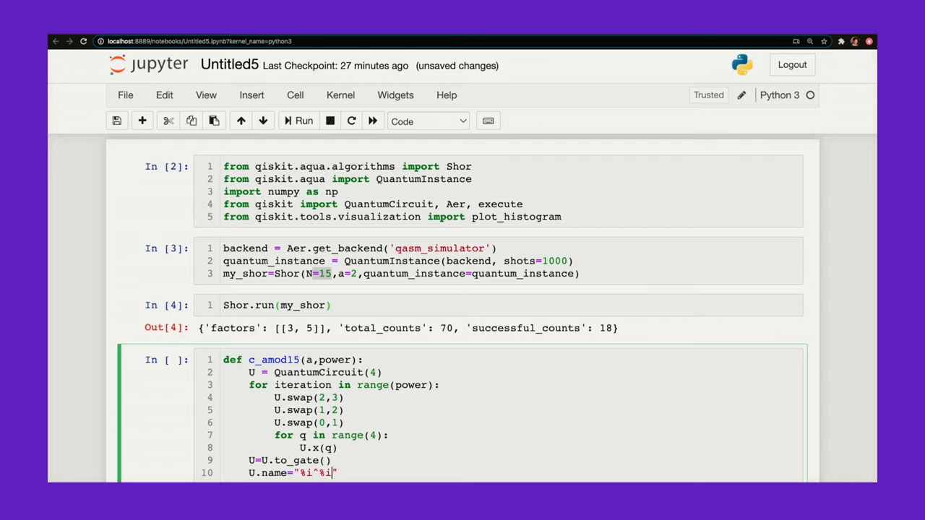
{"action": "type", "text": "mod 15"}
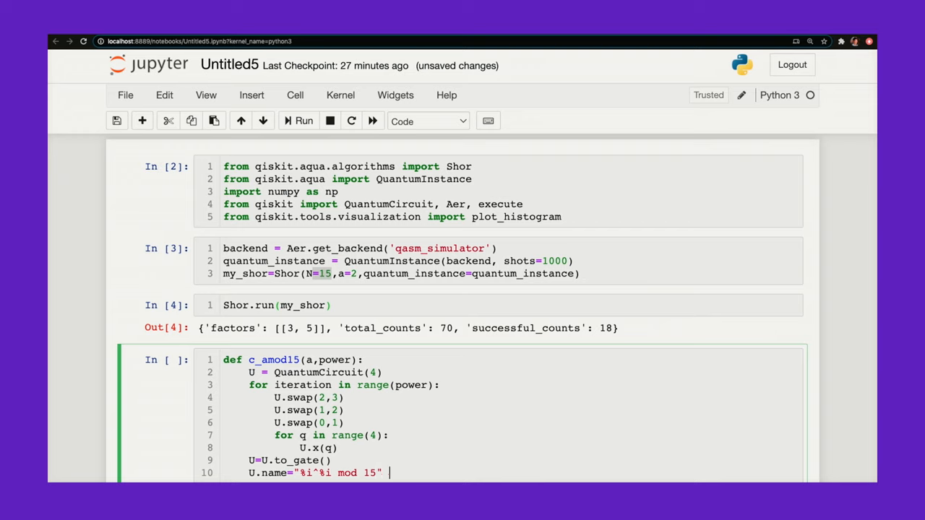
{"action": "type", "text": "()"}
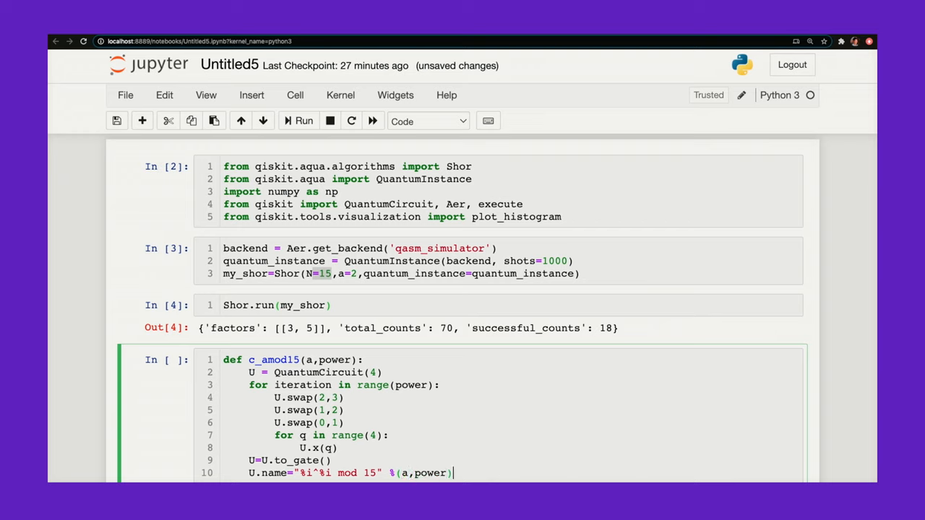
Step: Add c_U = U.control() and return c_U to finish the function
{"action": "scroll", "scroll_direction": "down", "scroll_amount": 3}
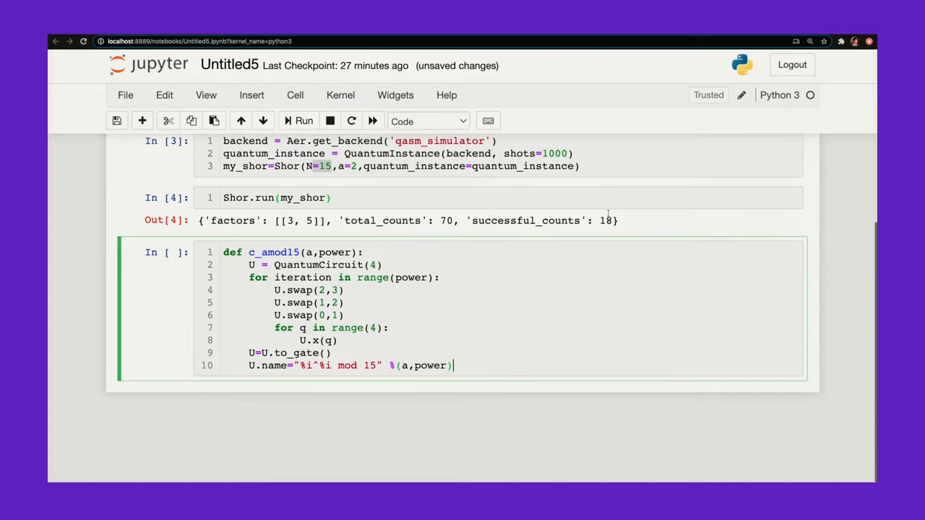
{"action": "type", "text": "c"}
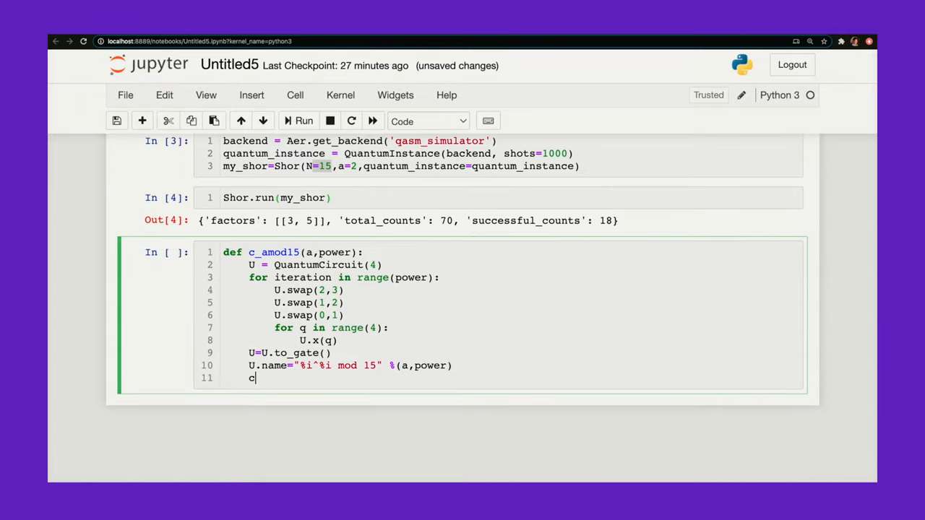
{"action": "type", "text": "_U = U"}
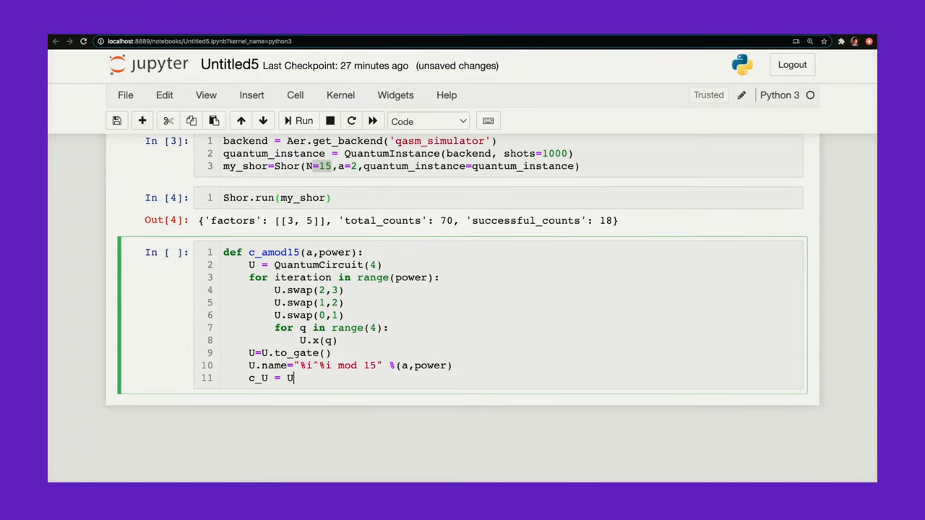
{"action": "type", "text": ".control()"}
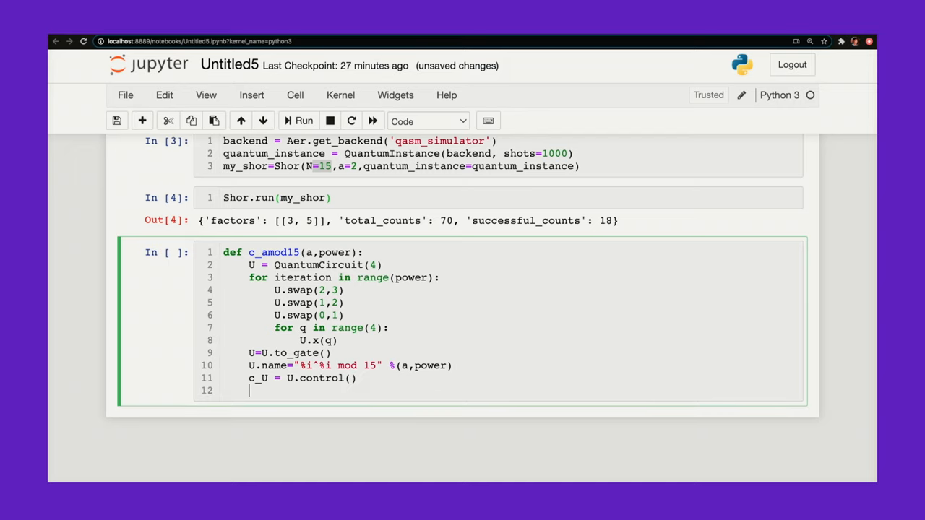
{"action": "type", "text": "return c_U"}
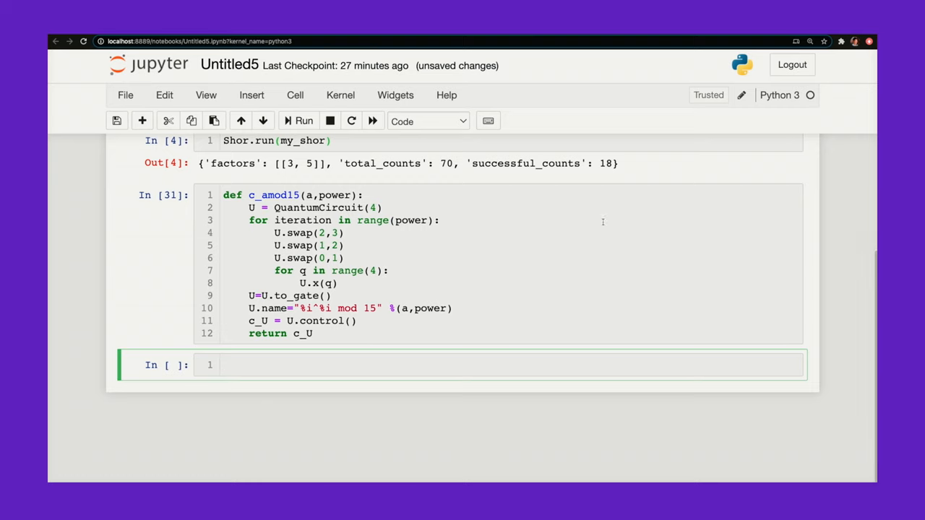
Step: Set n_count = 8 and a = 7 in a new cell, run it, and begin the next def
{"action": "type", "text": "n"}
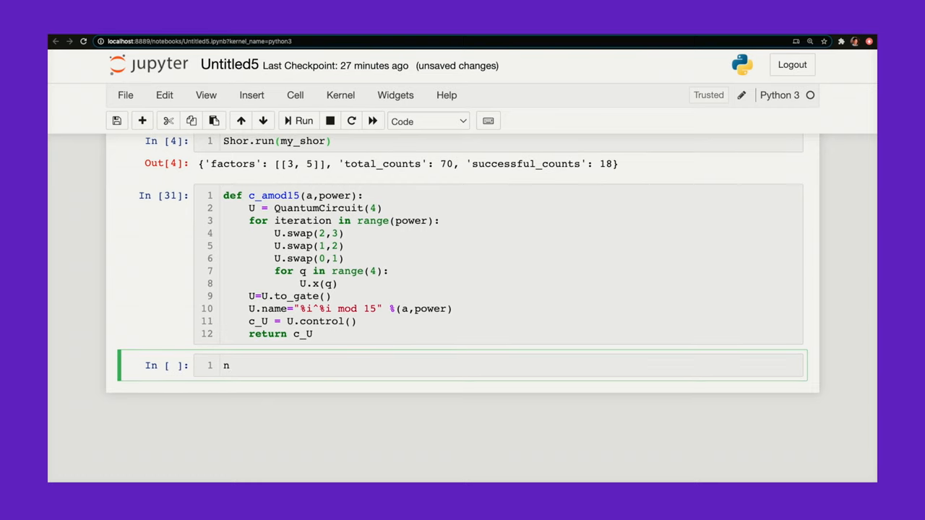
{"action": "type", "text": "_cou"}
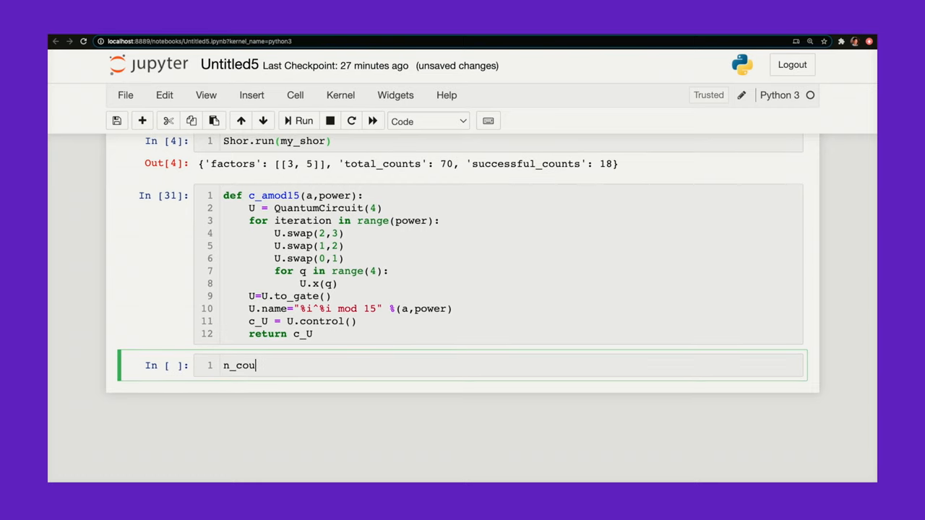
{"action": "type", "text": "nt ="}
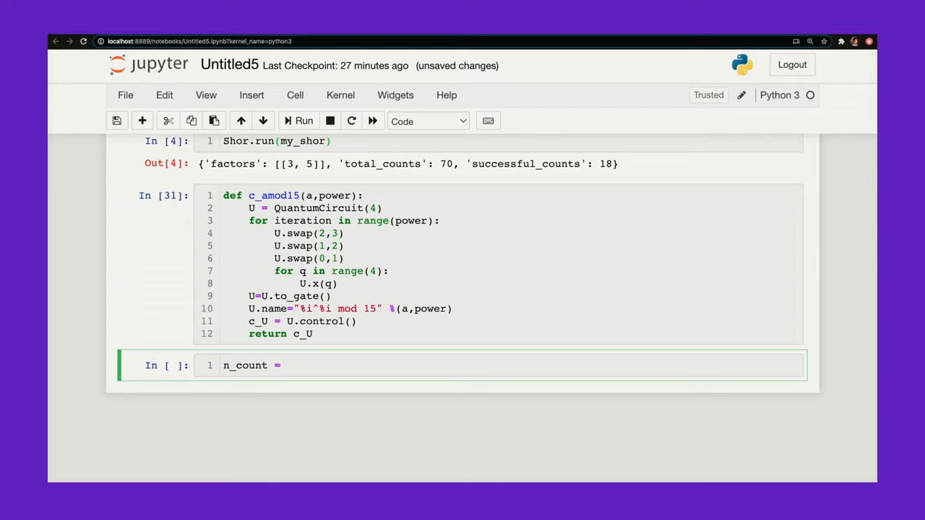
{"action": "type", "text": "8"}
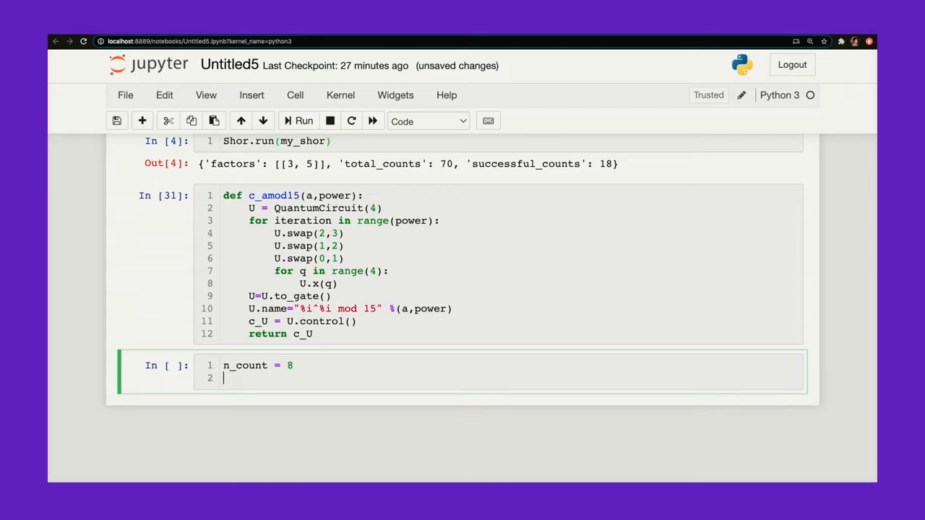
{"action": "type", "text": "a = 7"}
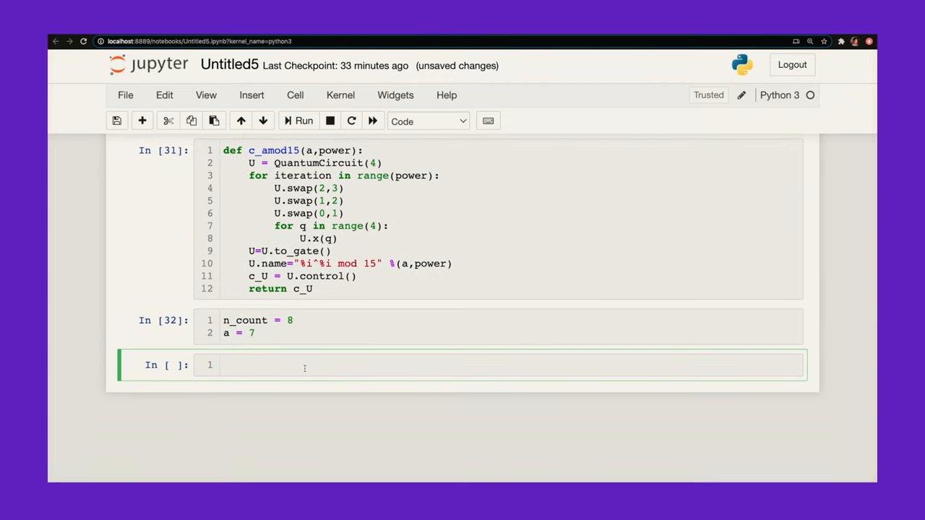
{"action": "type", "text": "def"}
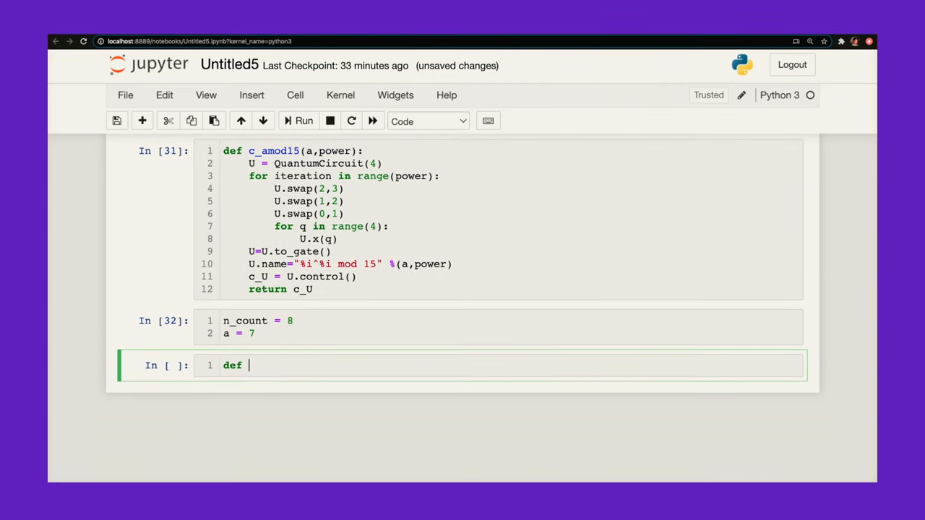
Step: Write def qft_dagger(n) with qc = QuantumCircuit(n)
{"action": "type", "text": "qft_da"}
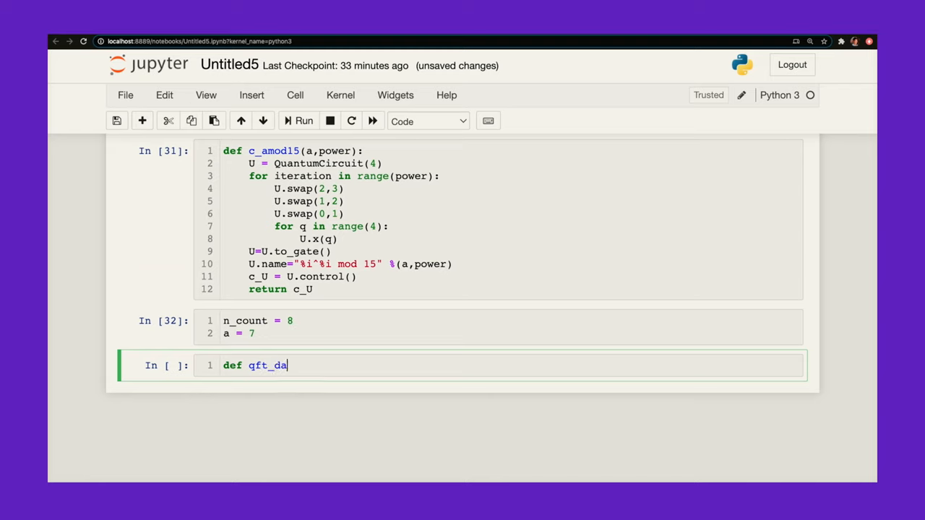
{"action": "type", "text": "gger(n):"}
{"action": "type", "text": "qc"}
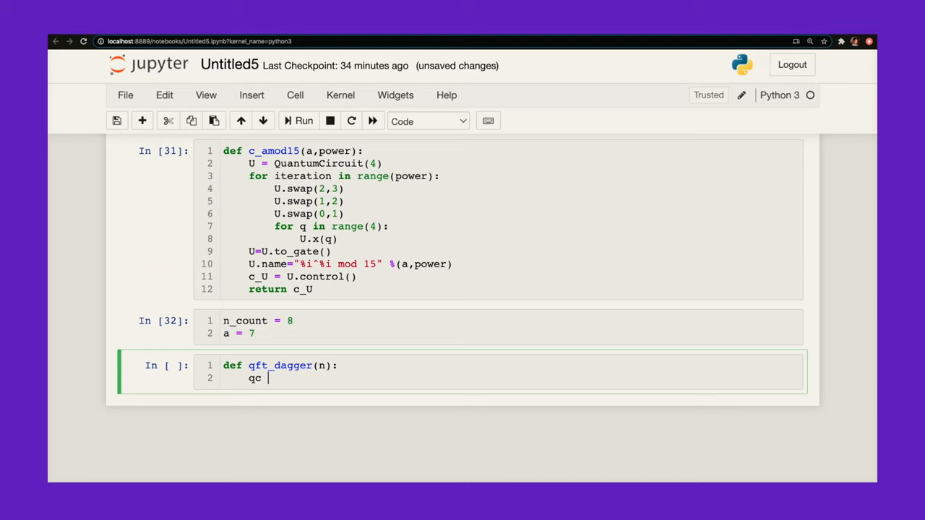
{"action": "type", "text": "= Quantu"}
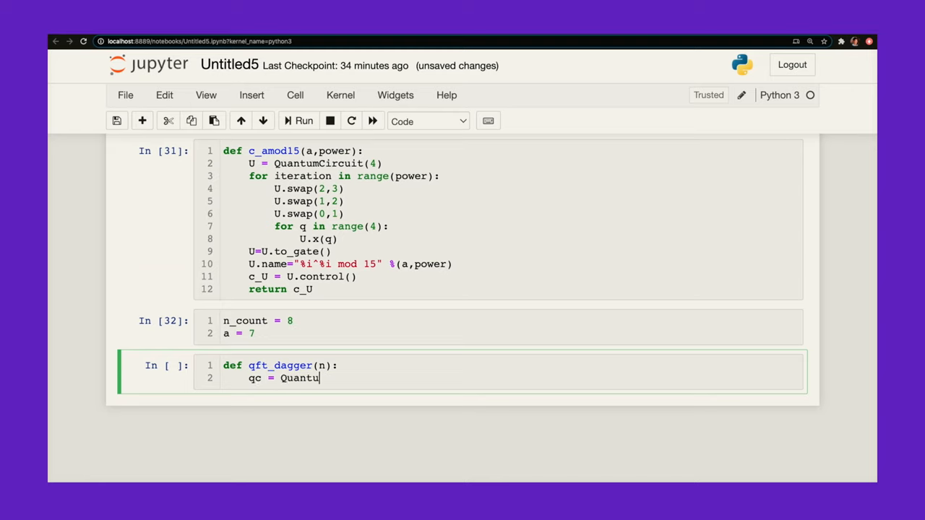
{"action": "type", "text": "mCircuit(n"}
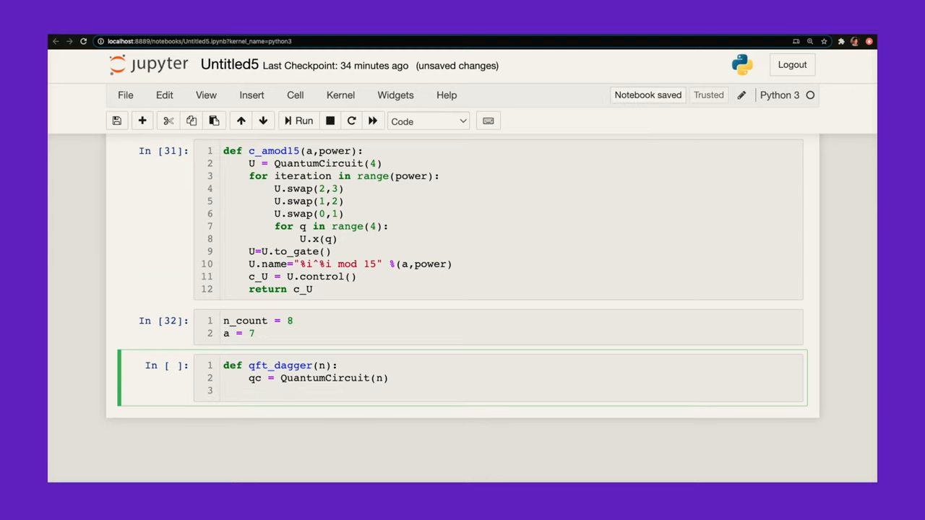
Step: Add a loop over range(n//2) calling qc.swap(qubit, n-qubit-1)
{"action": "type", "text": "for q"}
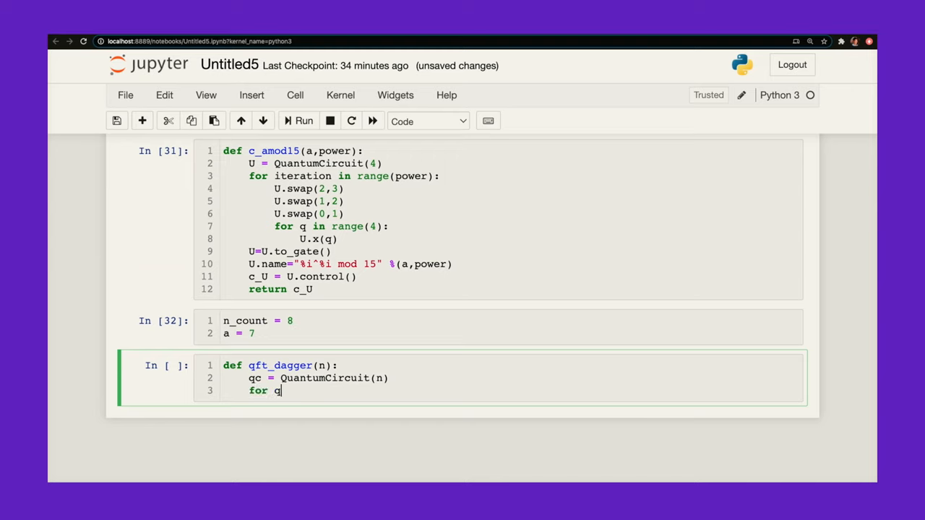
{"action": "type", "text": "ubit in range"}
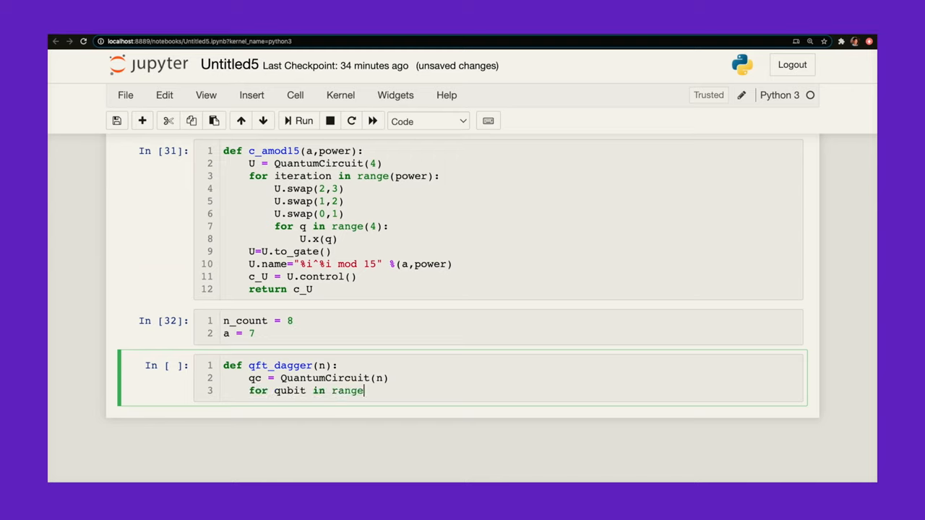
{"action": "type", "text": "(n//2)"}
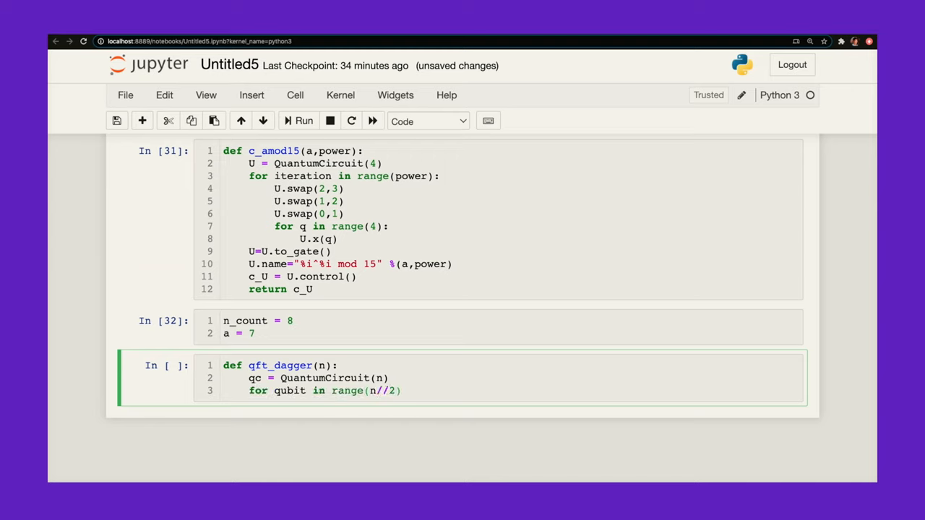
{"action": "key", "text": "enter"}
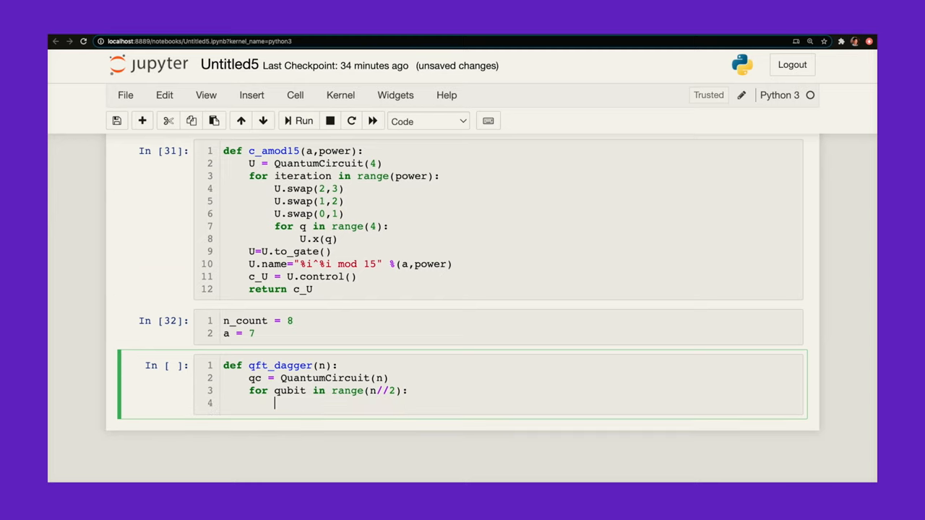
{"action": "type", "text": "qc.swap(q"}
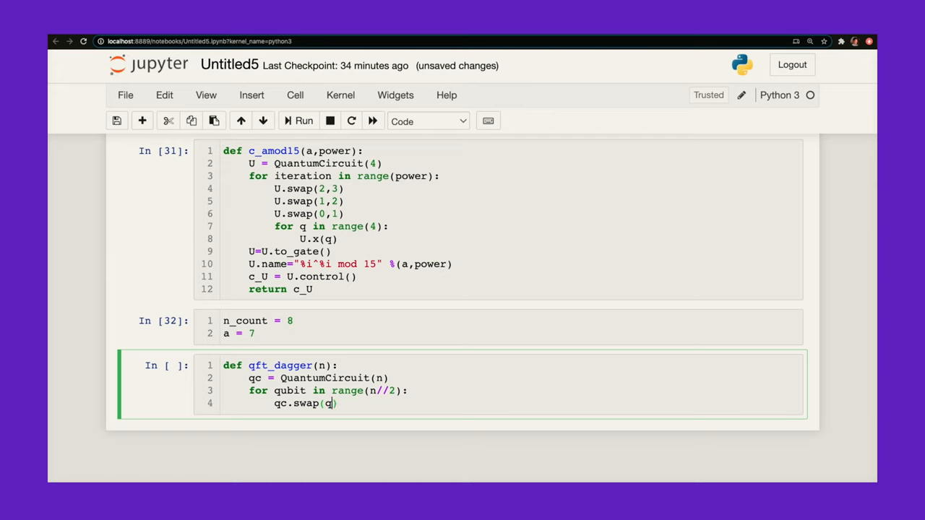
{"action": "type", "text": "ubit,"}
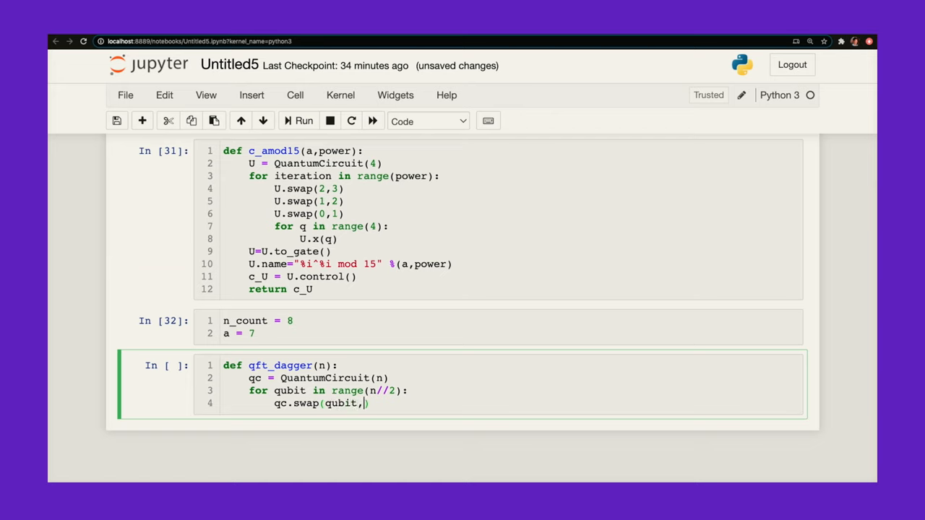
{"action": "type", "text": "n-qubit"}
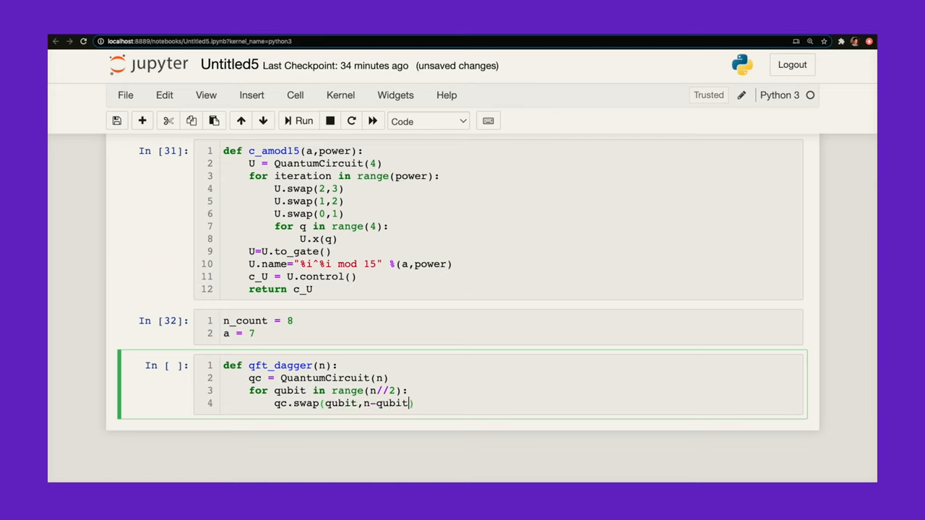
{"action": "type", "text": "-1"}
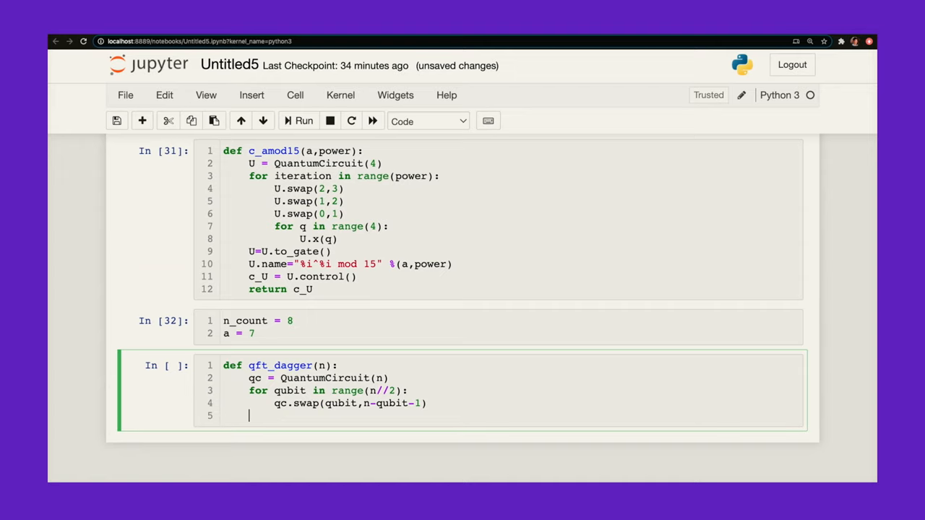
Step: Add nested loops over j and m applying qc.cu1(-np.pi/float(2**(j-m)), m, j)
{"action": "type", "text": "for j in r"}
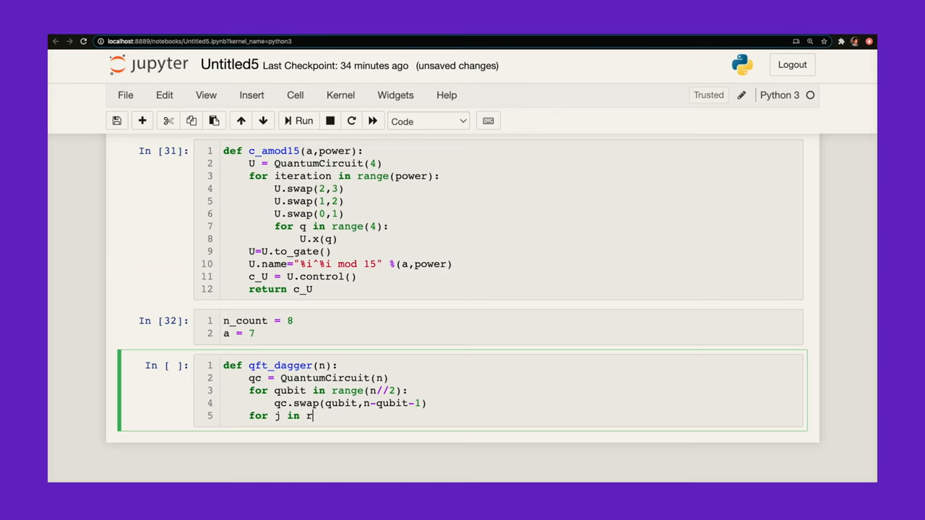
{"action": "type", "text": "ange(n):"}
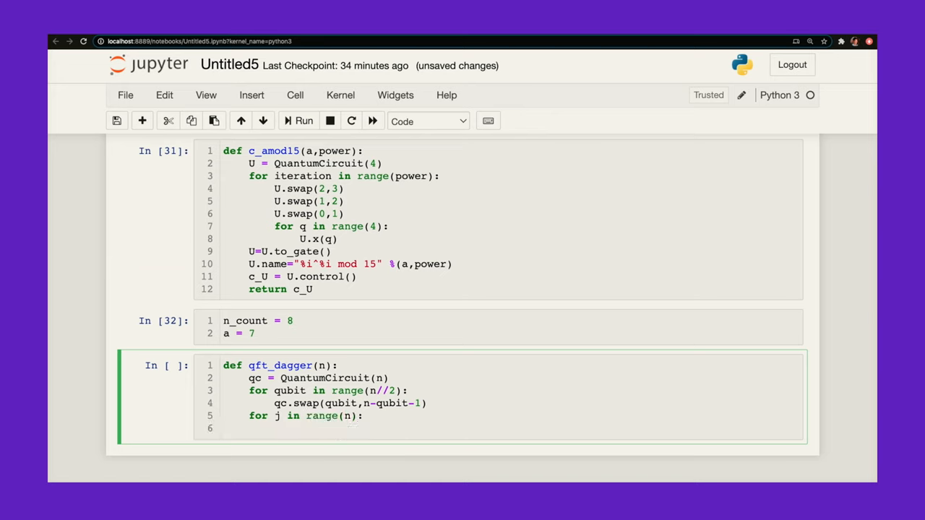
{"action": "type", "text": "for m in ran"}
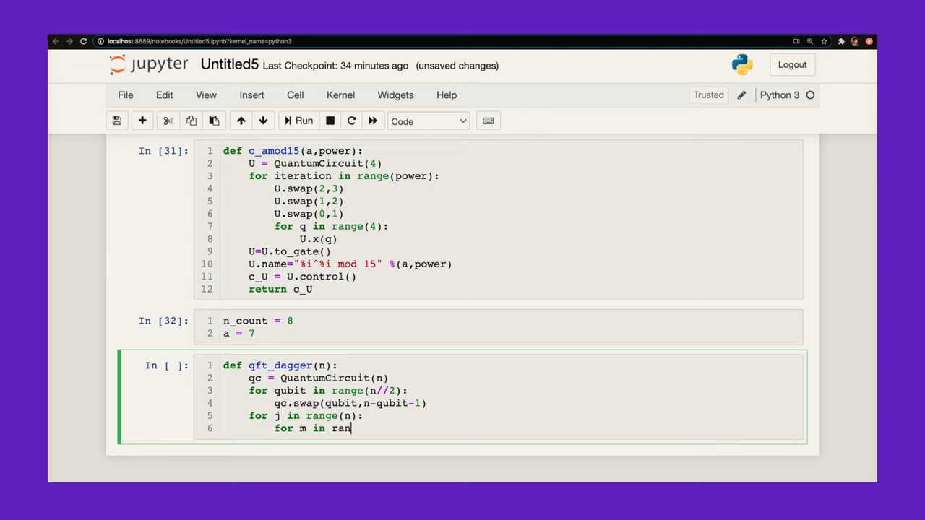
{"action": "type", "text": "ge(j):"}
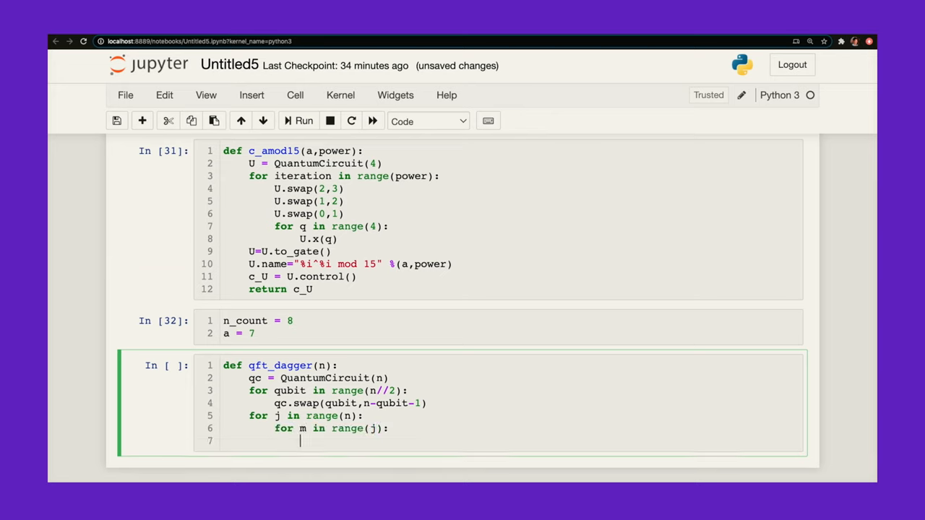
{"action": "type", "text": "qc.cu"}
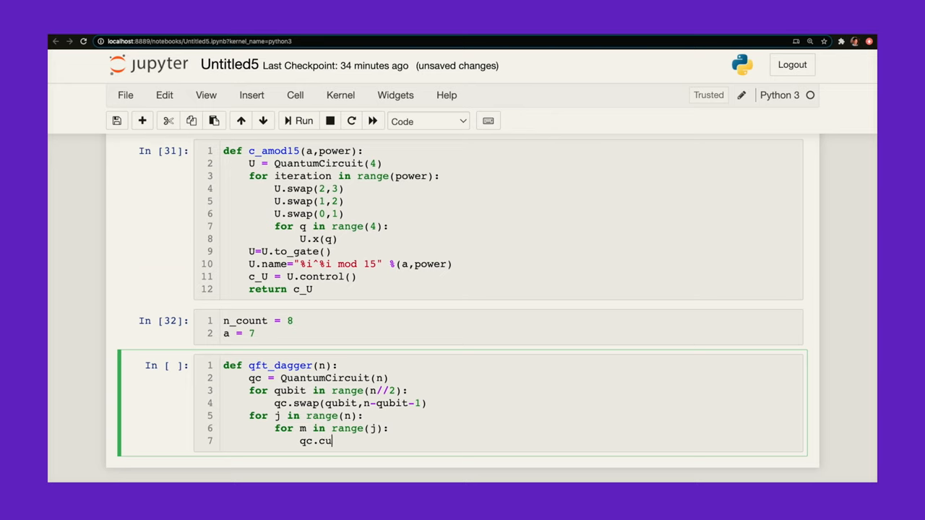
{"action": "type", "text": "1(-np.pi/flo"}
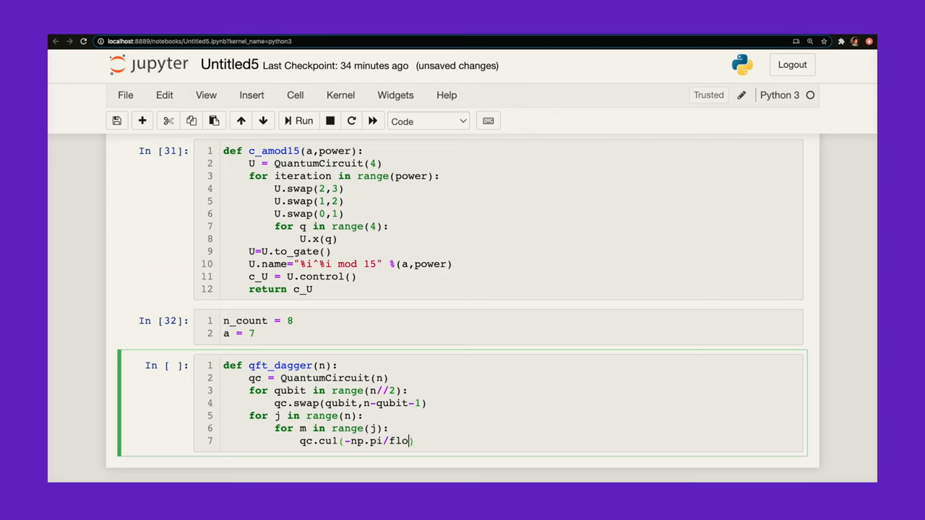
{"action": "type", "text": "at(2**"}
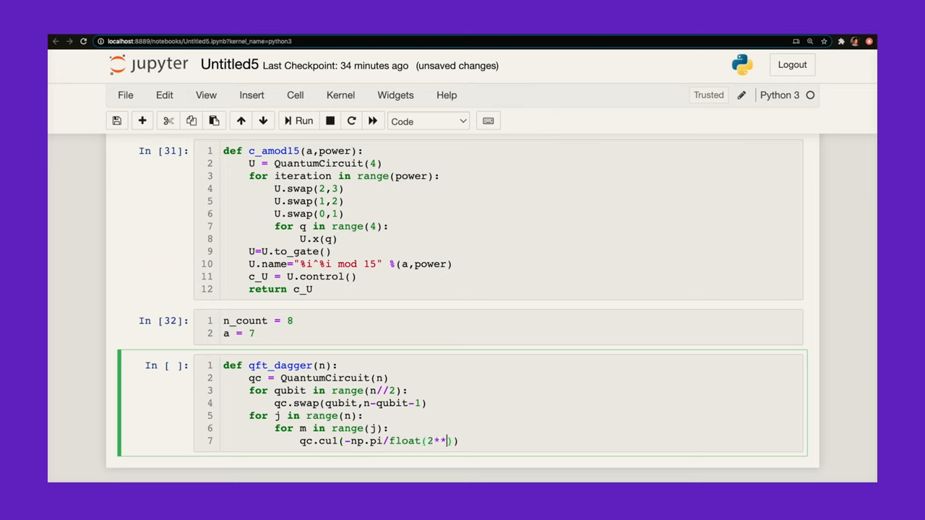
{"action": "type", "text": "(j-m)"}
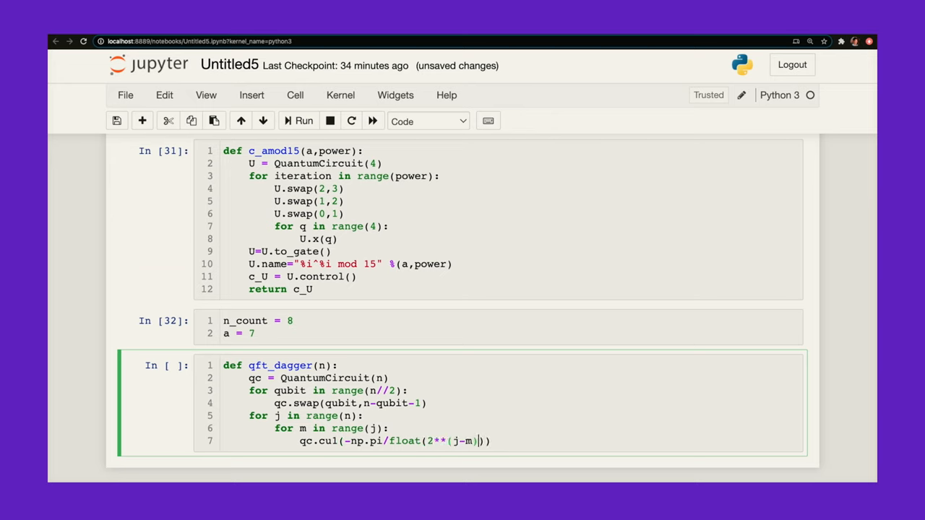
{"action": "type", "text": "m,"}
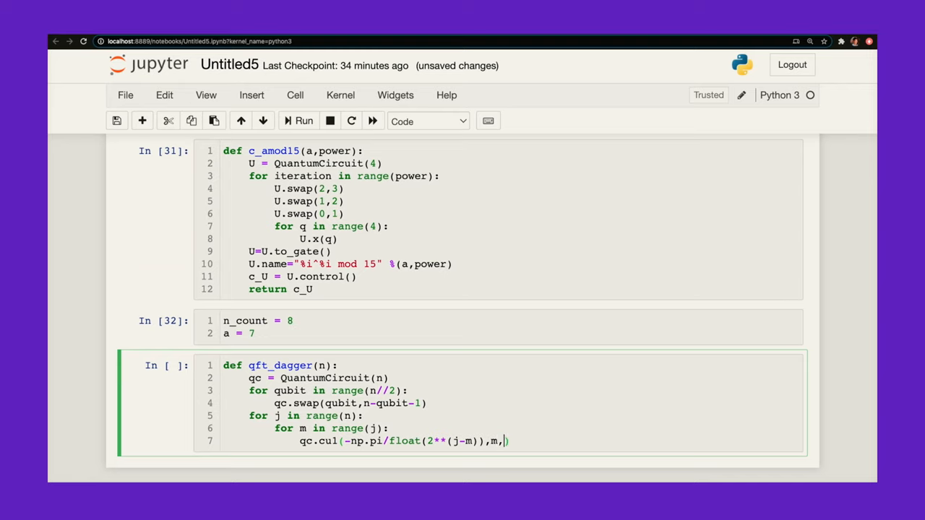
{"action": "type", "text": "j)"}
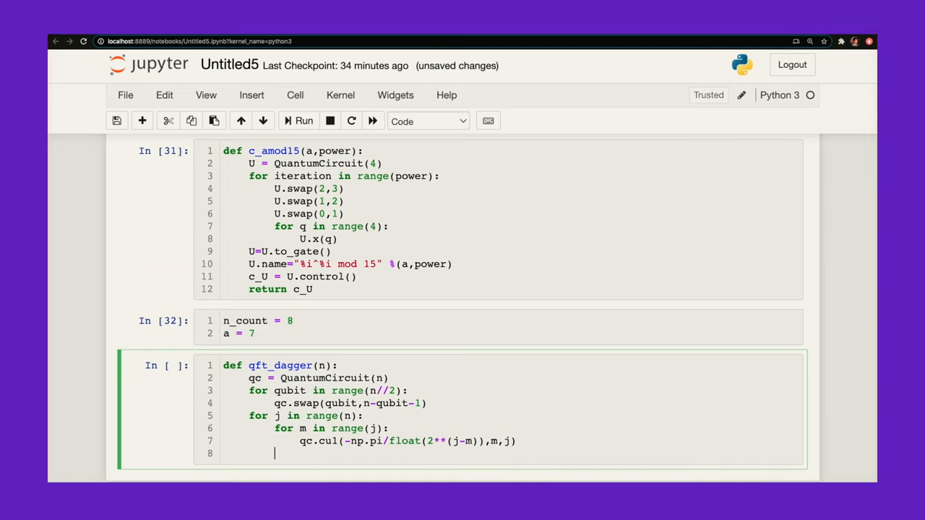
Step: Add qc.h(j), name the circuit "QFT dagger", and return qc
{"action": "type", "text": "qc.h(j)"}
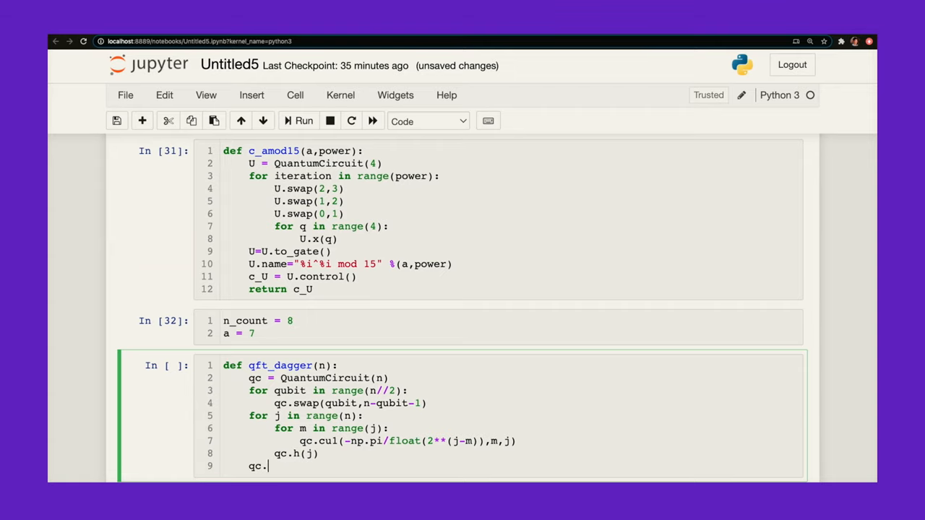
{"action": "type", "text": "name="}
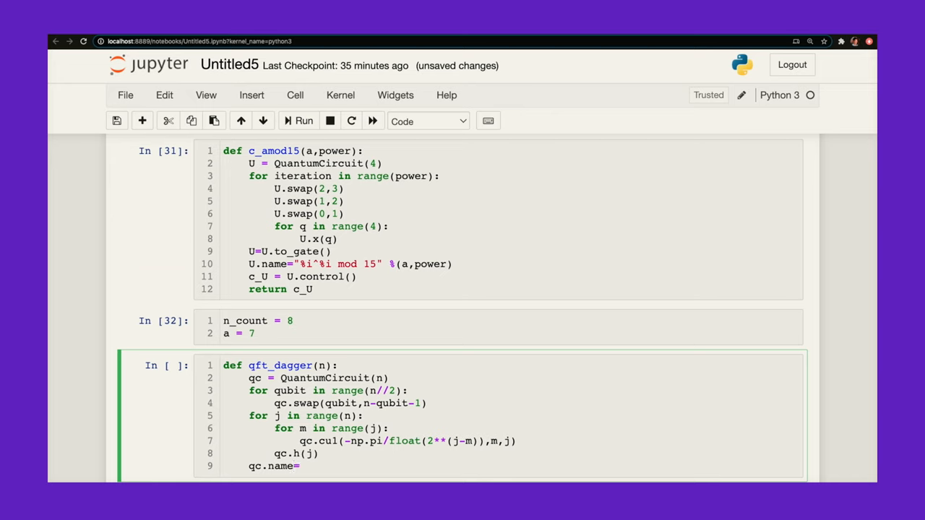
{"action": "type", "text": "\"\""}
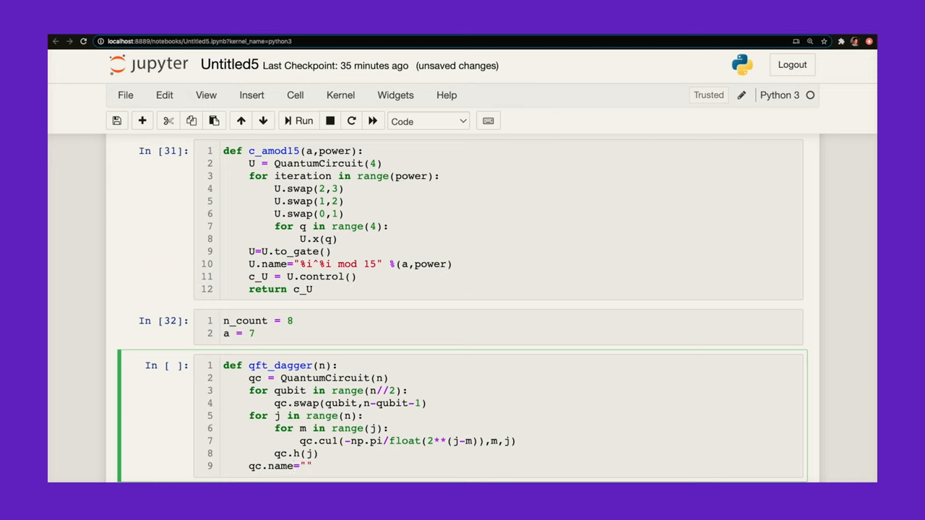
{"action": "type", "text": "QFT dagg"}
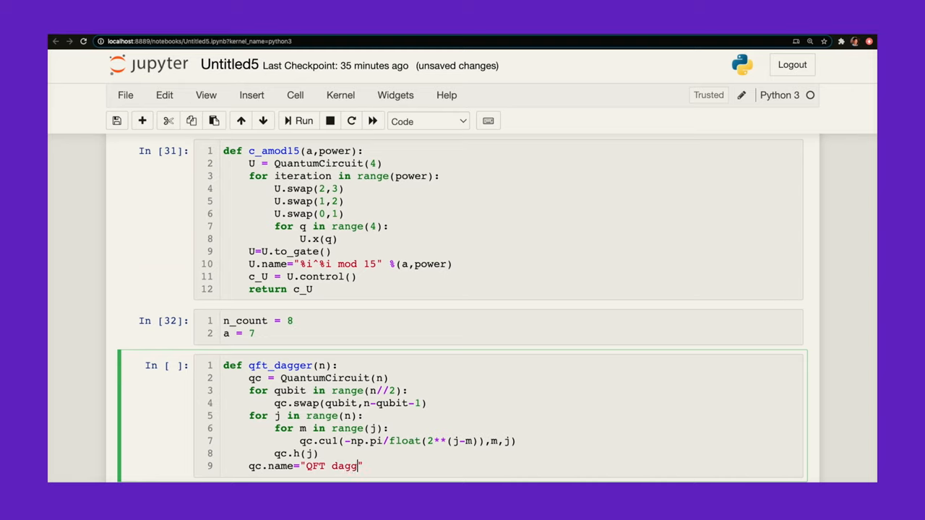
{"action": "type", "text": "er"}
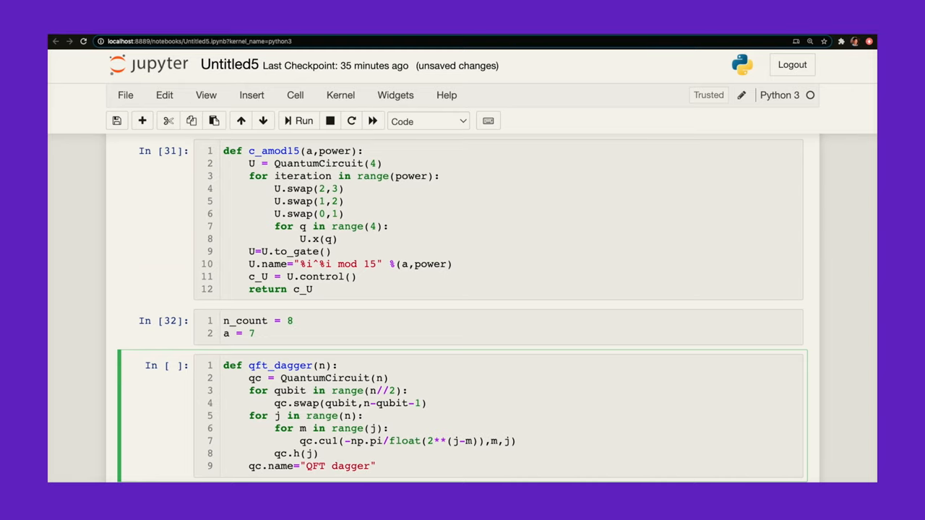
{"action": "type", "text": "return qc"}
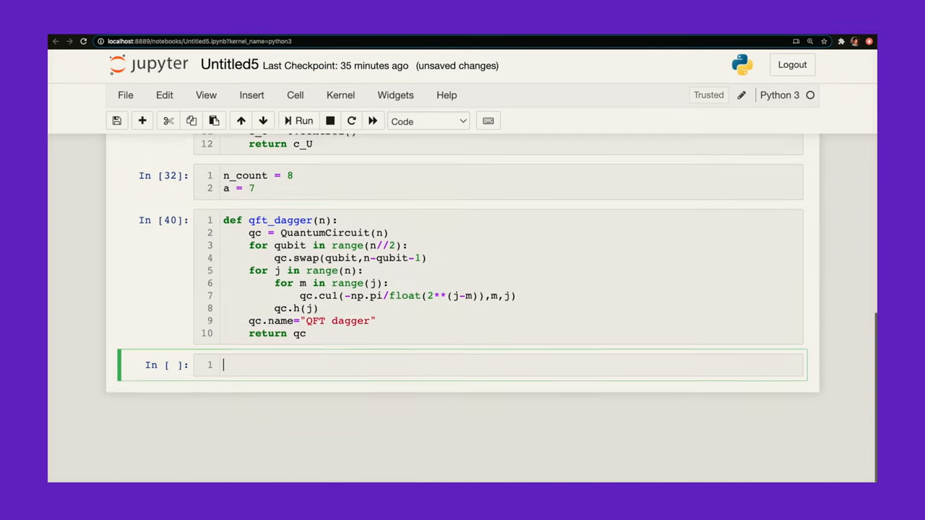
Step: Define qc = QuantumCircuit(n_count + 4, n_count) in the new cell
{"action": "scroll", "scroll_direction": "down", "scroll_amount": 3}
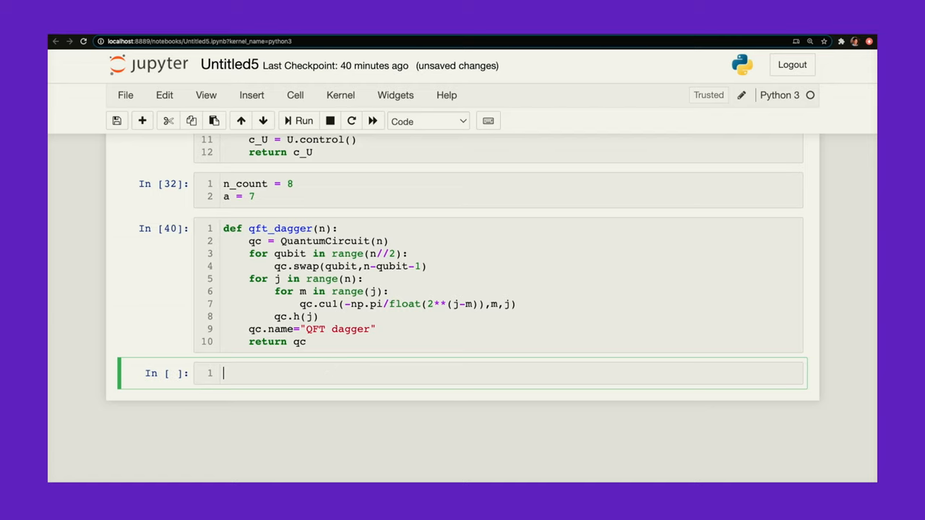
{"action": "type", "text": "qc = Q"}
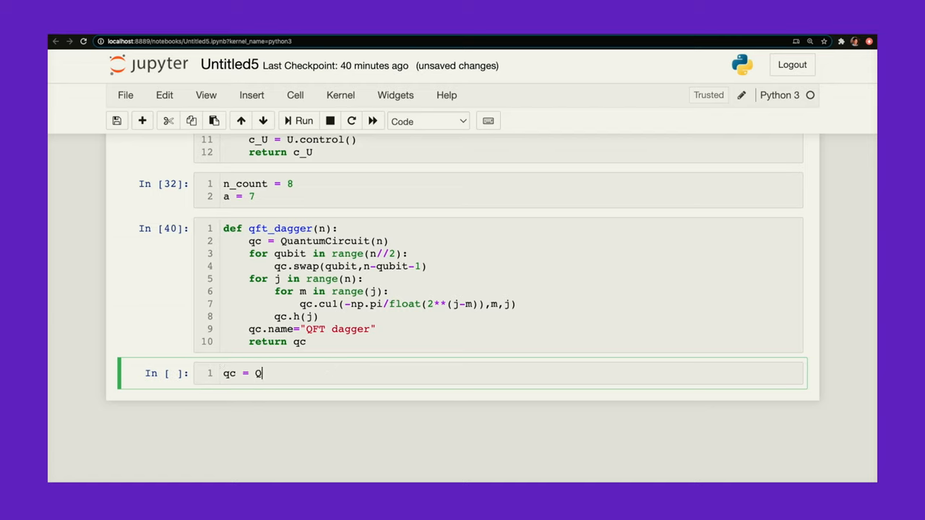
{"action": "type", "text": "uantumCi"}
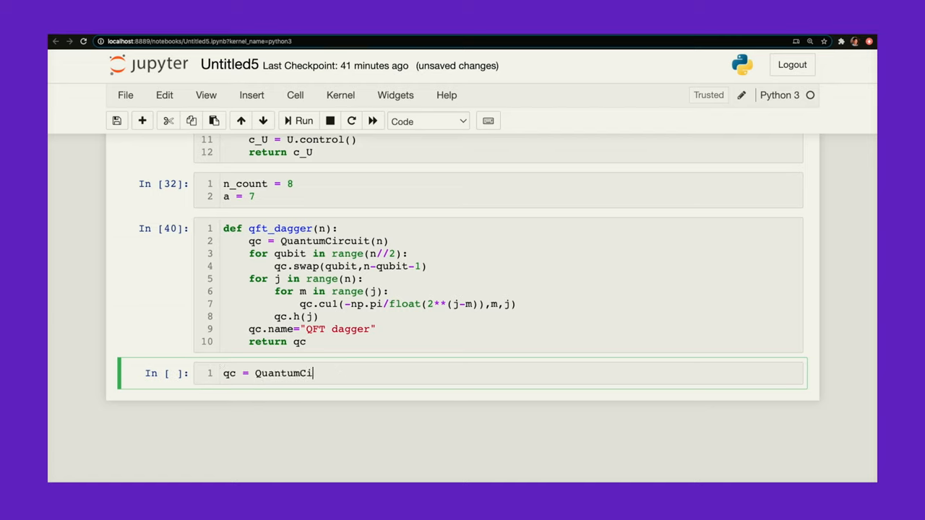
{"action": "type", "text": "rcuit(n"}
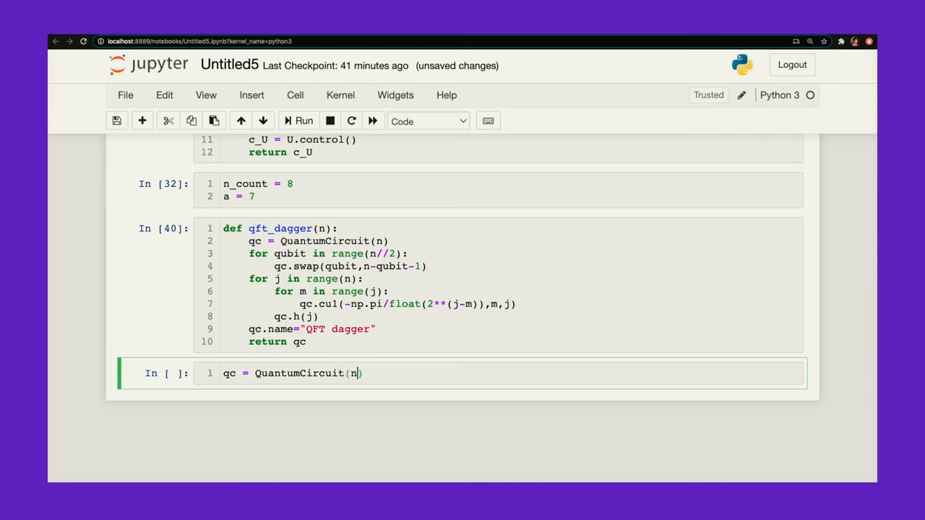
{"action": "type", "text": "_count"}
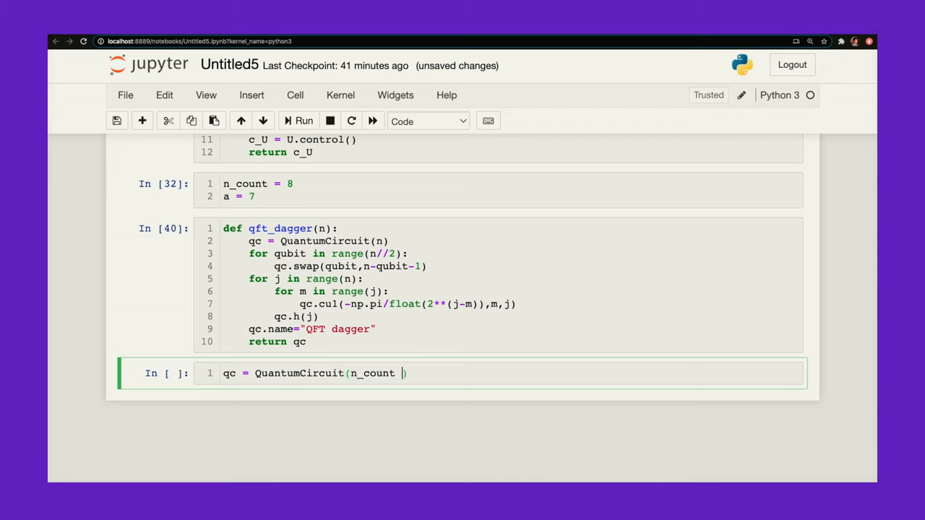
{"action": "type", "text": "+ 4,"}
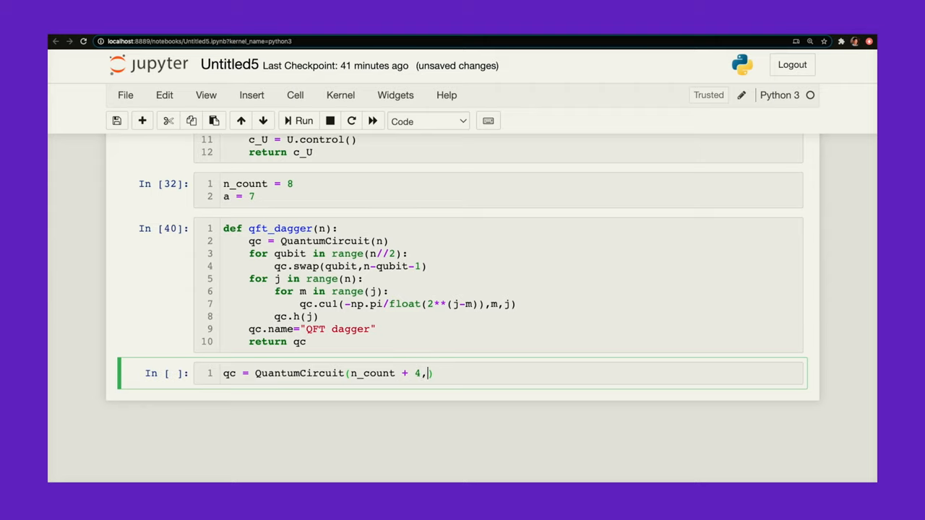
{"action": "type", "text": "n_count"}
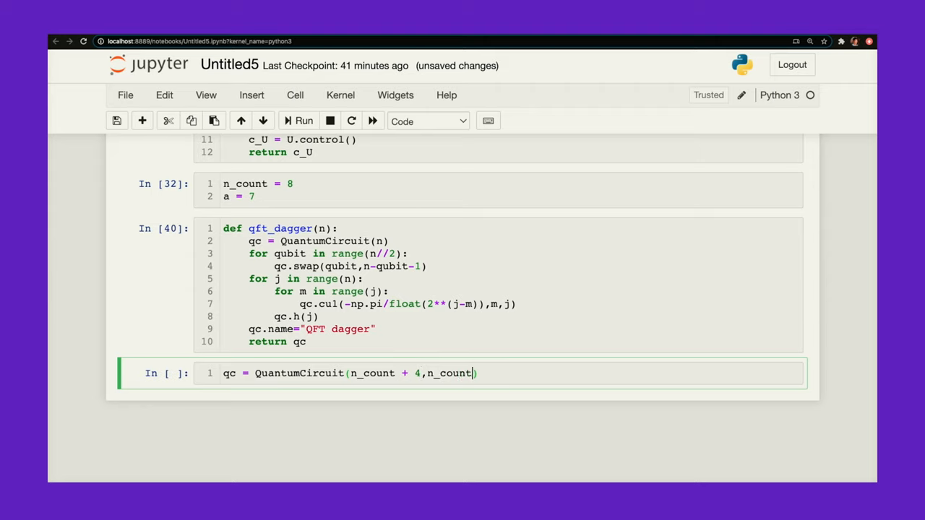
{"action": "key", "text": "enter"}
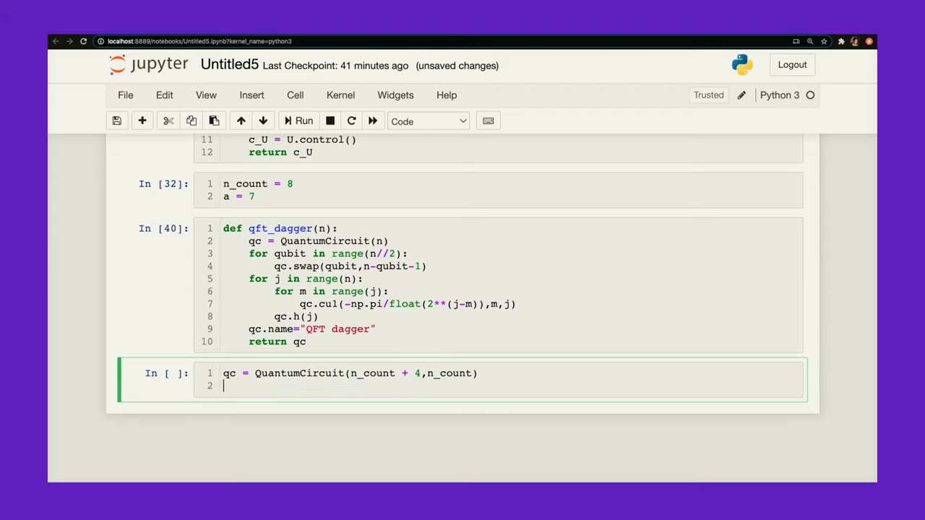
{"action": "key", "text": "enter"}
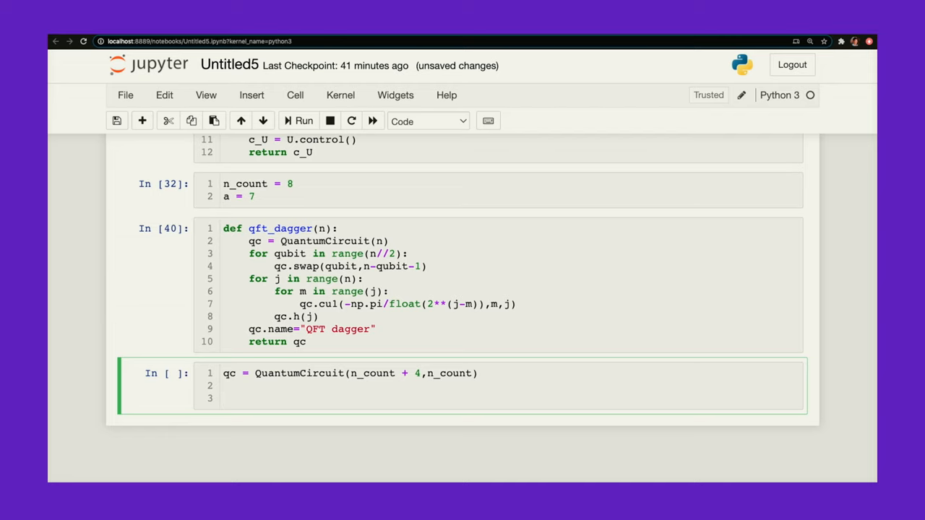
Step: Add a loop applying qc.h(q) to each counting qubit, then qc.x(3+n_count)
{"action": "type", "text": "for q in range(n"}
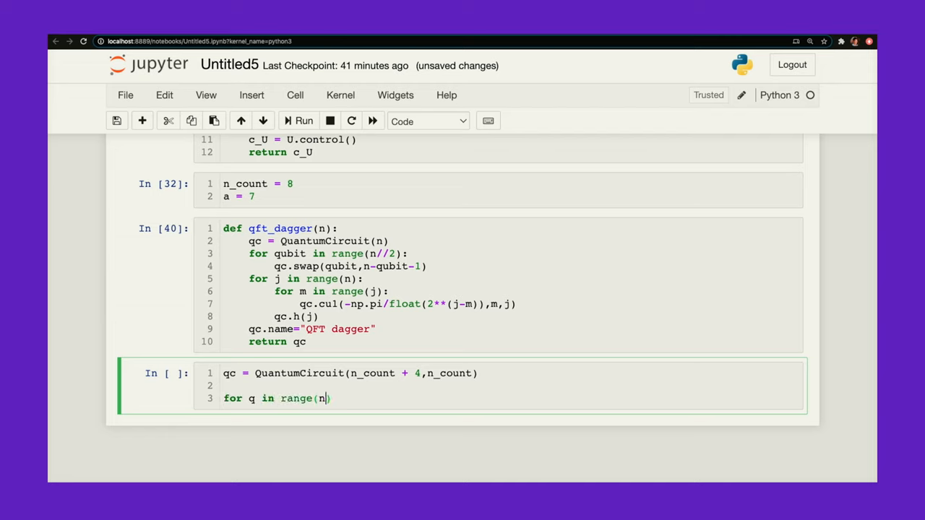
{"action": "type", "text": "_count):"}
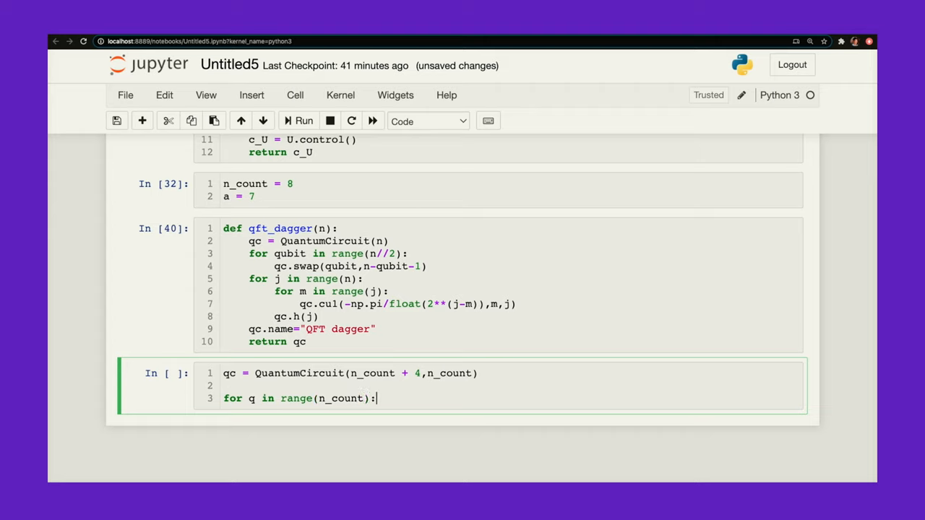
{"action": "type", "text": "qc.h"}
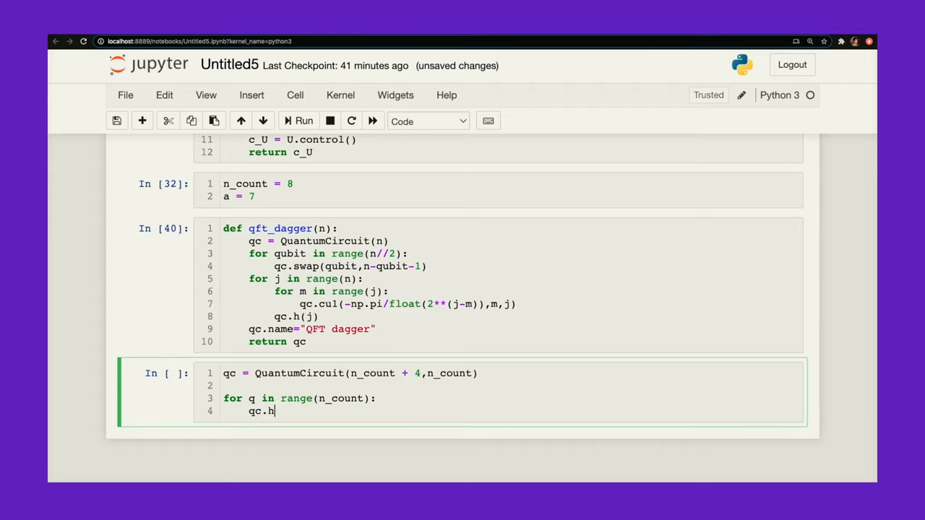
{"action": "type", "text": "(q)"}
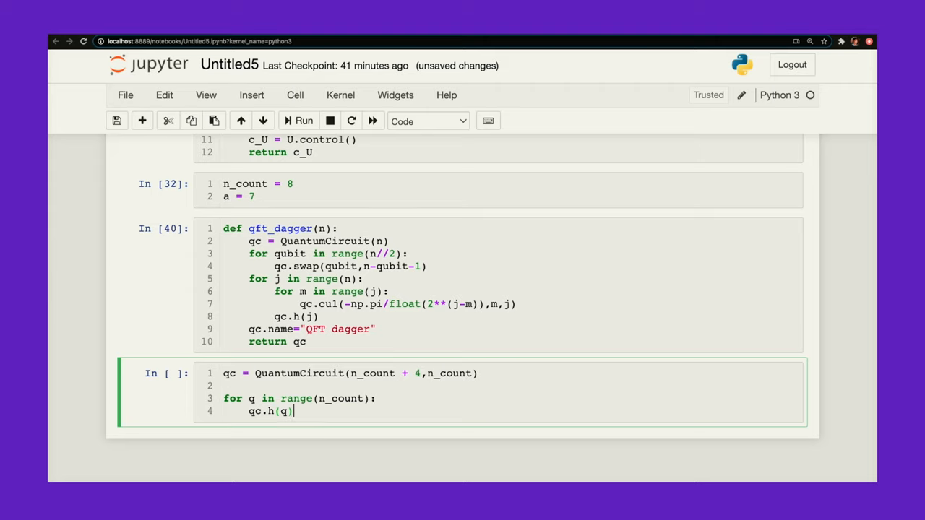
{"action": "key", "text": "Enter"}
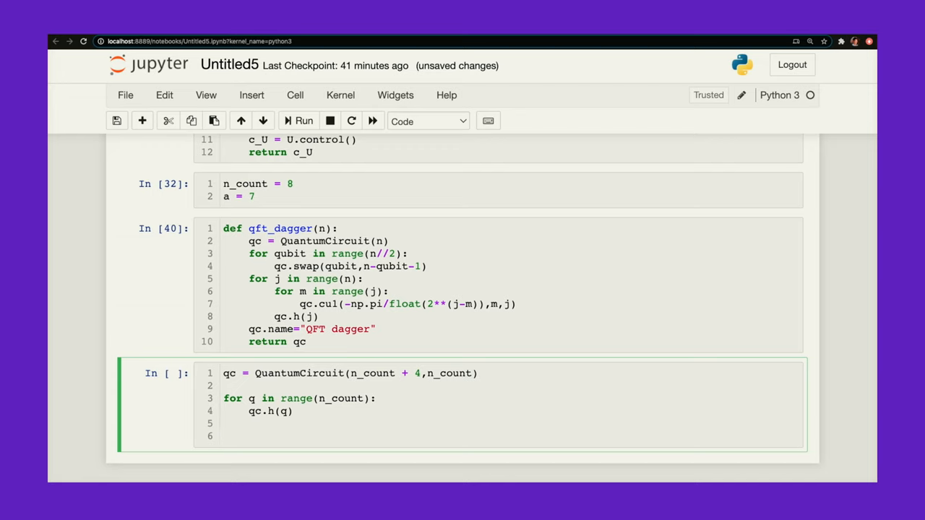
{"action": "type", "text": "qc.x("}
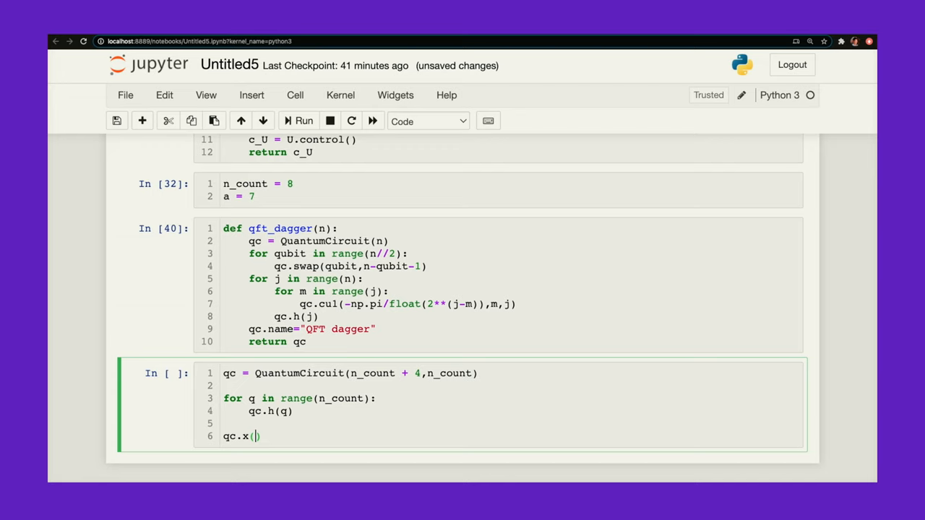
{"action": "type", "text": "3+n"}
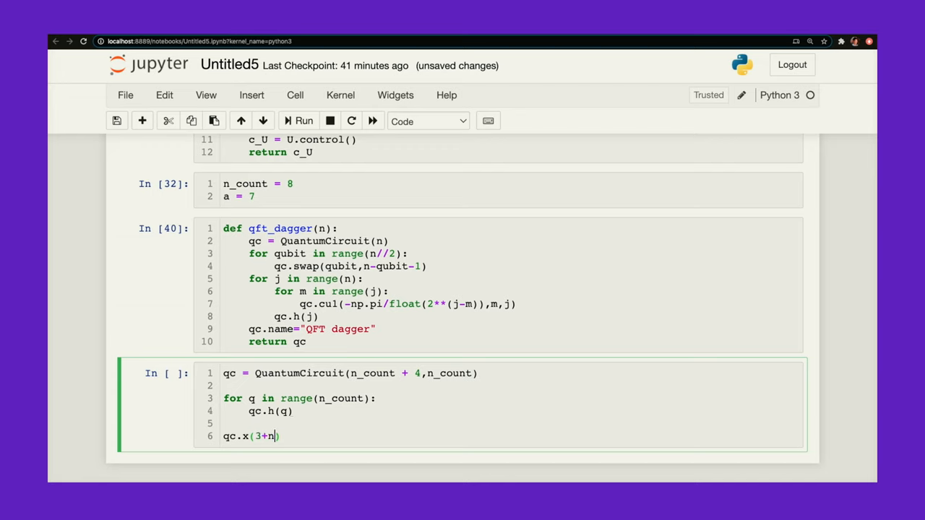
{"action": "type", "text": "_count"}
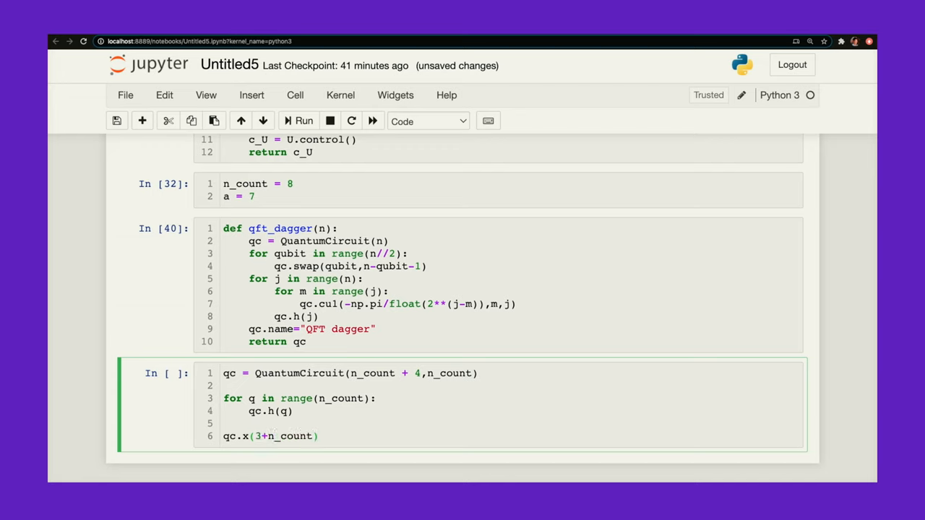
{"action": "key", "text": "enter"}
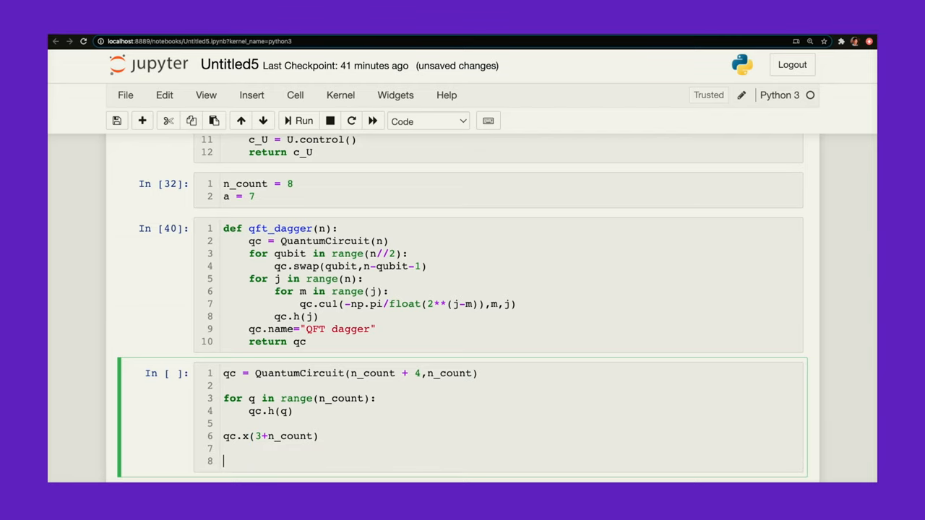
Step: Write a loop over range(n_count) appending the c_amod15(a, 2**q) gate
{"action": "scroll", "scroll_direction": "down", "scroll_amount": 3}
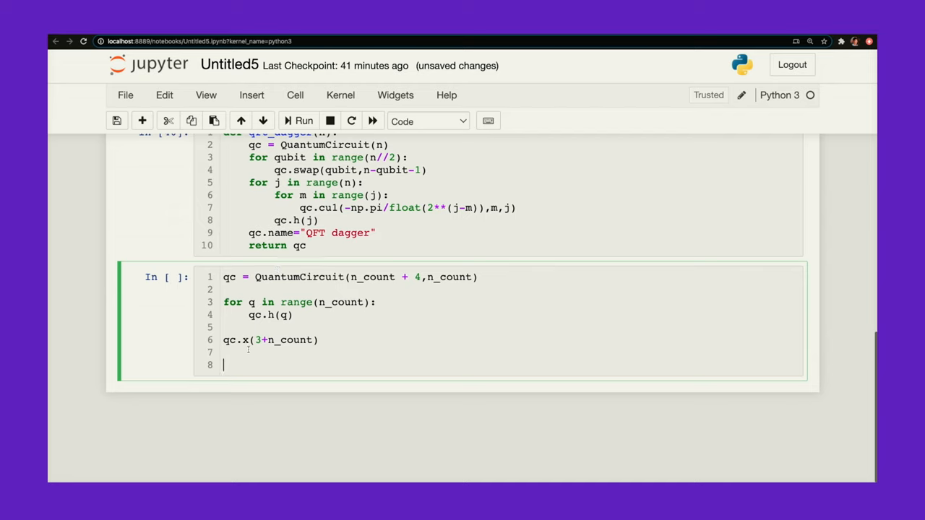
{"action": "mouse_move", "coordinate": [224, 364]}
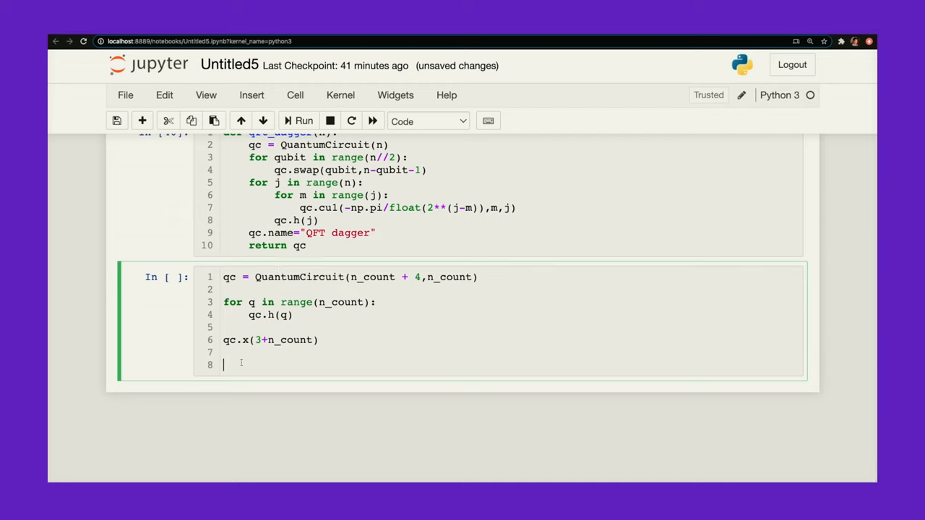
{"action": "type", "text": "for q in rang"}
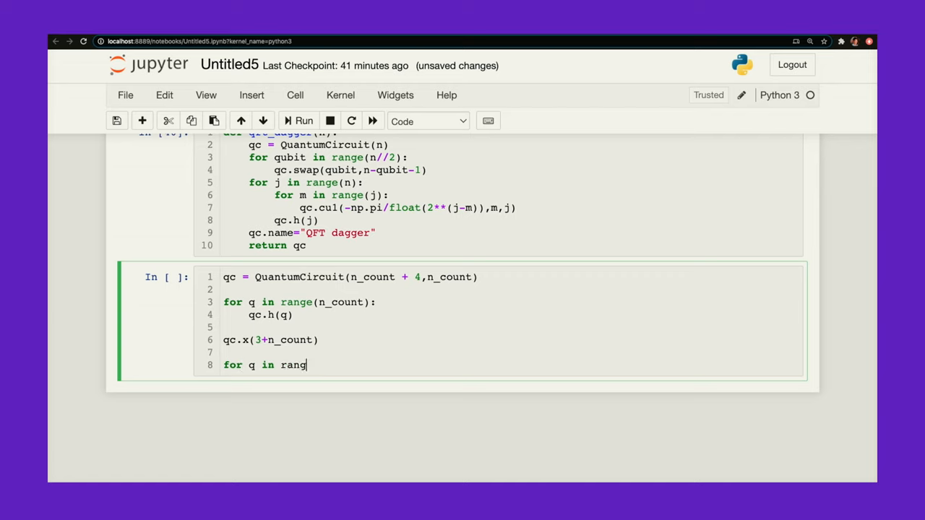
{"action": "type", "text": "e(n_coun t)"}
{"action": "type", "text": "qc.append(c"}
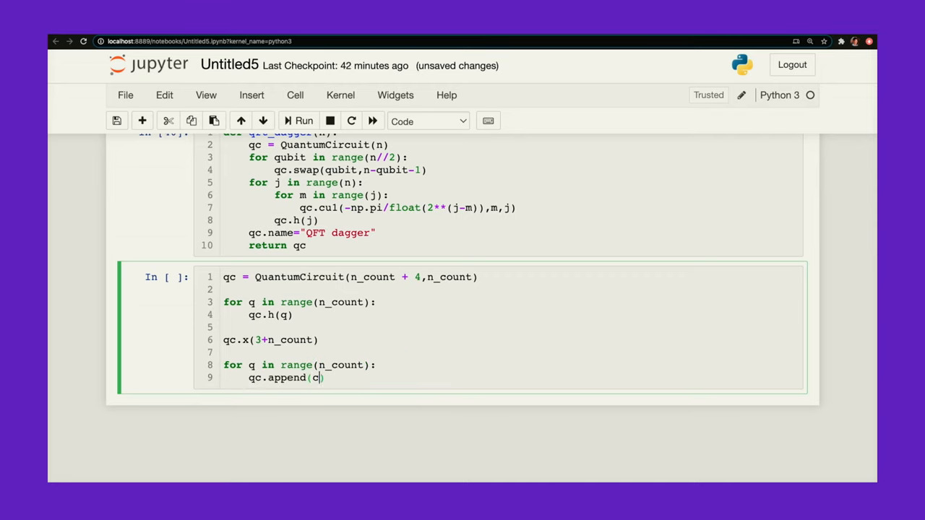
{"action": "type", "text": "_am"}
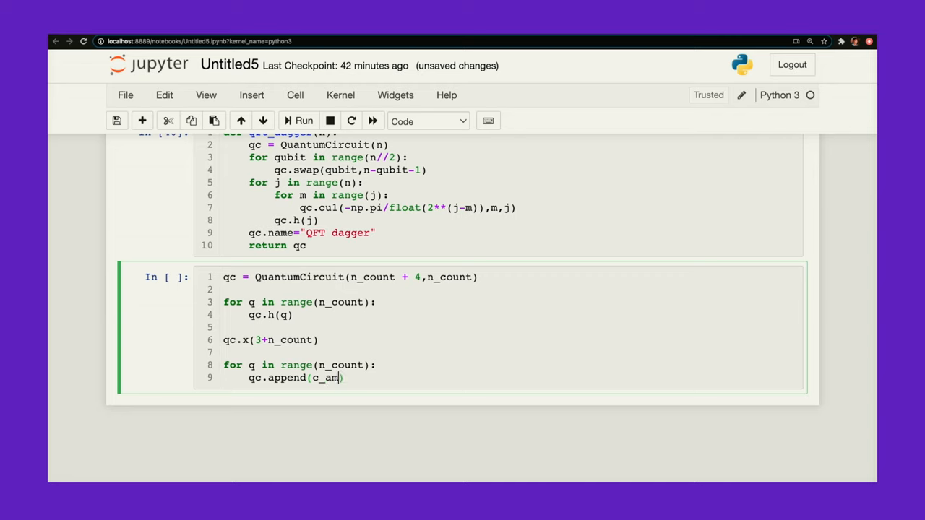
{"action": "type", "text": "od"}
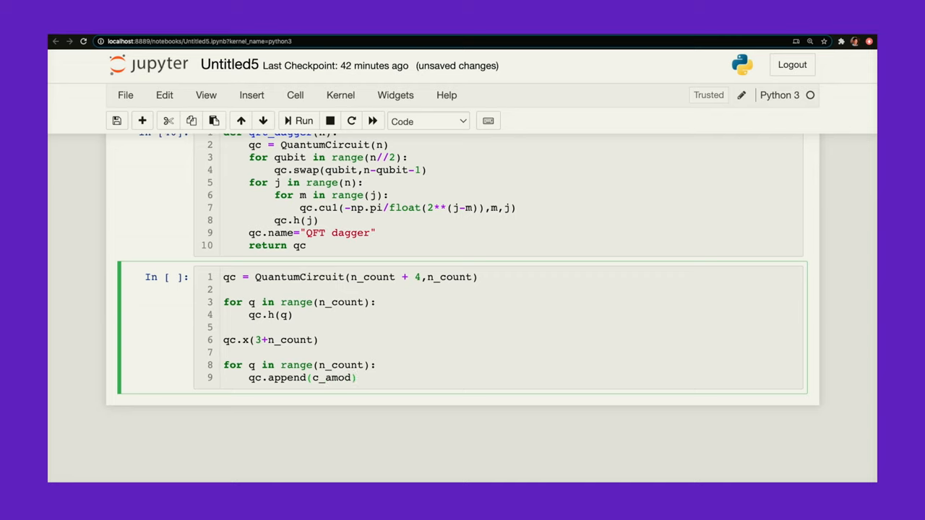
{"action": "type", "text": "15()"}
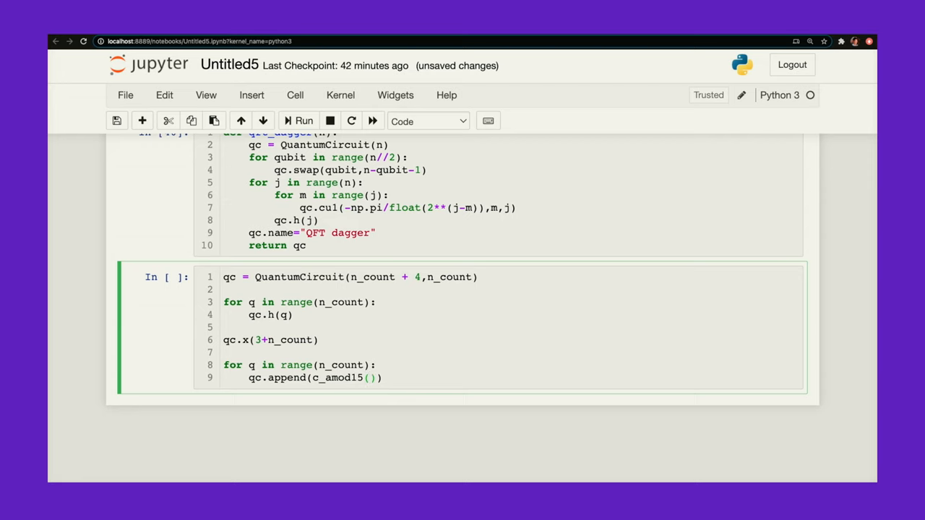
{"action": "type", "text": "a,"}
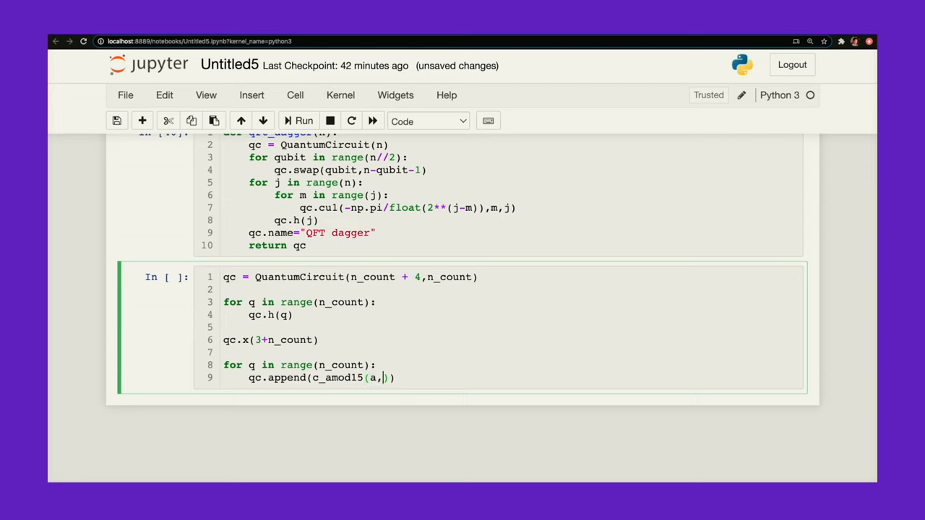
{"action": "type", "text": "2"}
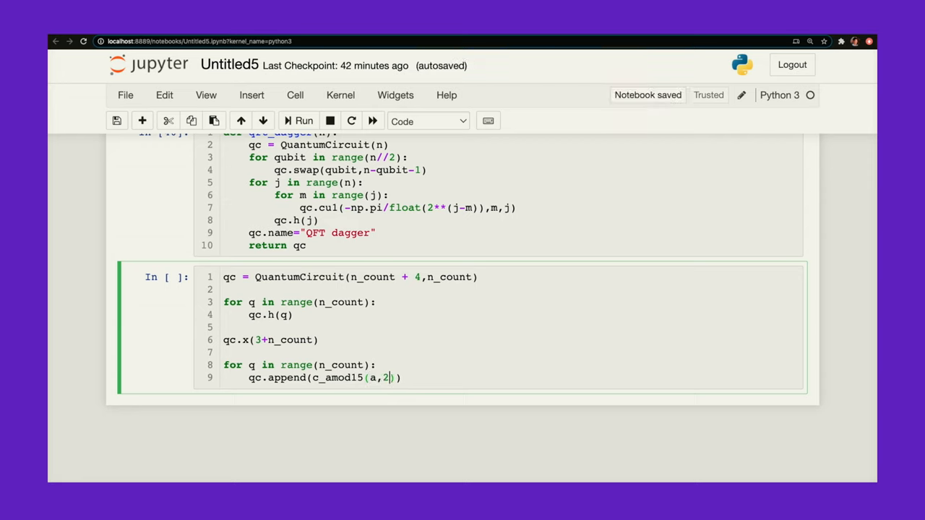
{"action": "type", "text": "**q"}
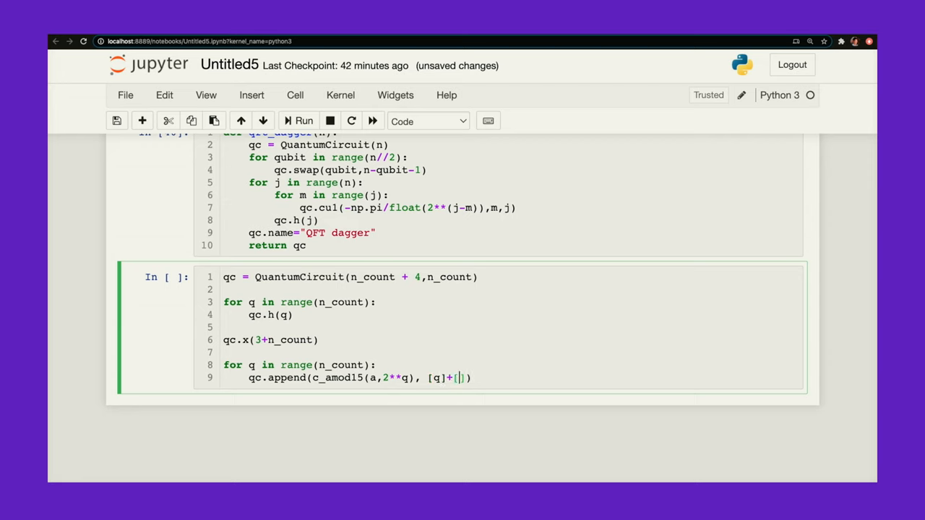
Step: Target the gate on qubits [q]+[i+n_count for i in range(4)]
{"action": "type", "text": "i+n_"}
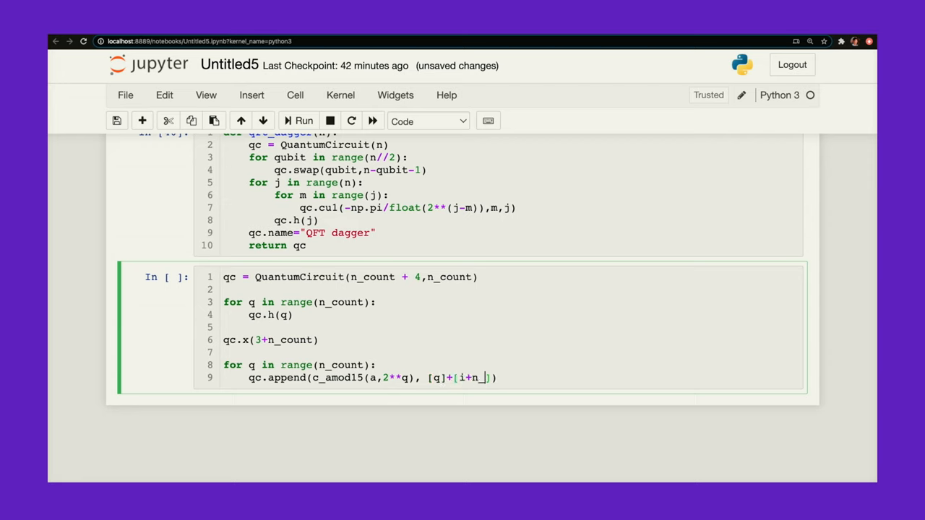
{"action": "type", "text": "count"}
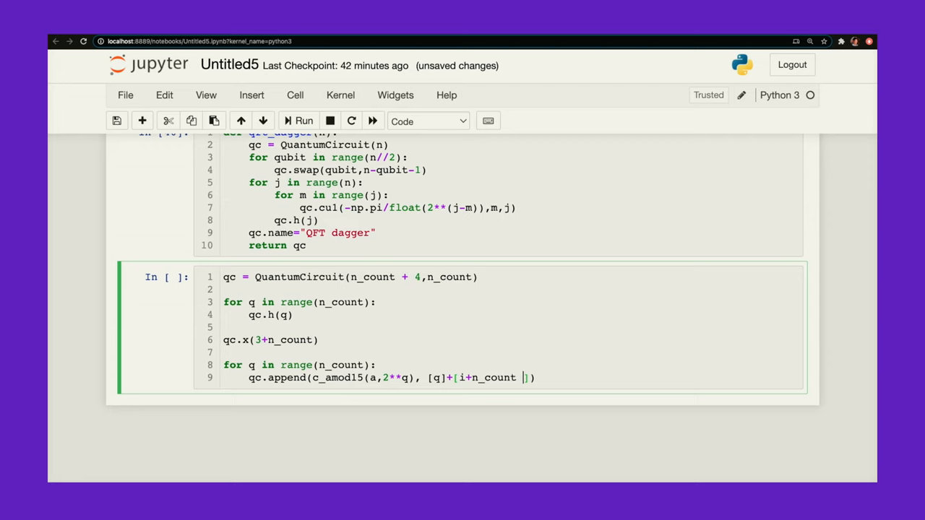
{"action": "type", "text": "for i in rang"}
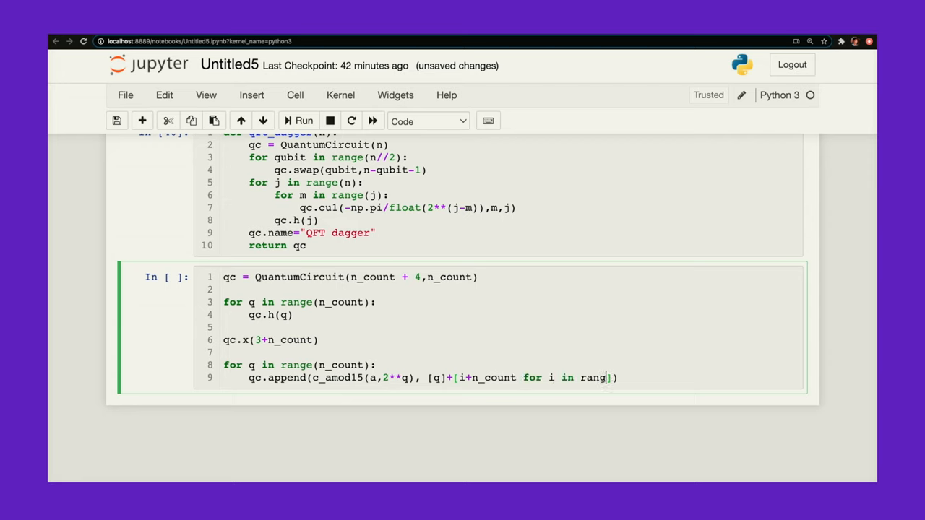
{"action": "type", "text": "(4)"}
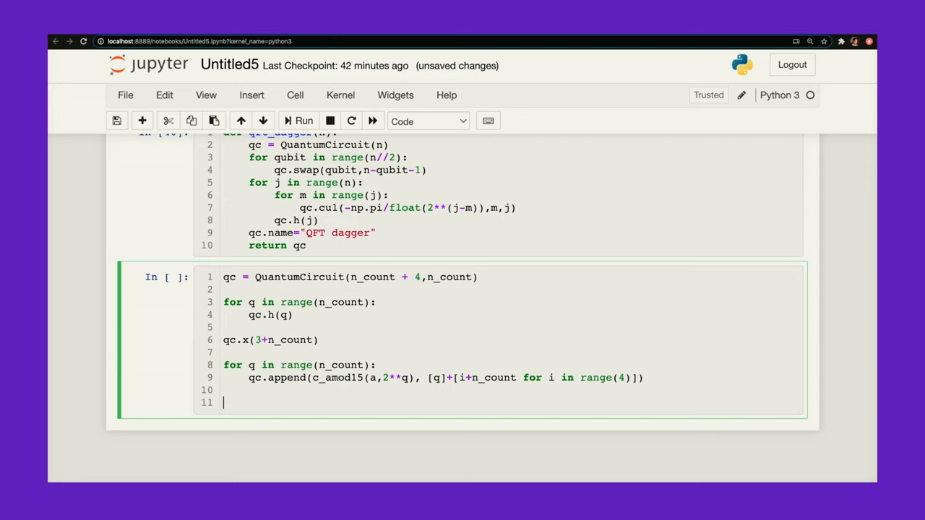
Step: Append qft_dagger(n_count) onto the counting qubits range(n_count)
{"action": "type", "text": "qc.append"}
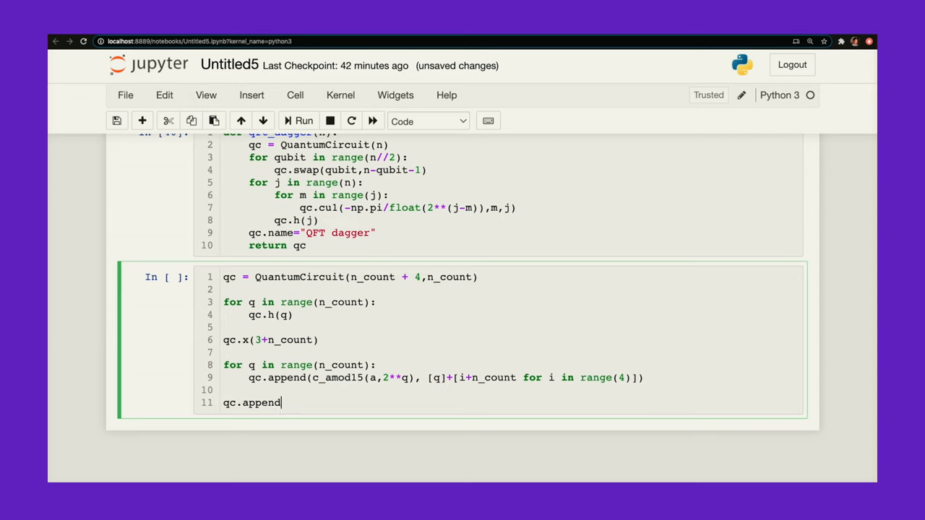
{"action": "type", "text": "(qft_da"}
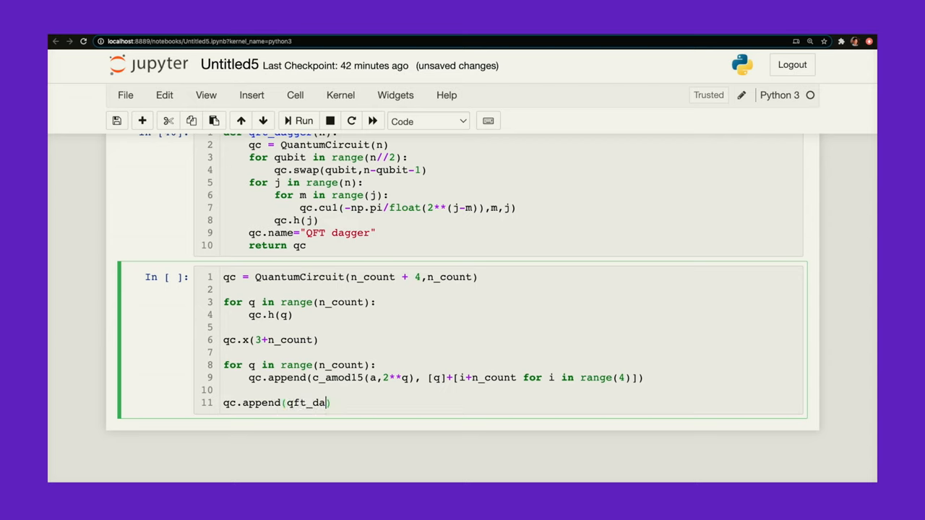
{"action": "type", "text": "gger(n_count"}
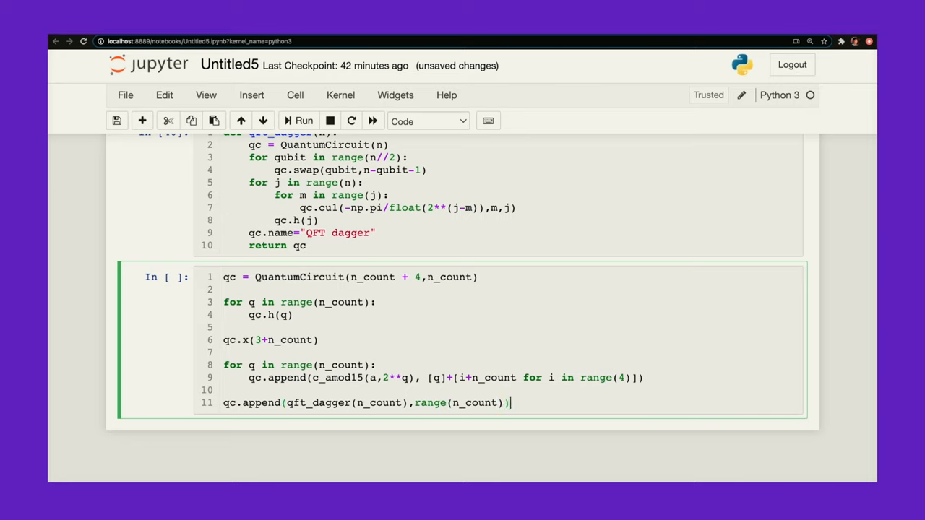
{"action": "key", "text": "enter"}
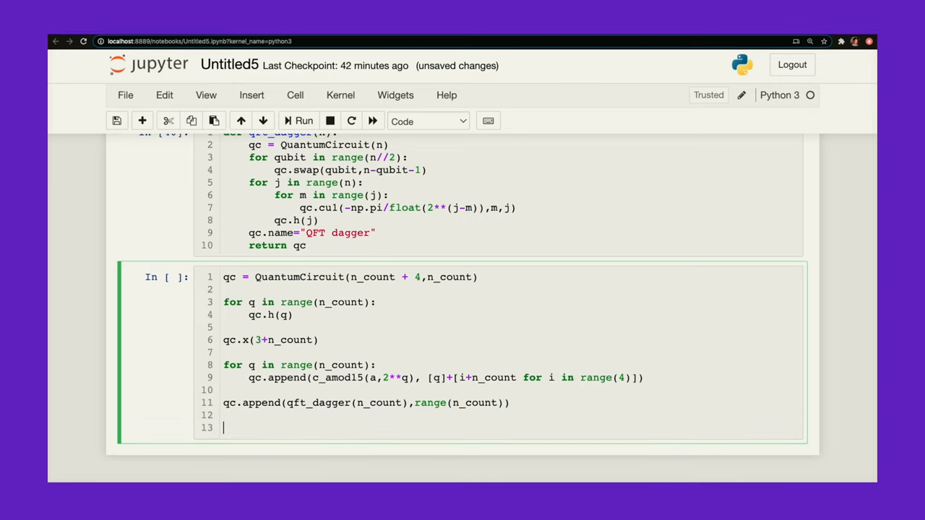
Step: Measure range(n_count) into range(n_count) and end with qc.draw('text')
{"action": "type", "text": "qc.m"}
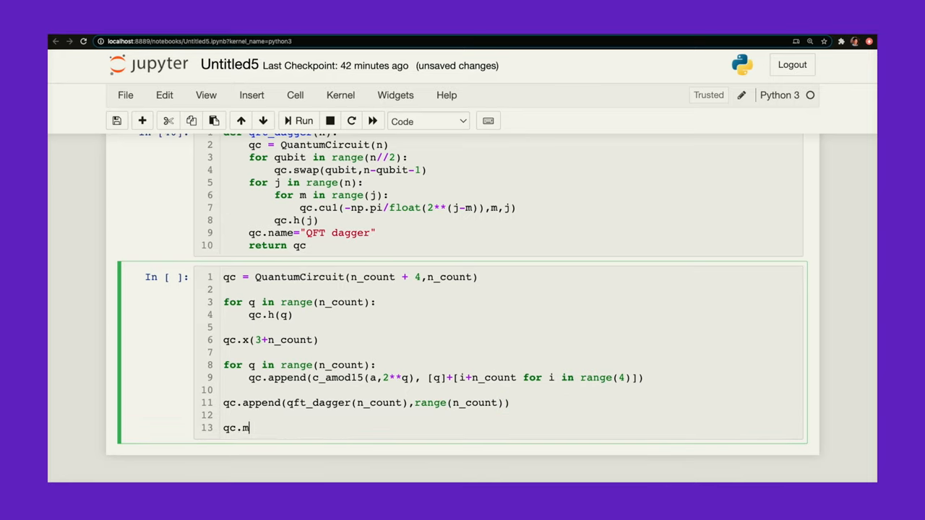
{"action": "type", "text": "easure(range(n_count"}
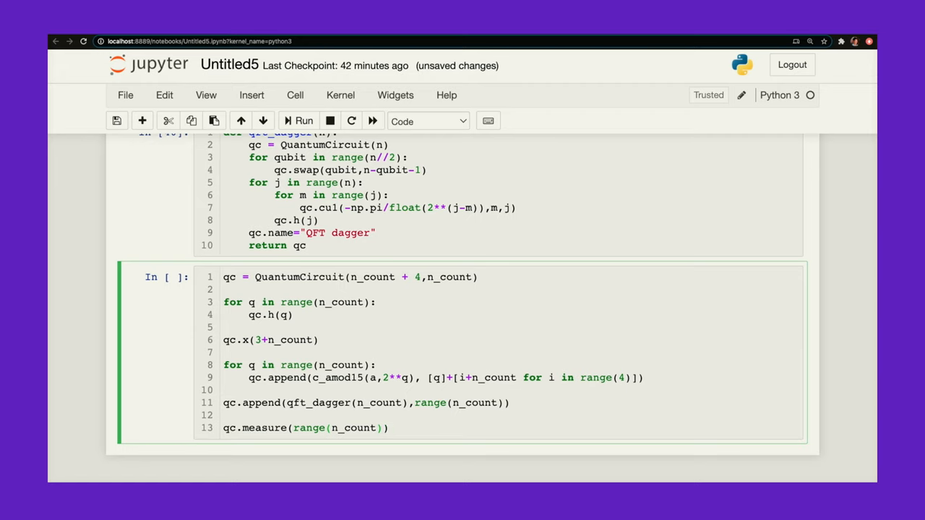
{"action": "type", "text": ",range(n_"}
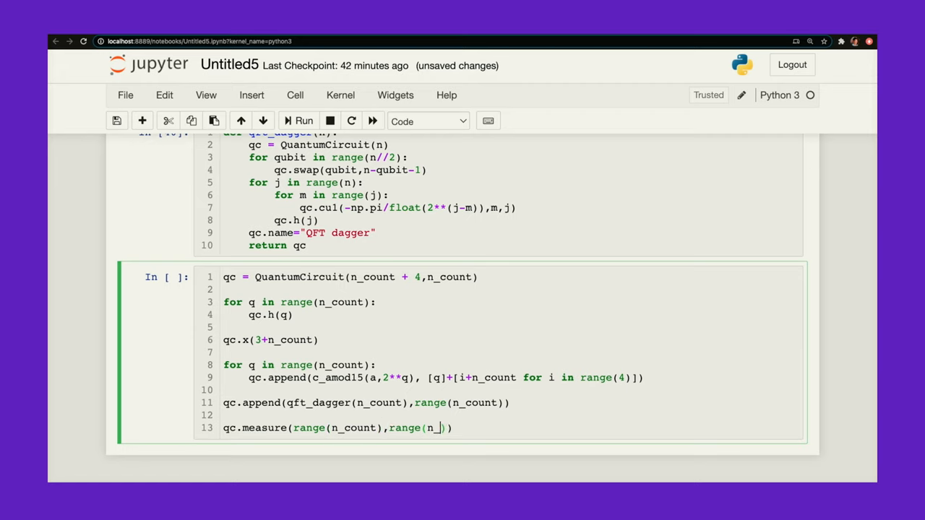
{"action": "key", "text": "Enter"}
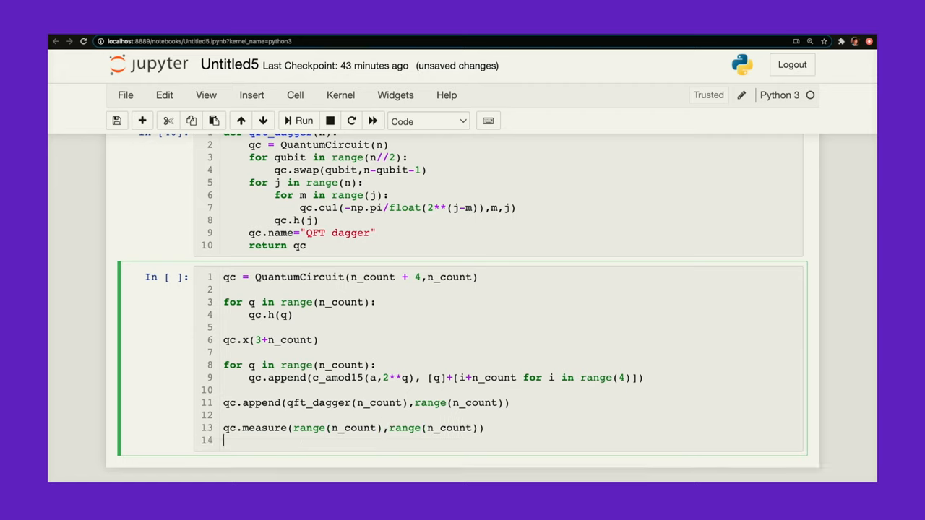
{"action": "type", "text": "qc."}
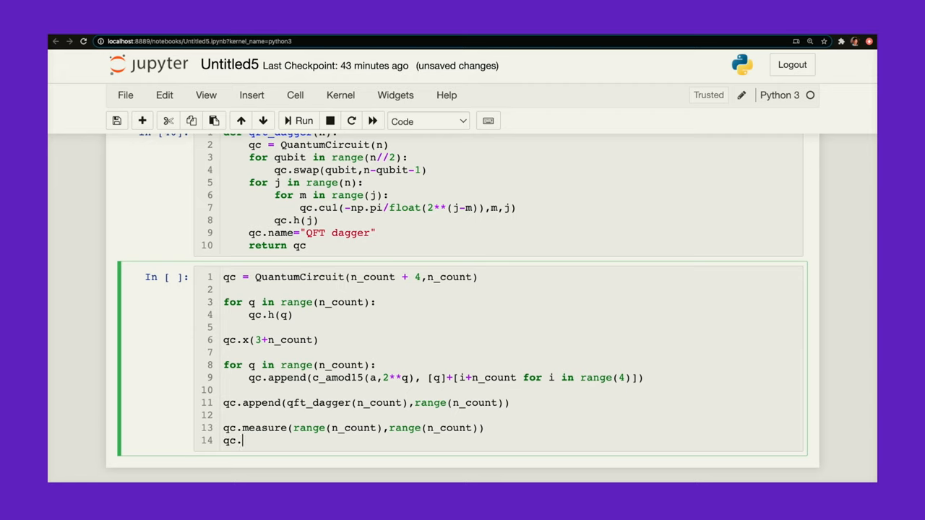
{"action": "type", "text": "draw('test')"}
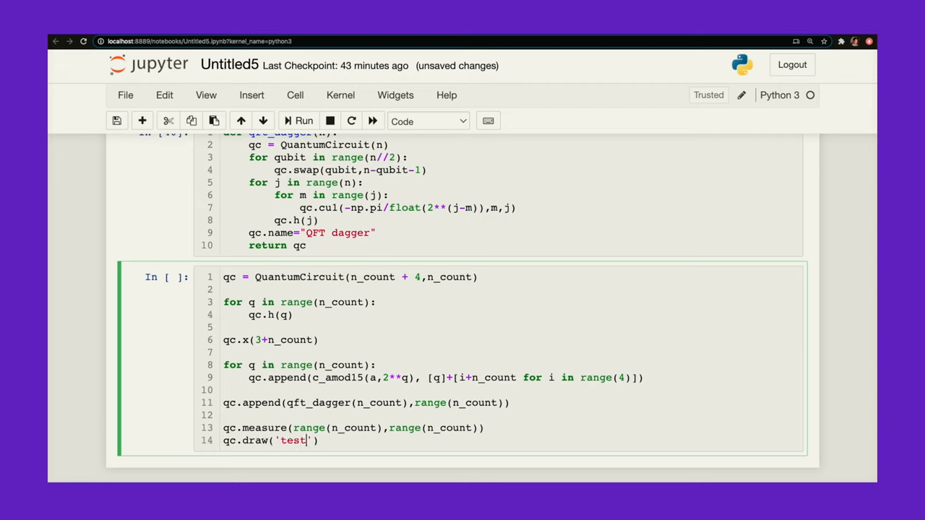
{"action": "type", "text": "text"}
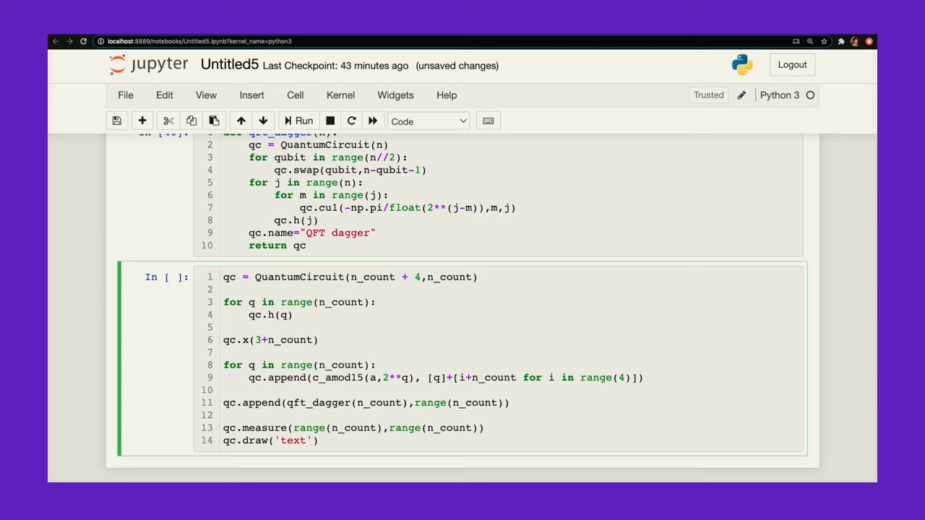
Step: Run the circuit cell and scroll through the drawn text circuit to the empty cell below
{"action": "left_click", "coordinate": [303, 121]}
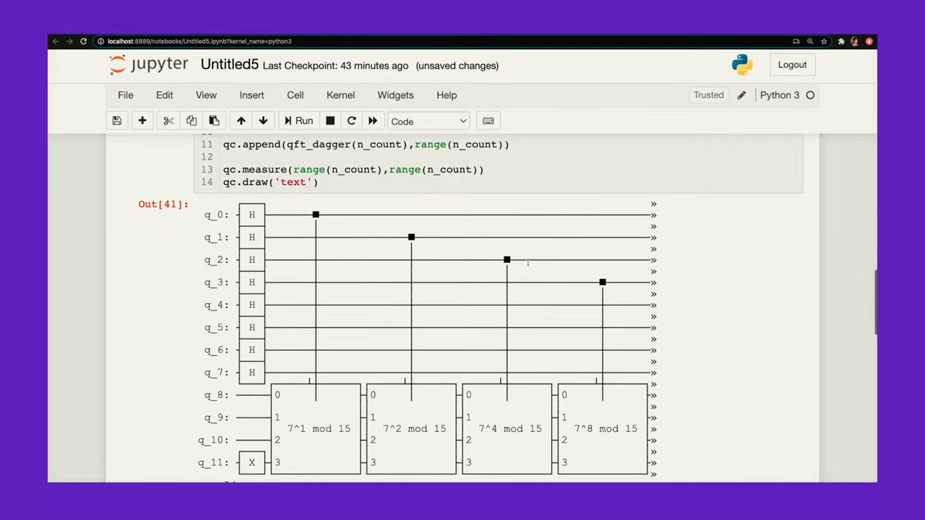
{"action": "mouse_move", "coordinate": [254, 222]}
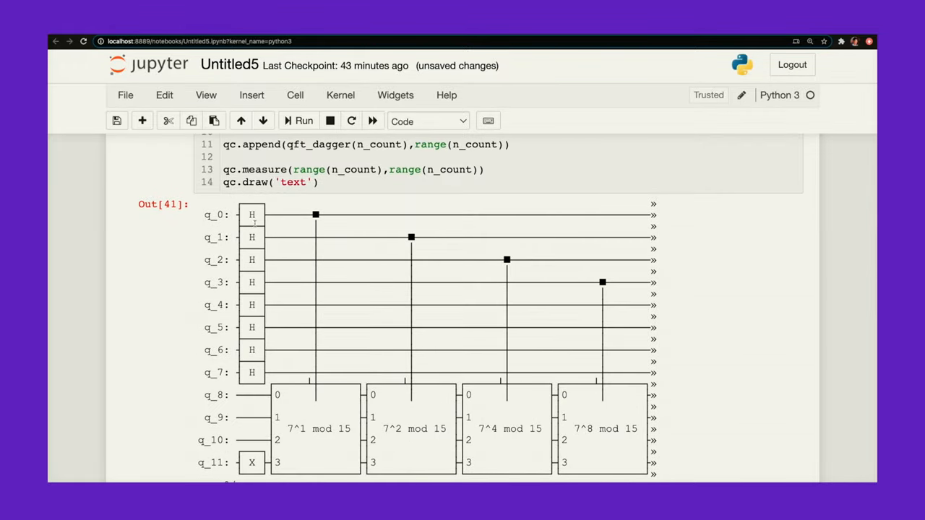
{"action": "scroll", "scroll_direction": "down", "scroll_amount": 3}
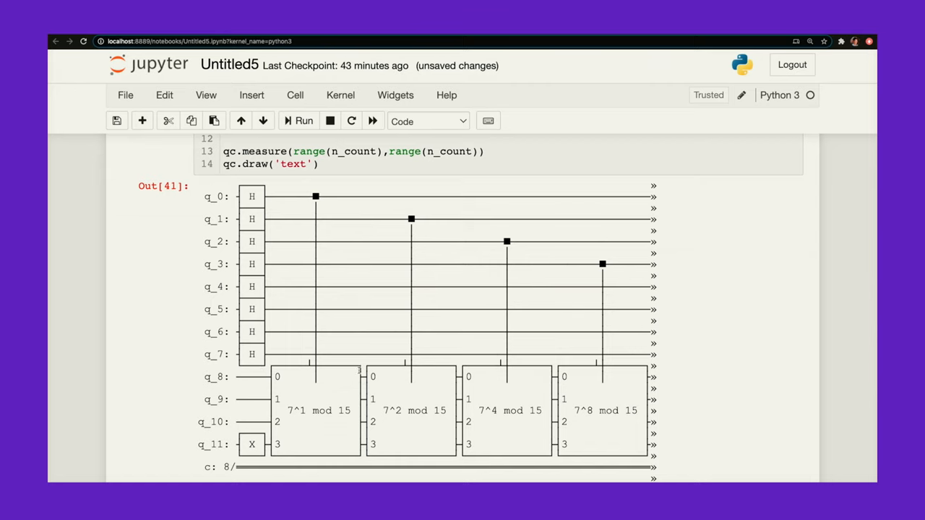
{"action": "scroll", "scroll_direction": "down", "scroll_amount": 3}
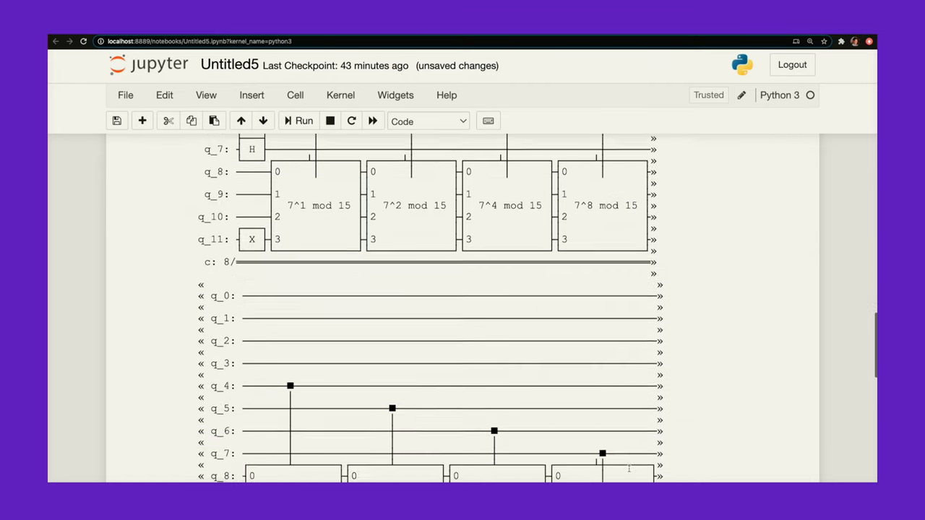
{"action": "scroll", "scroll_direction": "down", "scroll_amount": 3}
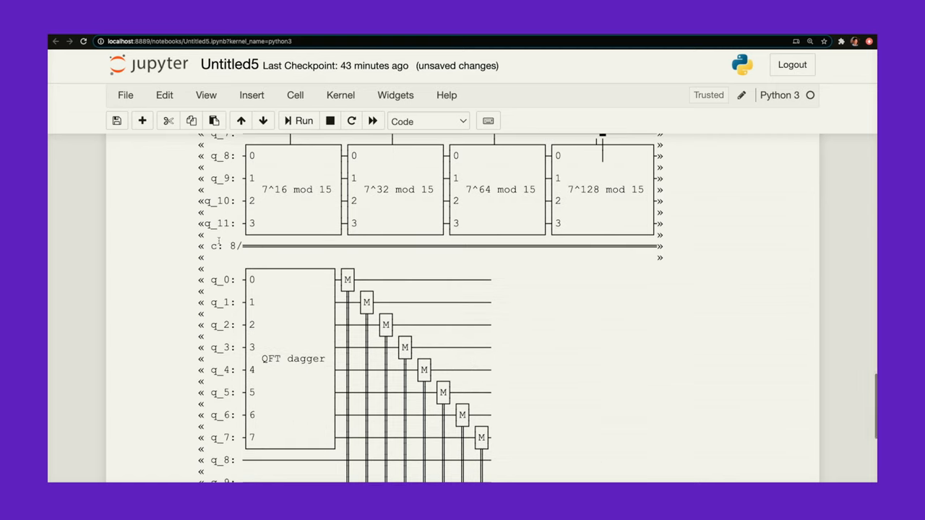
{"action": "scroll", "scroll_direction": "down", "scroll_amount": 3}
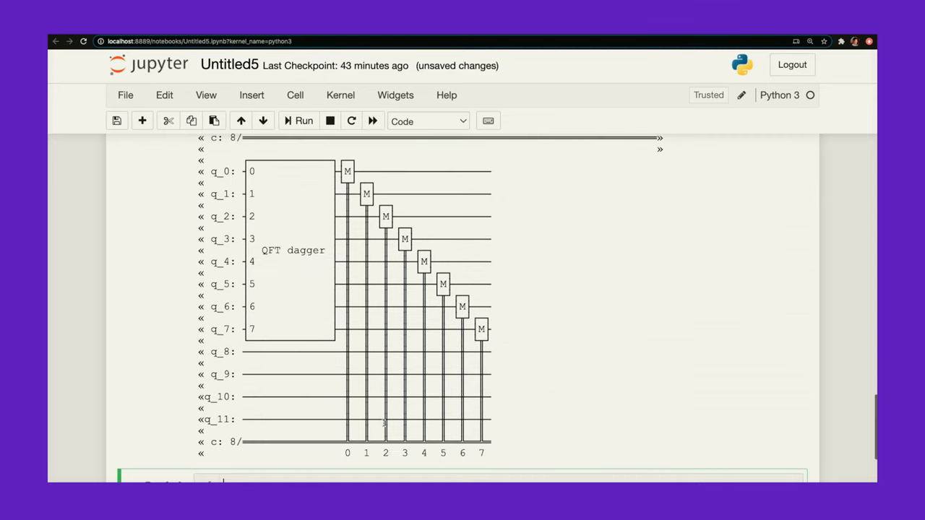
{"action": "scroll", "scroll_direction": "down", "scroll_amount": 3}
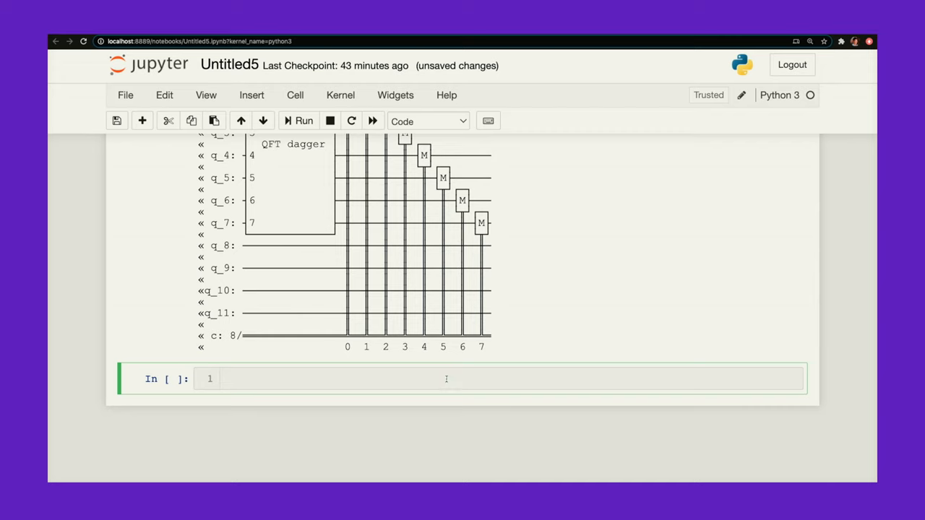
Step: Set backend = Aer.get_backend('qasm_simulator')
{"action": "type", "text": "backend"}
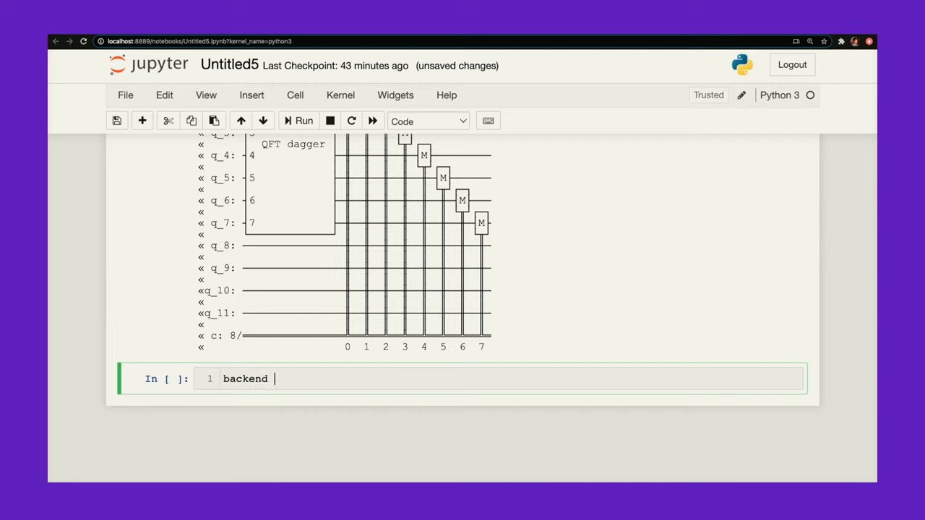
{"action": "type", "text": "= Aer.g"}
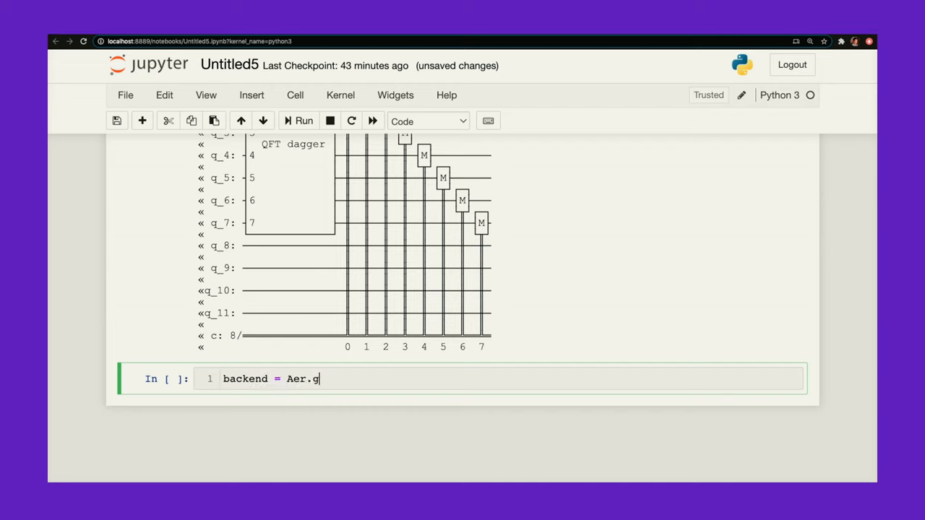
{"action": "type", "text": "et_backend"}
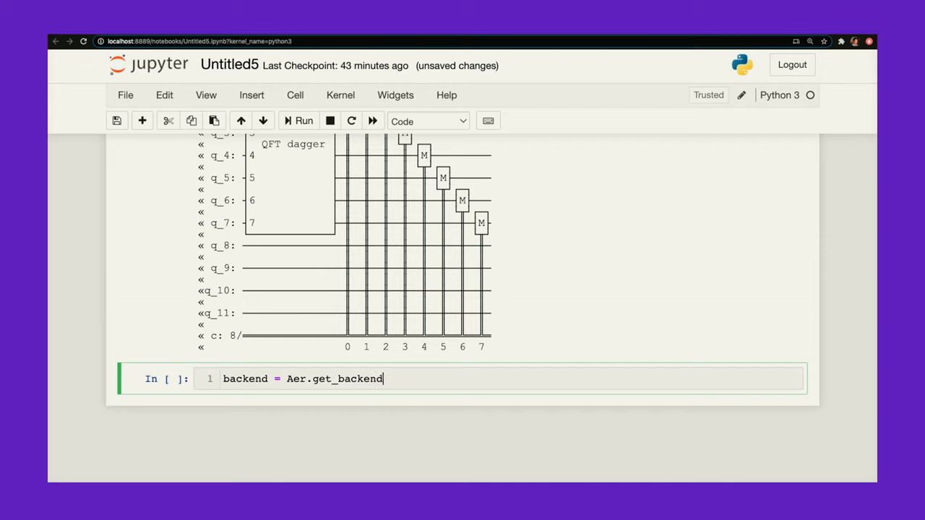
{"action": "type", "text": "('qasm_sim')"}
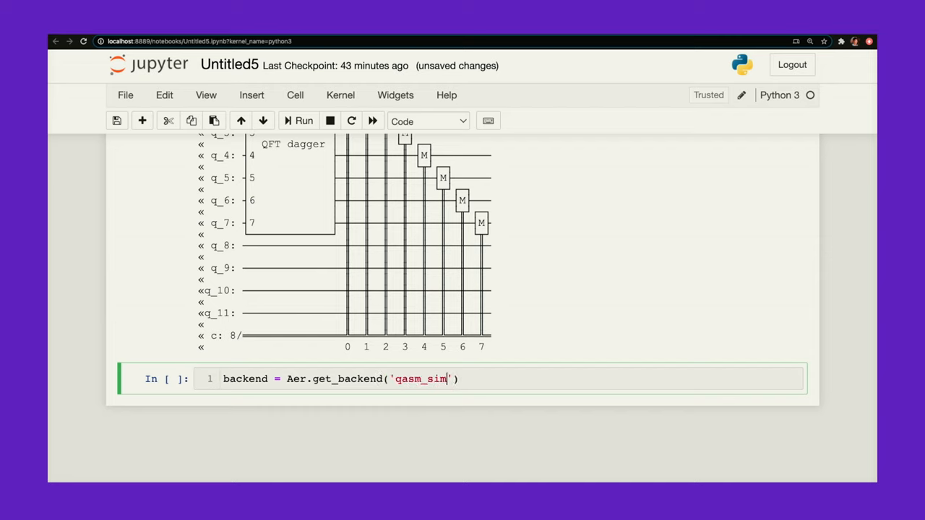
{"action": "type", "text": "ulator"}
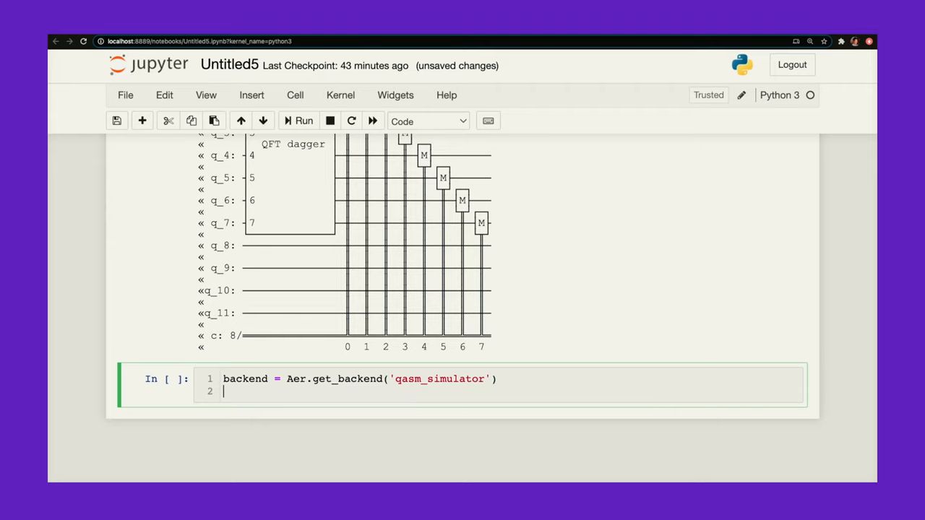
Step: Execute qc on the backend with shots=2048 and take .result()
{"action": "type", "text": "results = execute(q"}
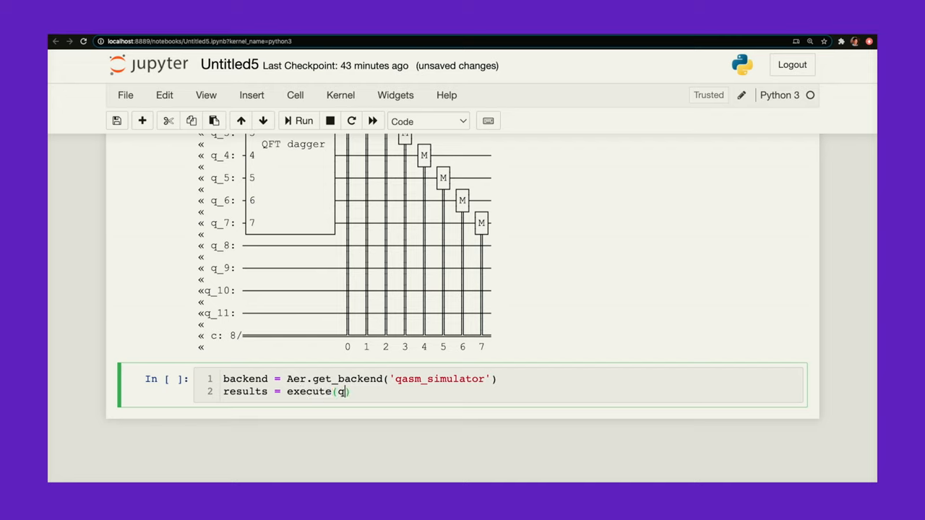
{"action": "type", "text": "c, b"}
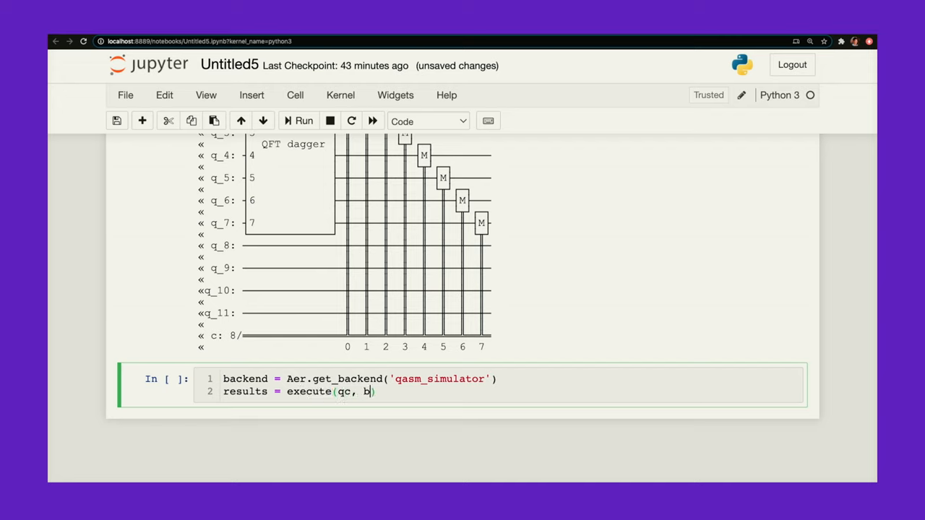
{"action": "type", "text": "ackend"}
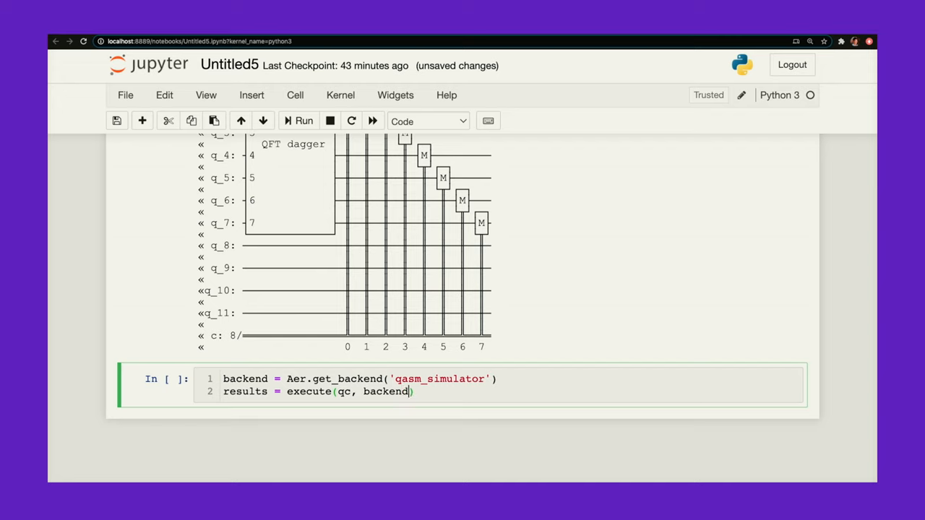
{"action": "type", "text": ", shots ="}
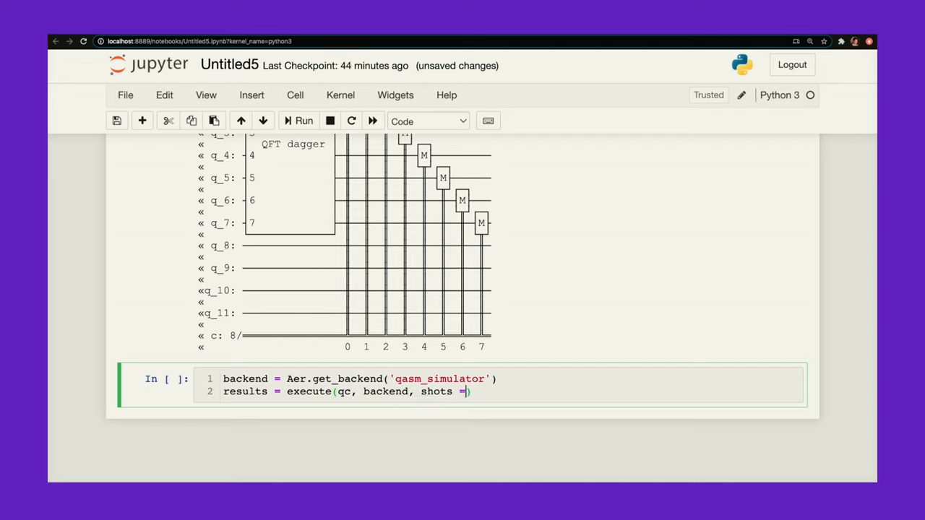
{"action": "type", "text": "2048"}
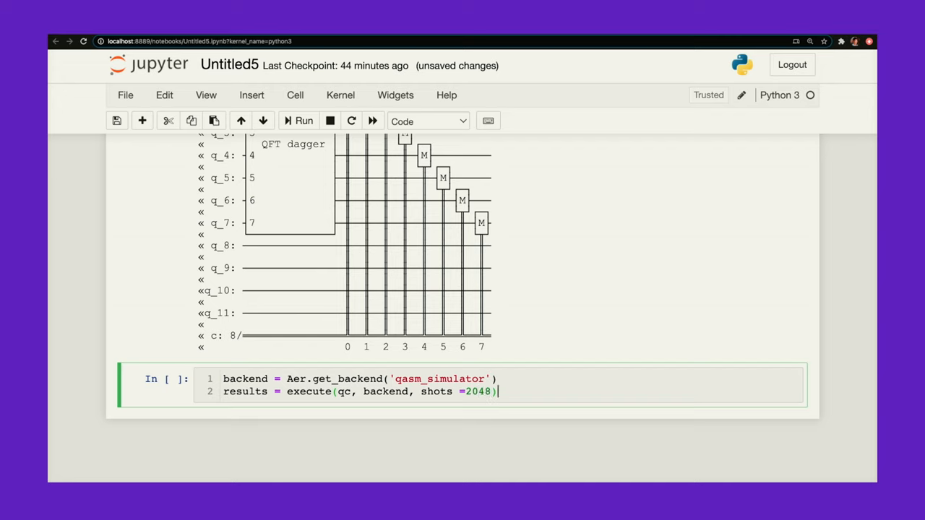
{"action": "type", "text": ".result("}
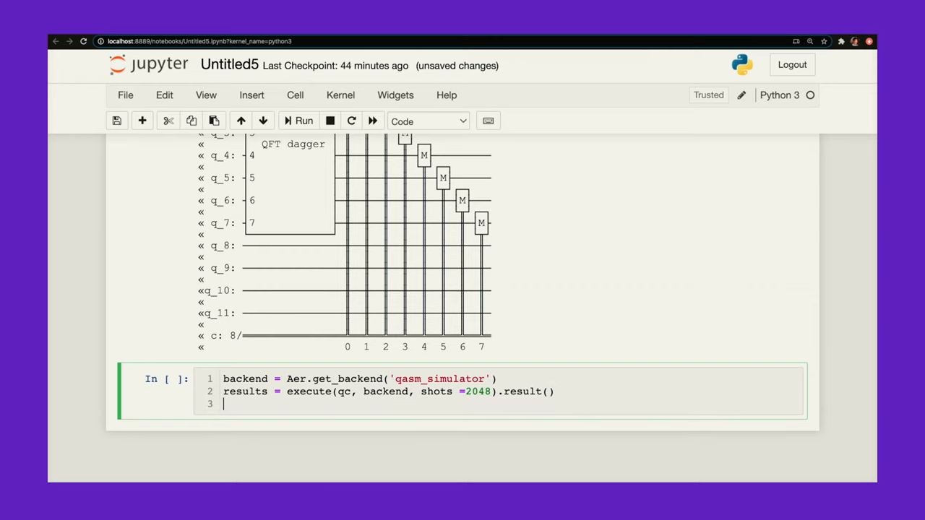
Step: Get counts = results.get_counts() and call plot_histogram(counts)
{"action": "type", "text": "counts"}
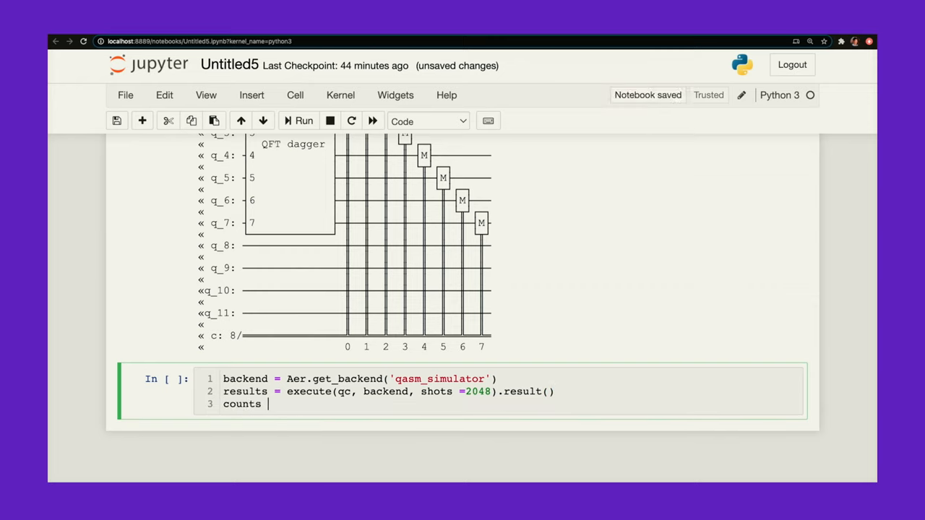
{"action": "type", "text": "= results"}
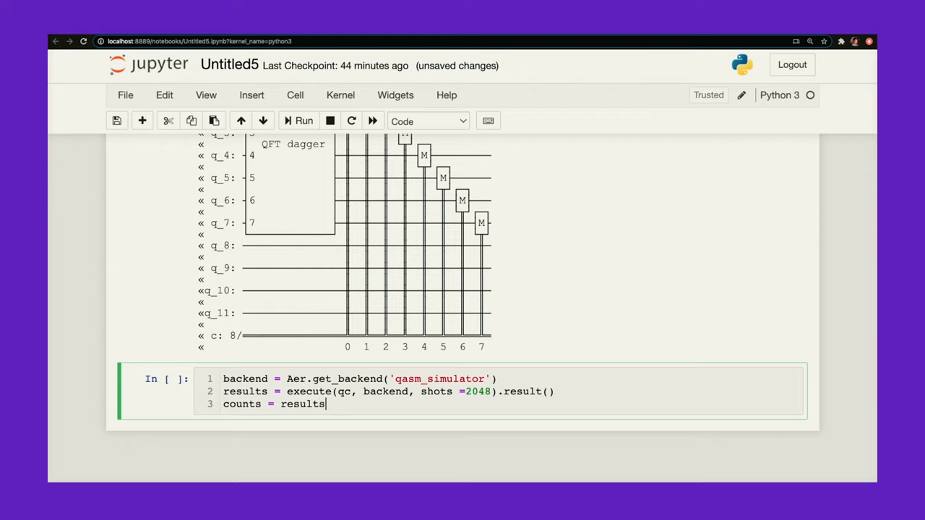
{"action": "type", "text": ".get_counts()"}
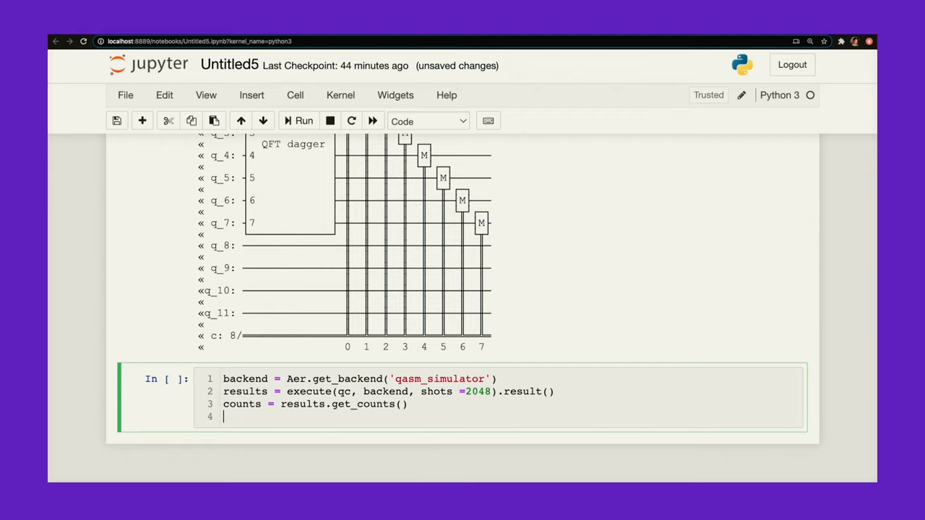
{"action": "type", "text": "plot_his"}
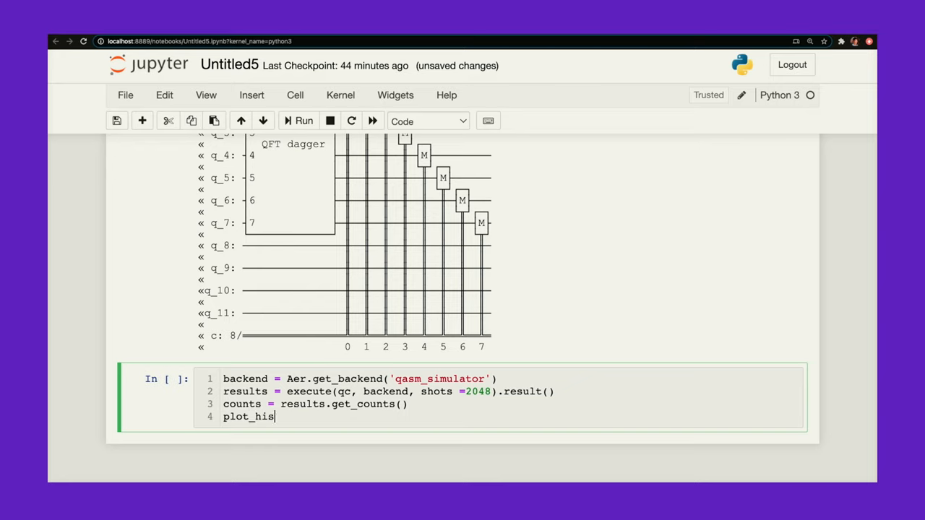
{"action": "type", "text": "togram(counts)"}
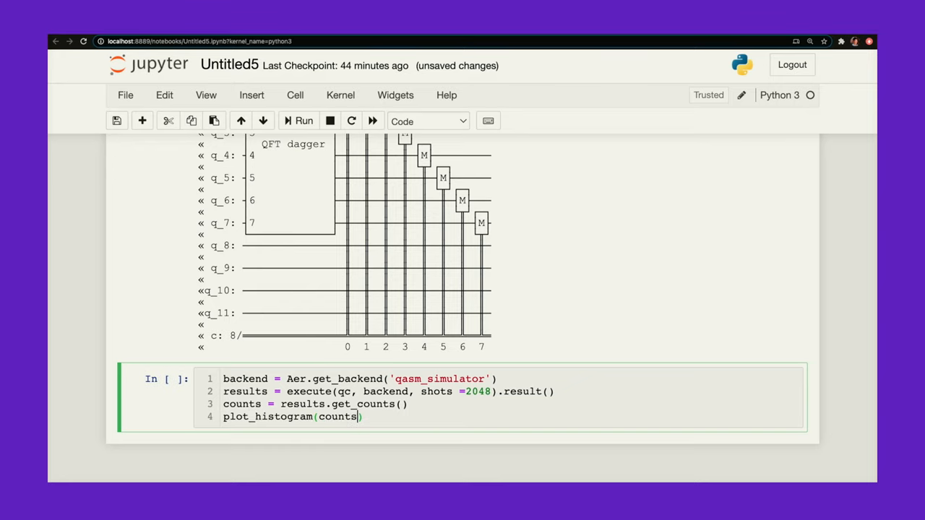
Step: Run the simulation cell to plot the histogram of the four measured outcomes
{"action": "left_click", "coordinate": [304, 121]}
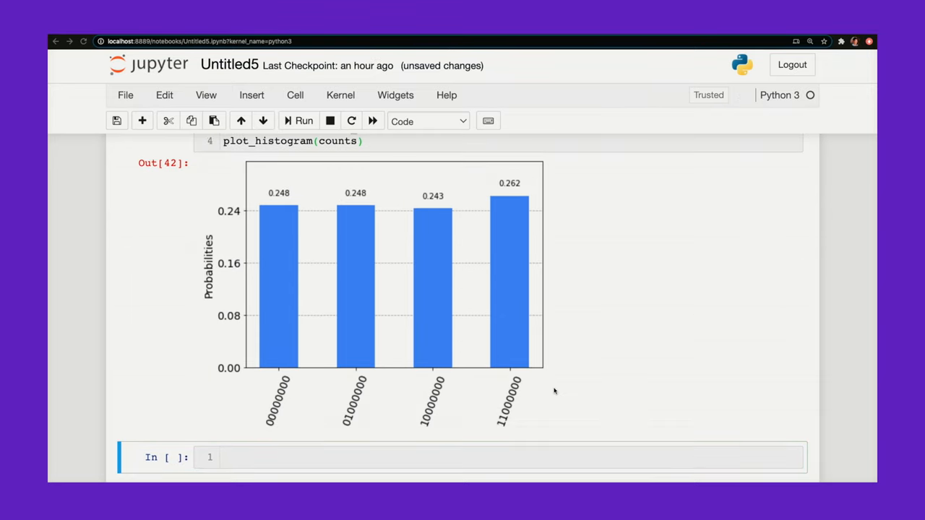
{"action": "mouse_move", "coordinate": [667, 299]}
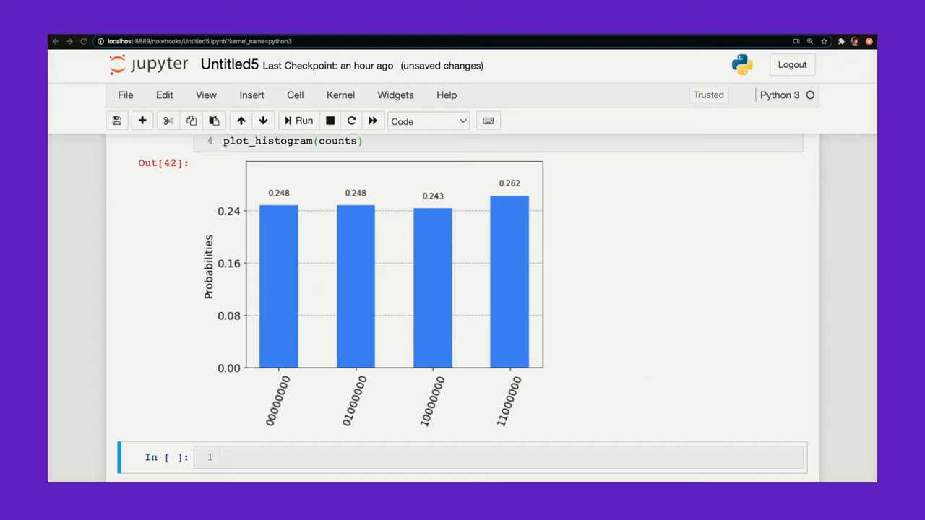
{"action": "mouse_move", "coordinate": [303, 367]}
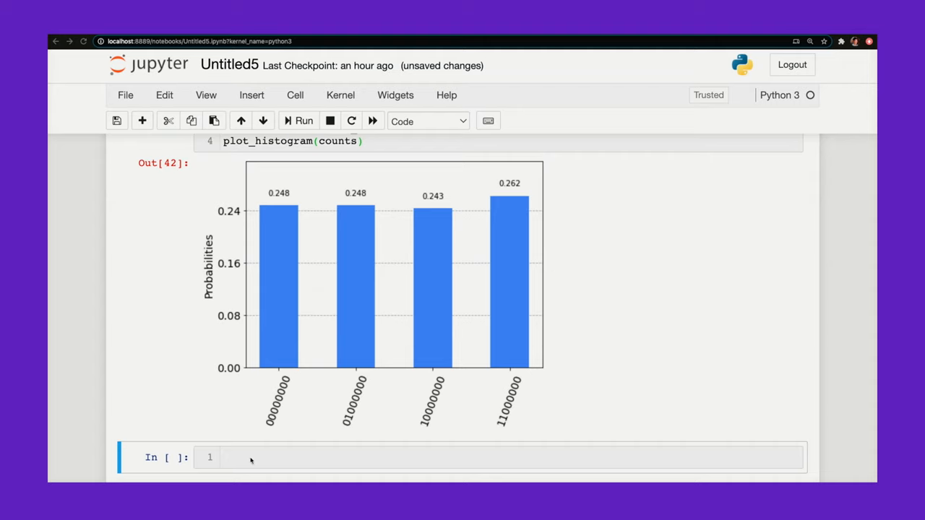
{"action": "mouse_move", "coordinate": [356, 462]}
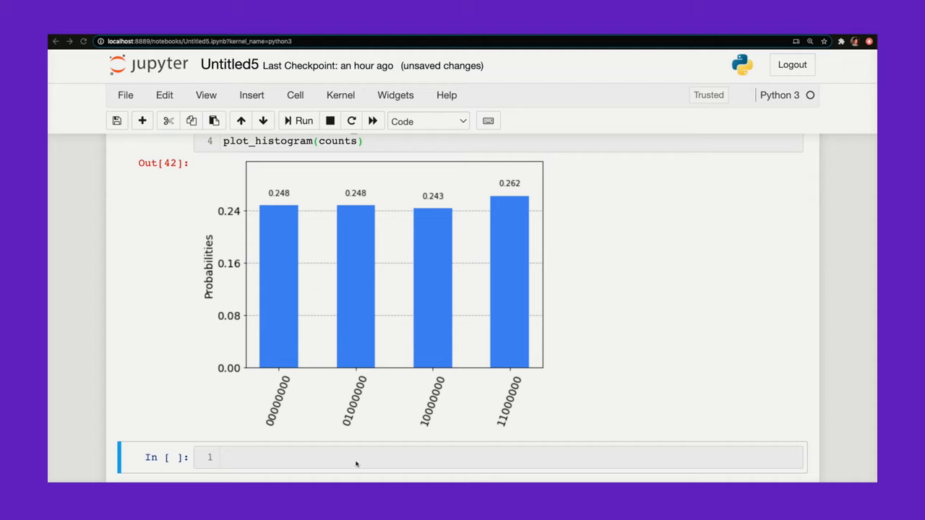
{"action": "mouse_move", "coordinate": [430, 454]}
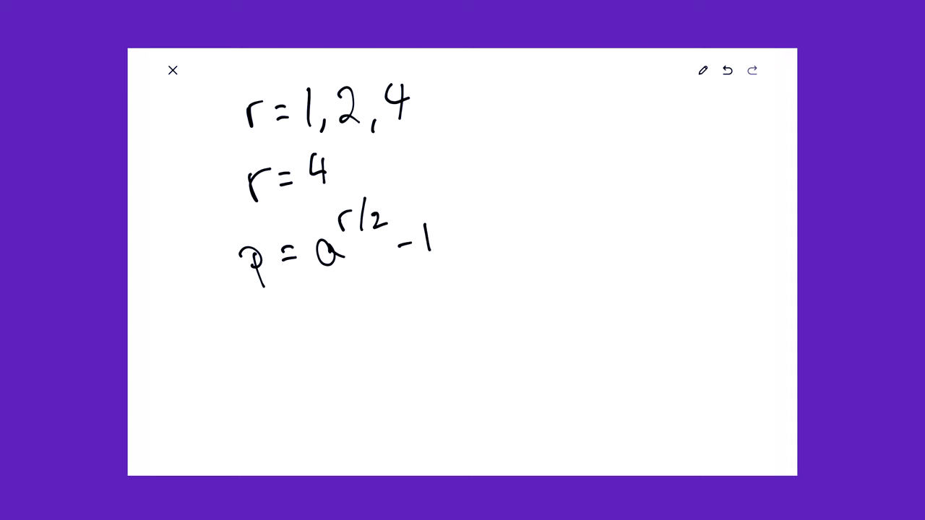
Step: Handwrite q = a^(r/2) + 1 to the right of p = a^(r/2) − 1
{"action": "left_click_drag", "start_coordinate": [549, 231], "coordinate": [556, 289]}
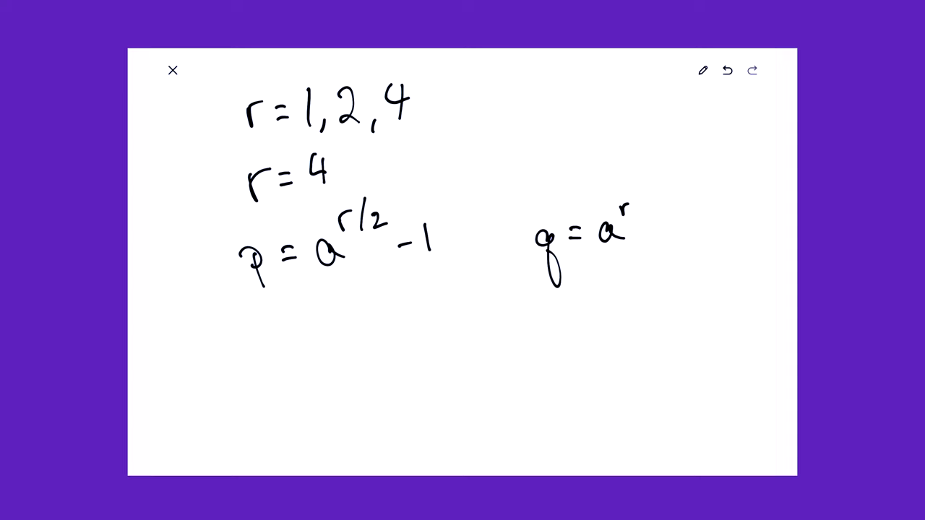
{"action": "type", "text": "r/2 +1"}
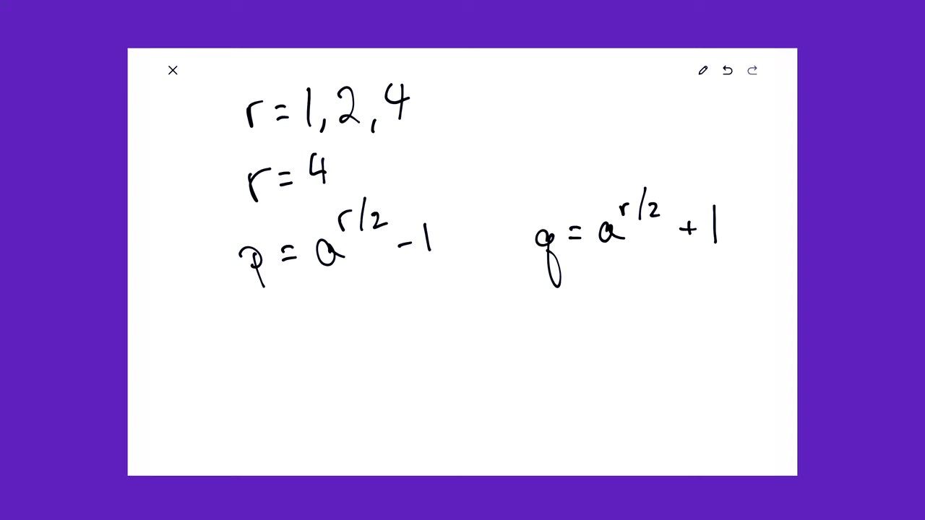